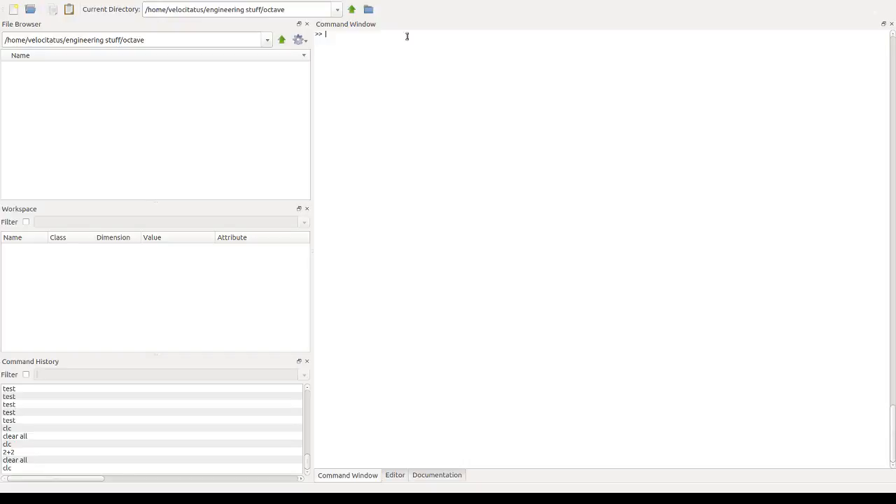
pyautogui.moveTo(448, 190)
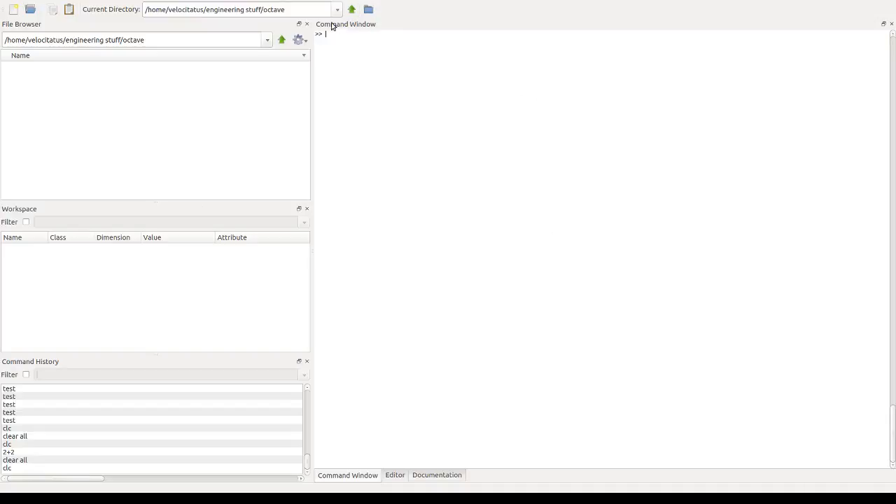
pyautogui.moveTo(25, 160)
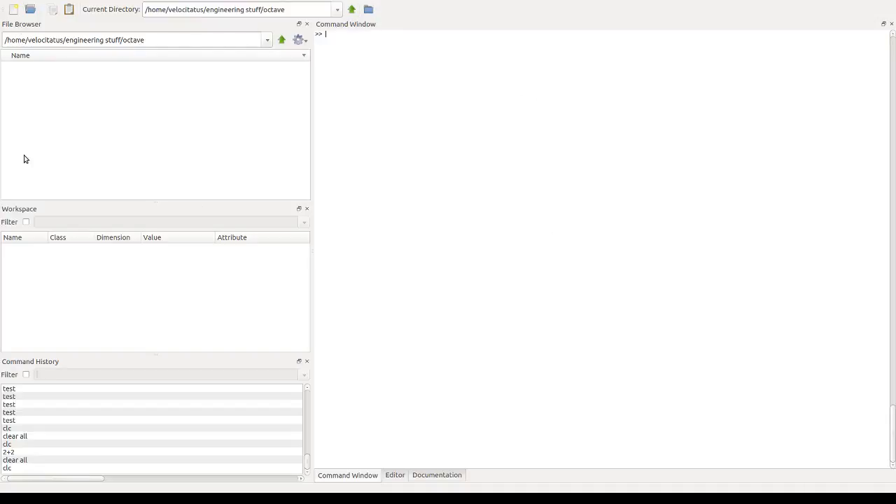
pyautogui.moveTo(40, 367)
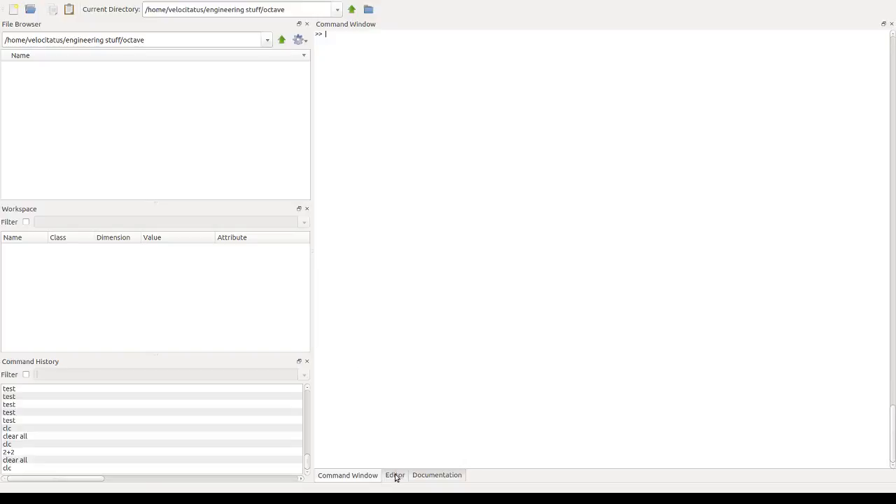
pyautogui.moveTo(445, 64)
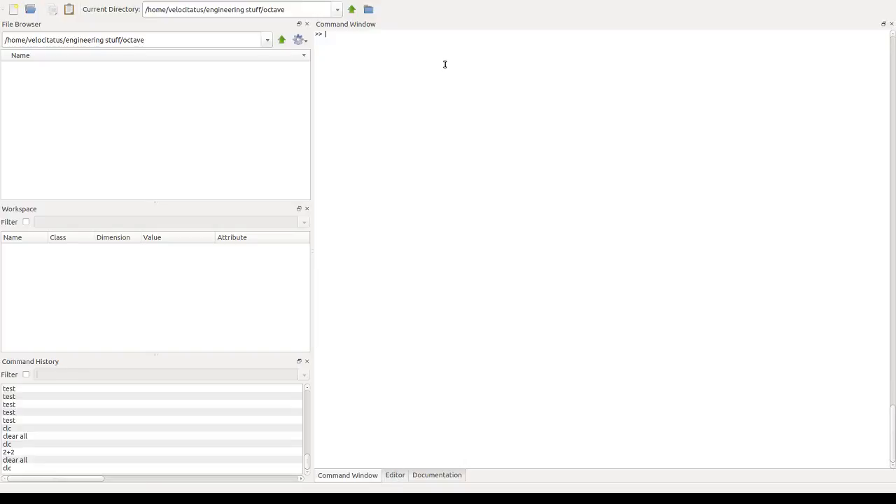
pyautogui.moveTo(399, 73)
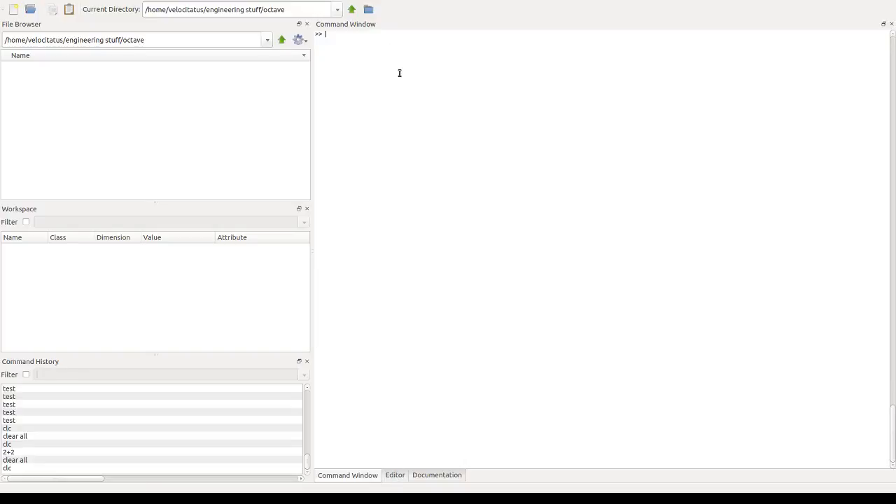
pyautogui.moveTo(409, 66)
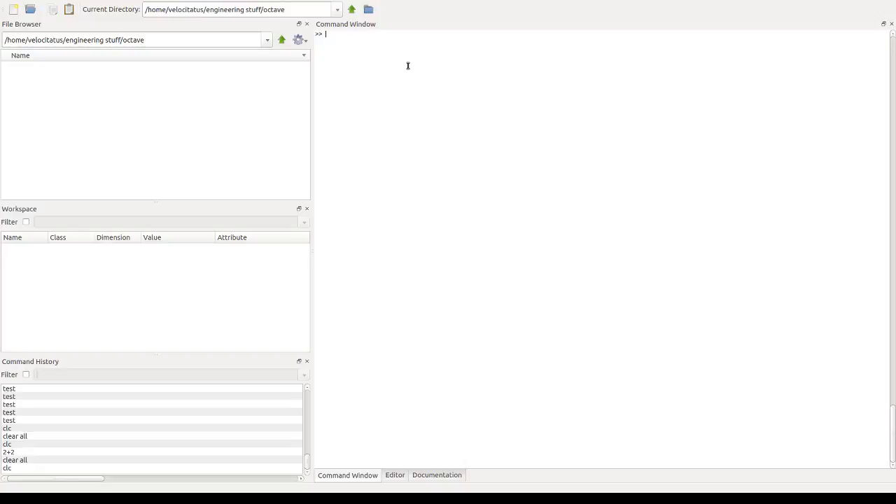
pyautogui.moveTo(414, 309)
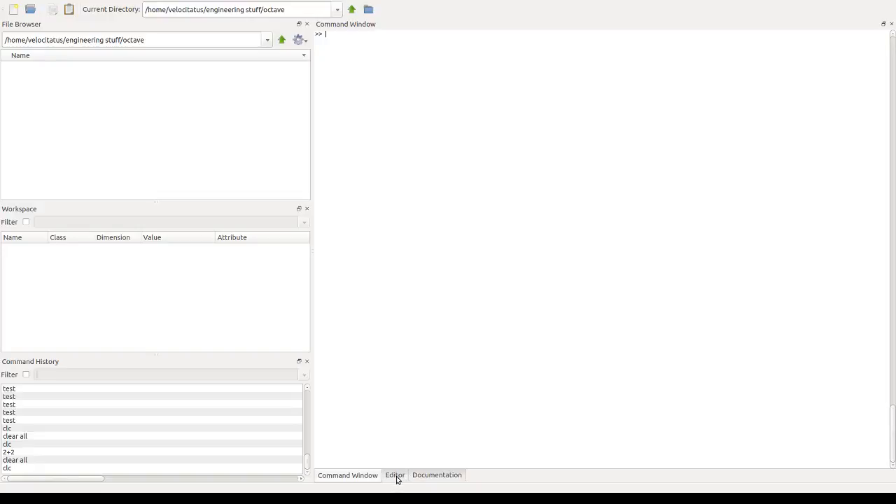
# Step: Switch to the Editor pane showing a blank unnamed script
pyautogui.click(394, 474)
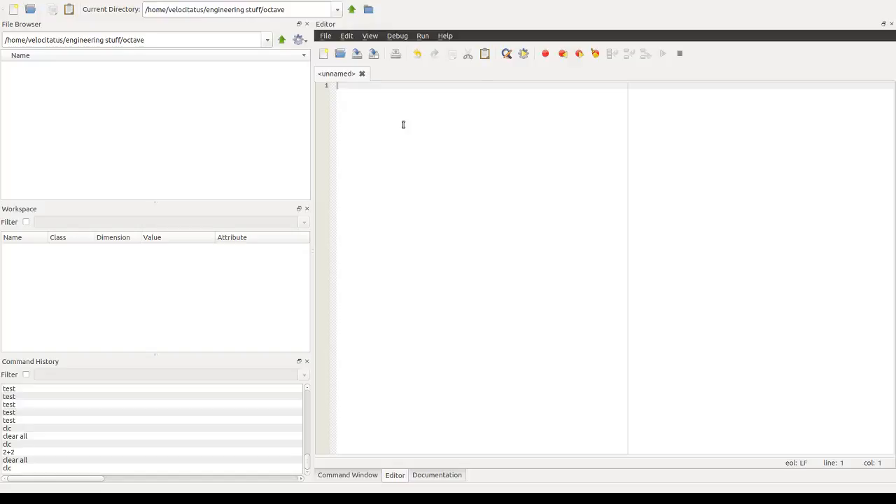
pyautogui.moveTo(515, 172)
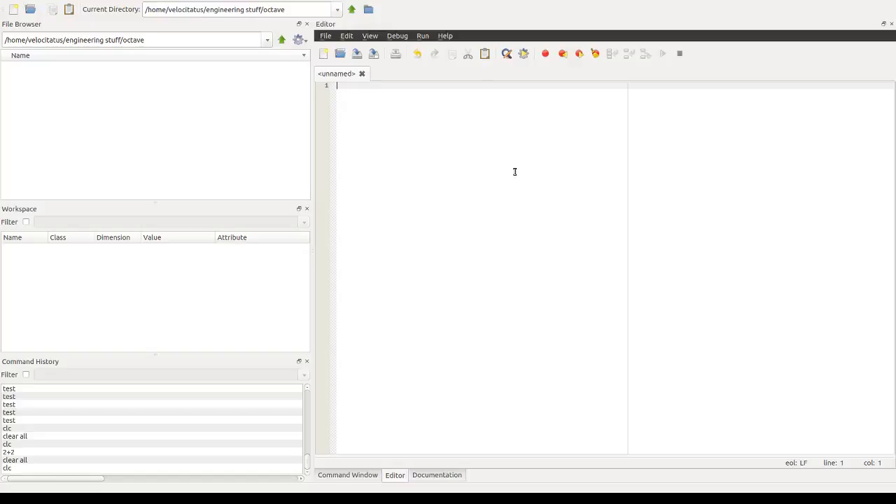
pyautogui.moveTo(633, 203)
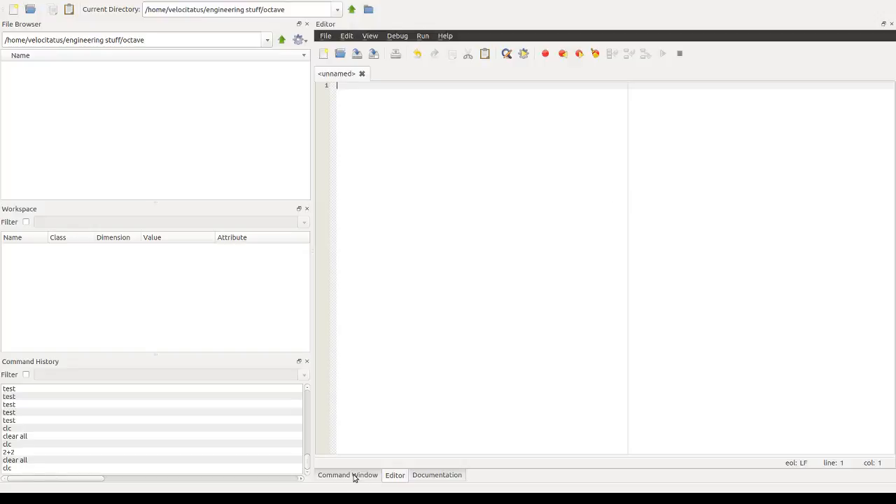
# Step: Switch back to the Command Window with its empty prompt
pyautogui.click(347, 474)
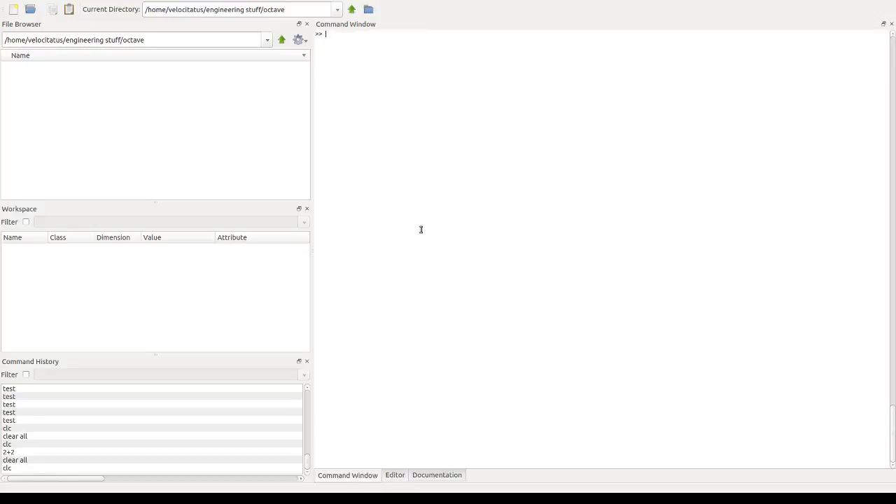
pyautogui.moveTo(400, 145)
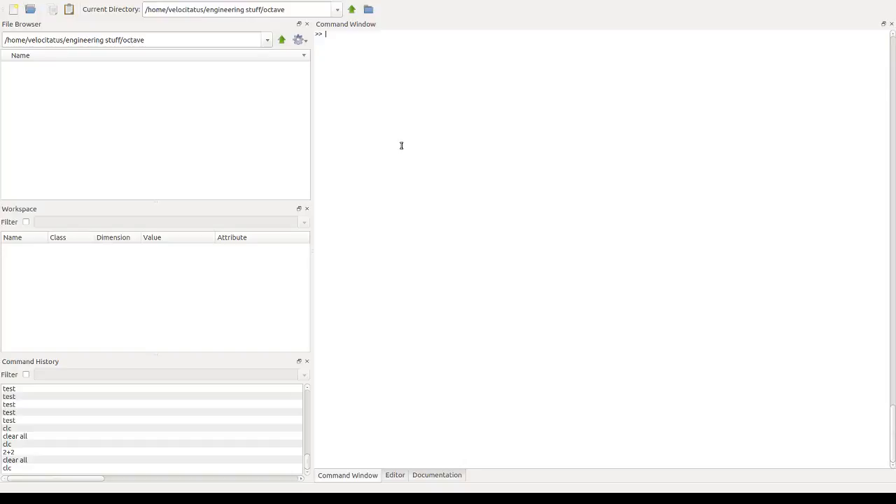
pyautogui.moveTo(503, 184)
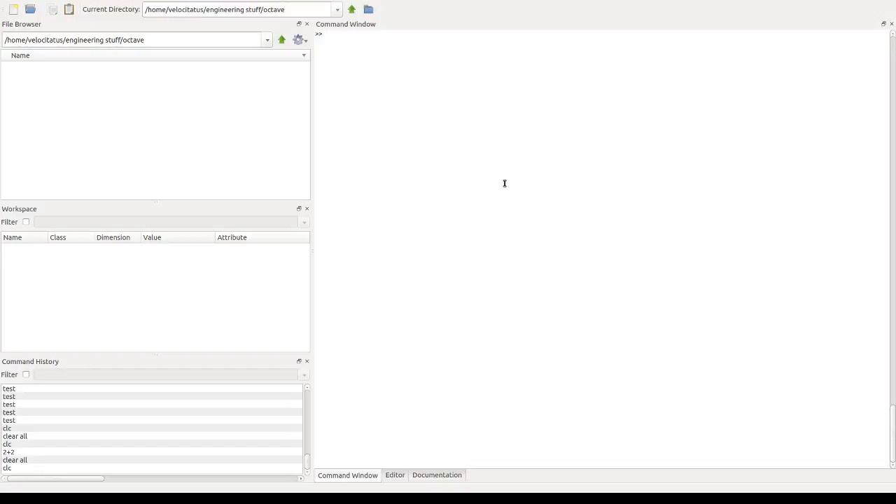
# Step: Assign x = 2; at the command prompt so x appears in the workspace
pyautogui.write('x = 2')
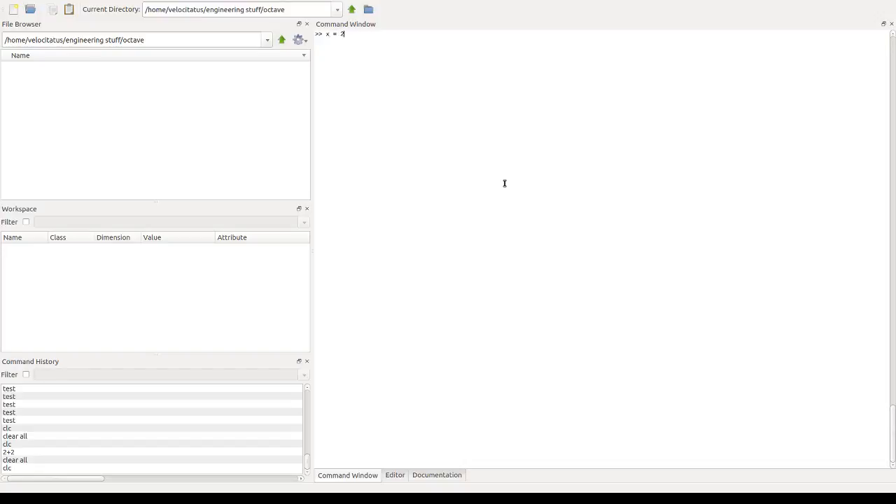
pyautogui.write(';')
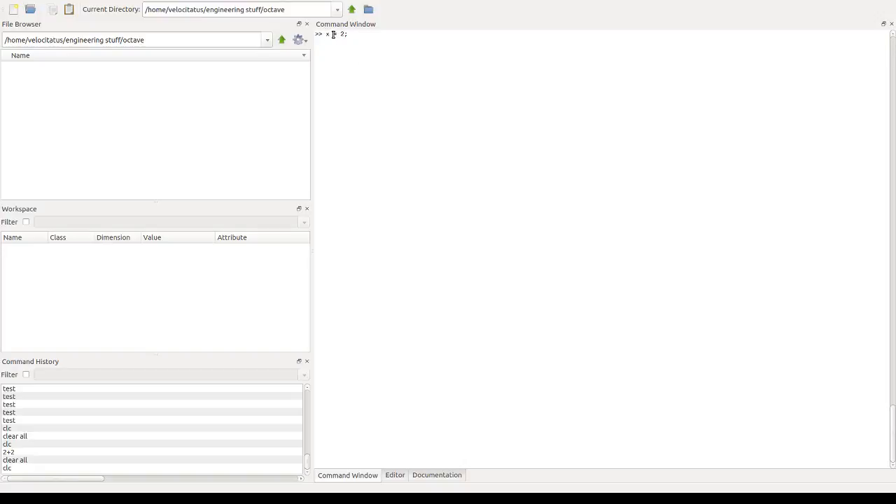
pyautogui.write('=')
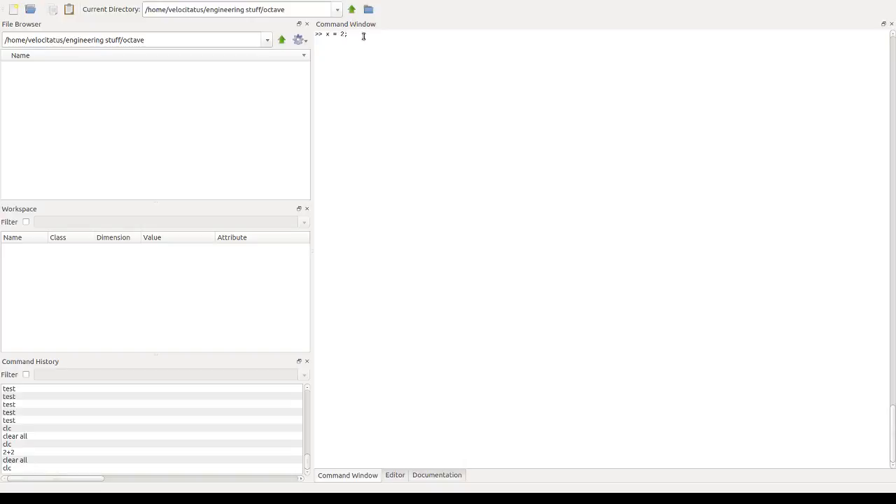
pyautogui.moveTo(442, 91)
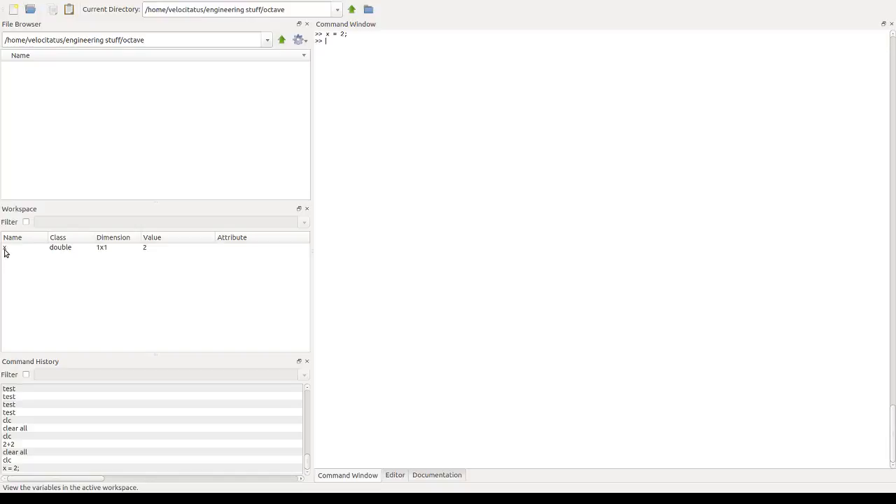
pyautogui.moveTo(353, 67)
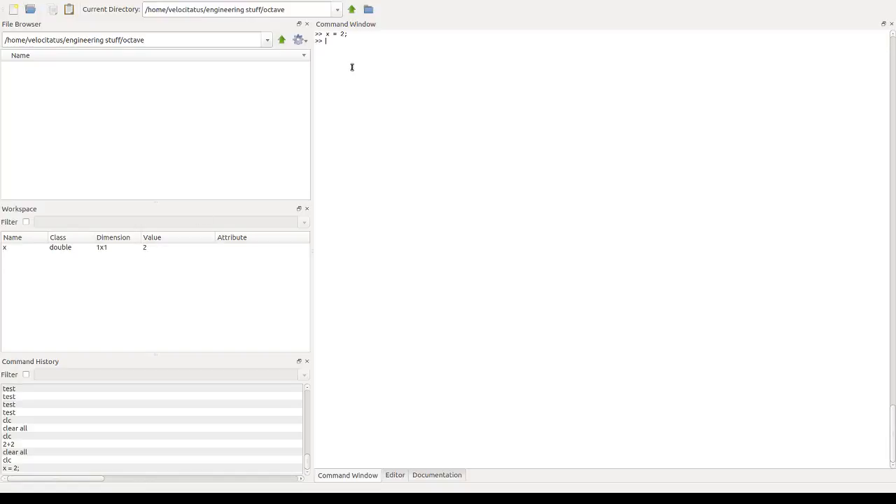
pyautogui.moveTo(414, 59)
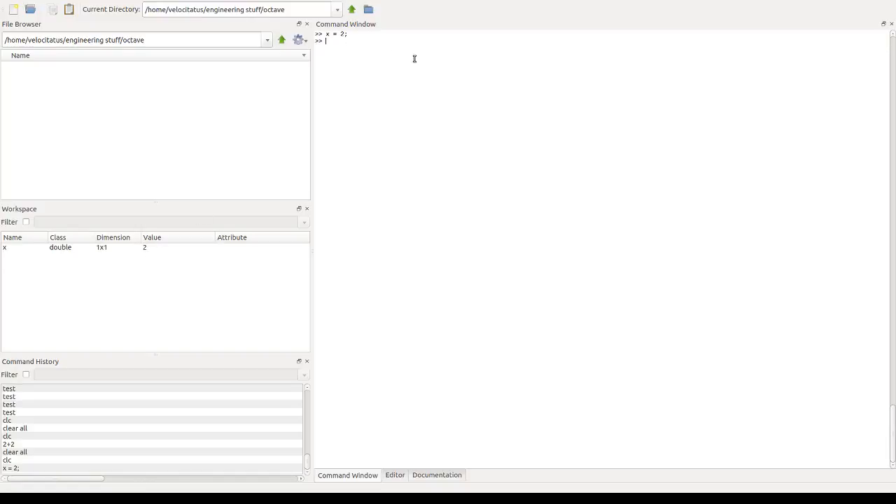
# Step: Assign y = x+2-3*6/2; giving y the value -5 in the workspace
pyautogui.write('y =')
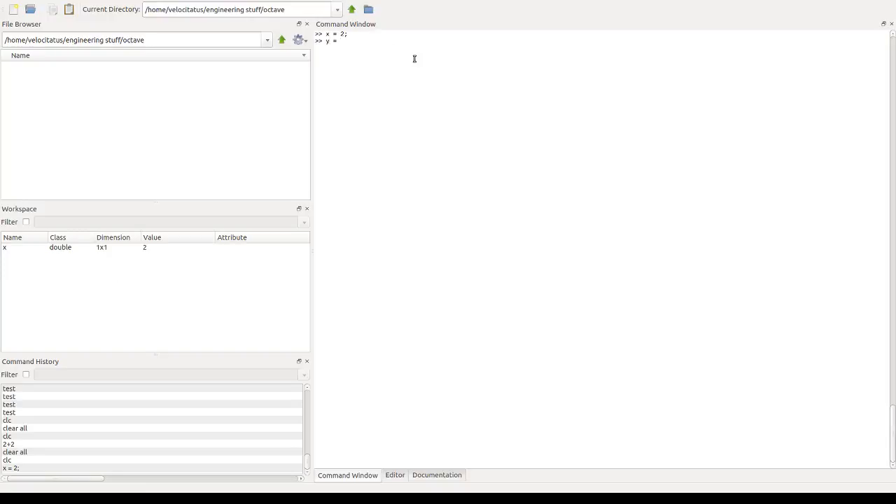
pyautogui.write('x')
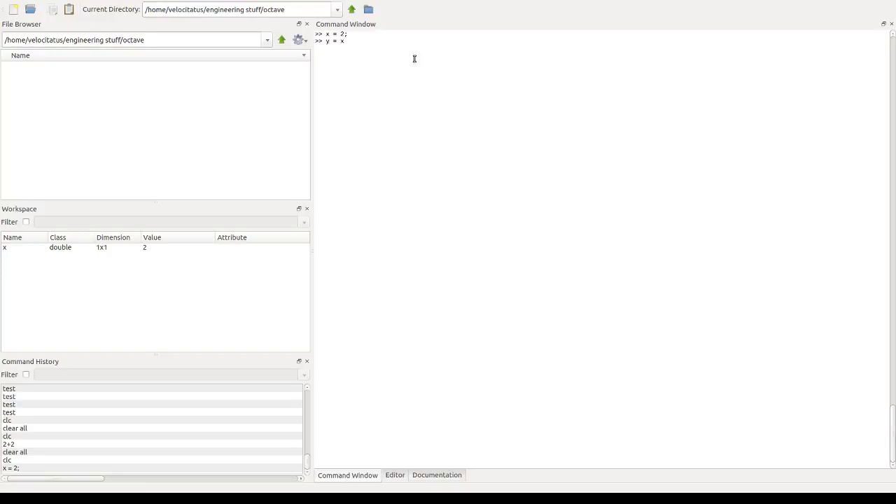
pyautogui.write('+2')
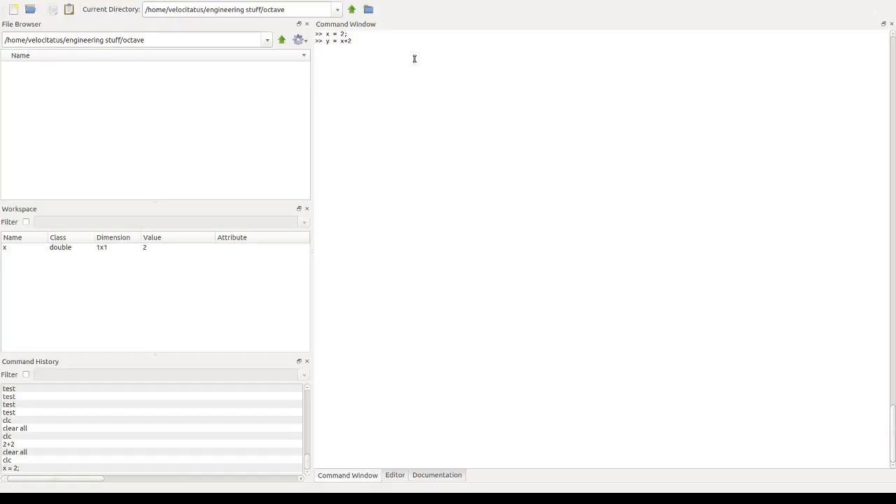
pyautogui.write('-3')
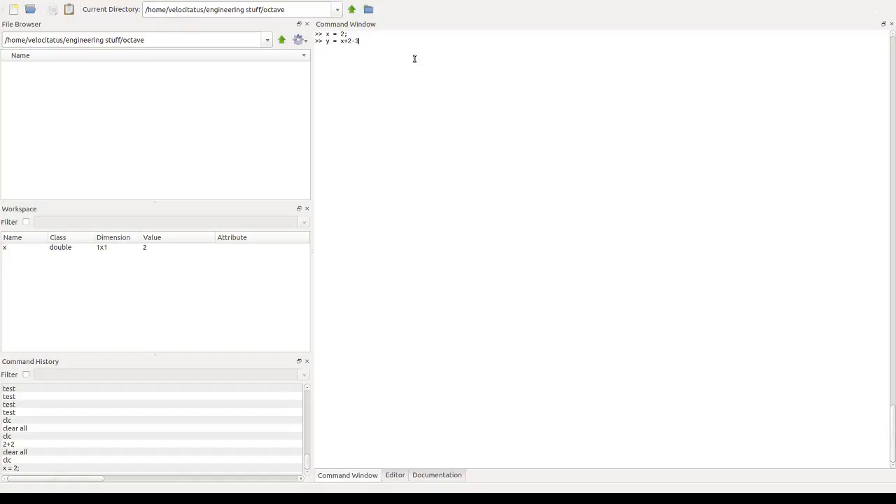
pyautogui.write('*')
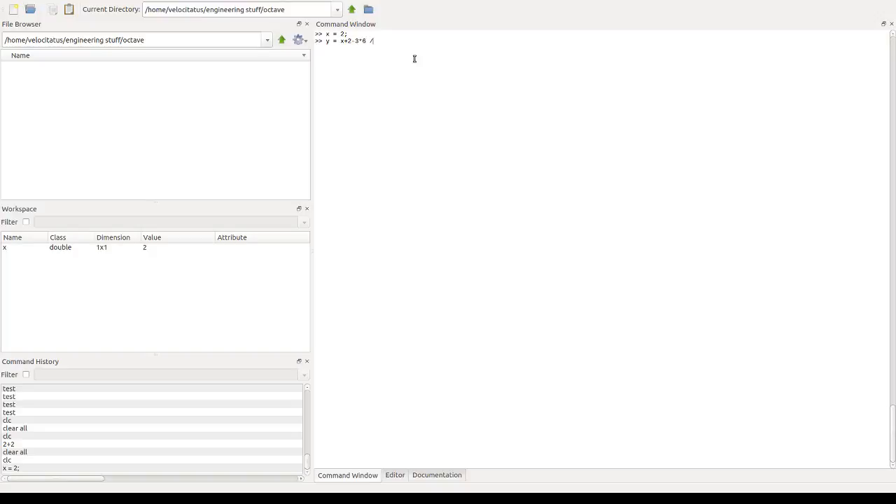
pyautogui.write('2;')
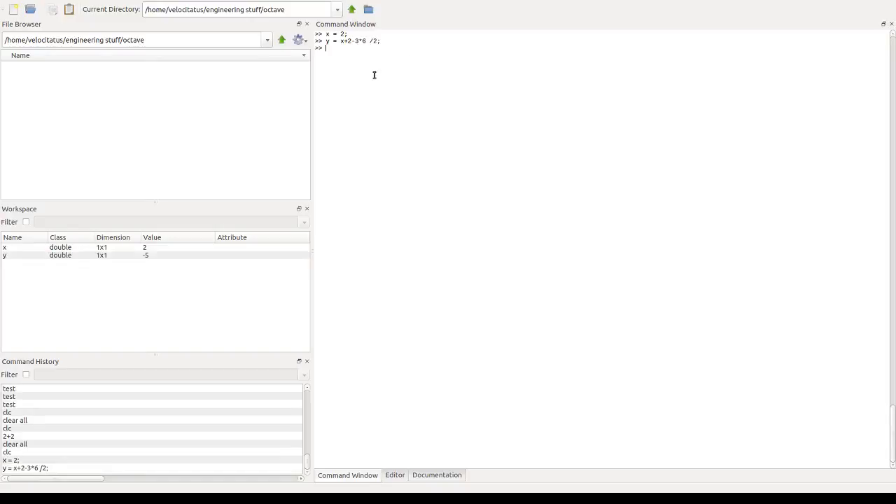
pyautogui.moveTo(6, 259)
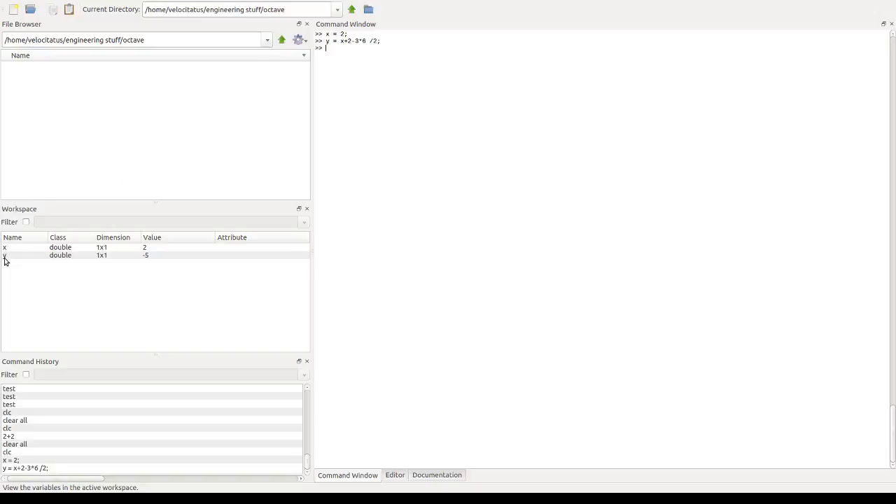
pyautogui.moveTo(145, 263)
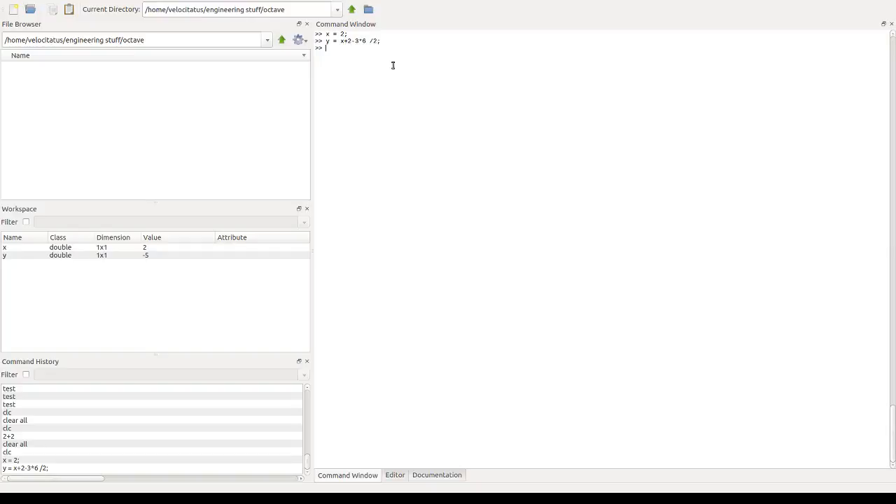
pyautogui.moveTo(500, 135)
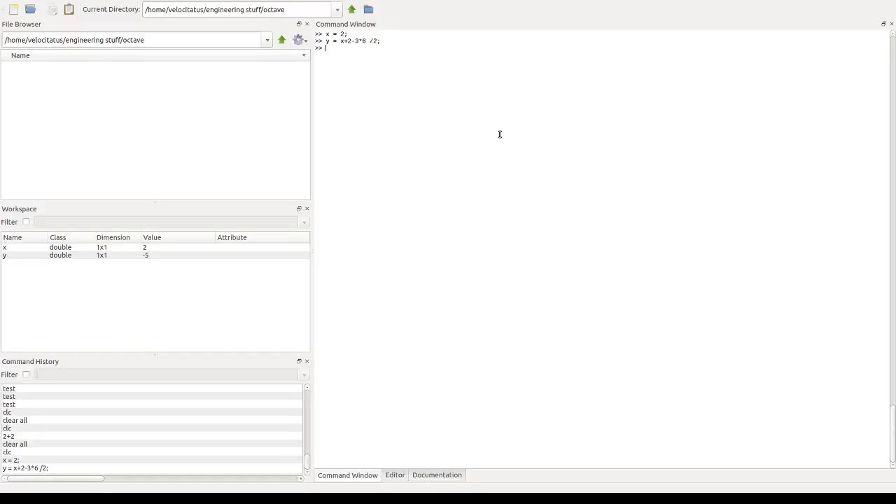
# Step: Evaluate sin(x), log(exp(10)), sqrt(10), pi and round(pi) returning 3
pyautogui.write('sin(x)')
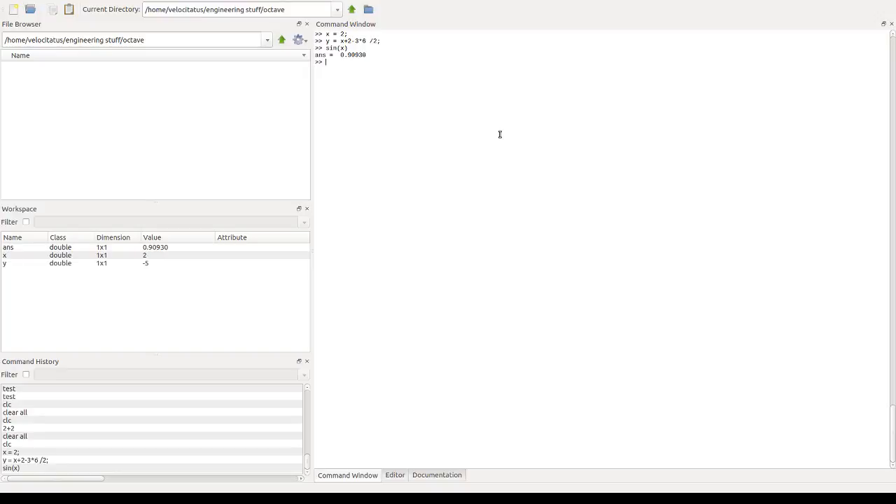
pyautogui.write('log(exp(10')
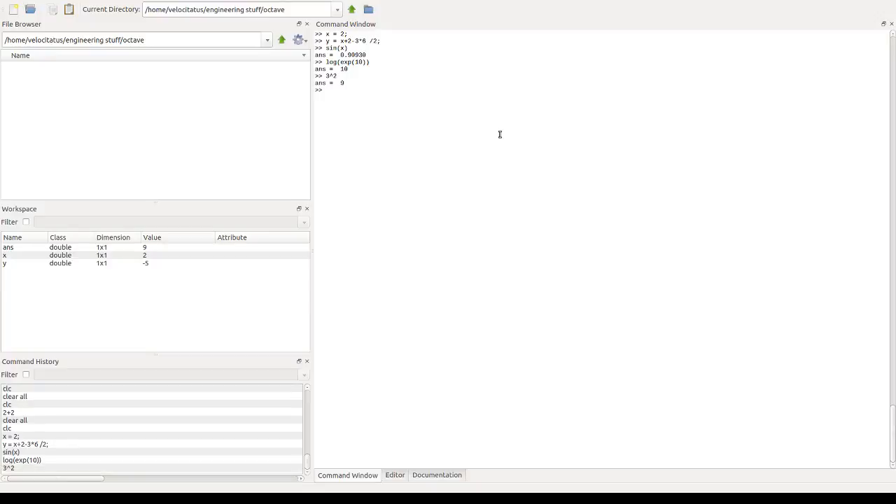
pyautogui.write('sqrt(10')
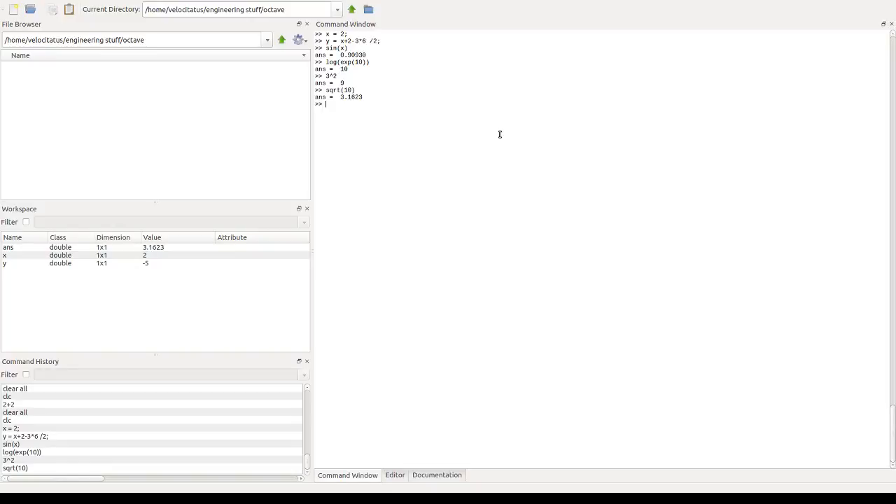
pyautogui.write('pi')
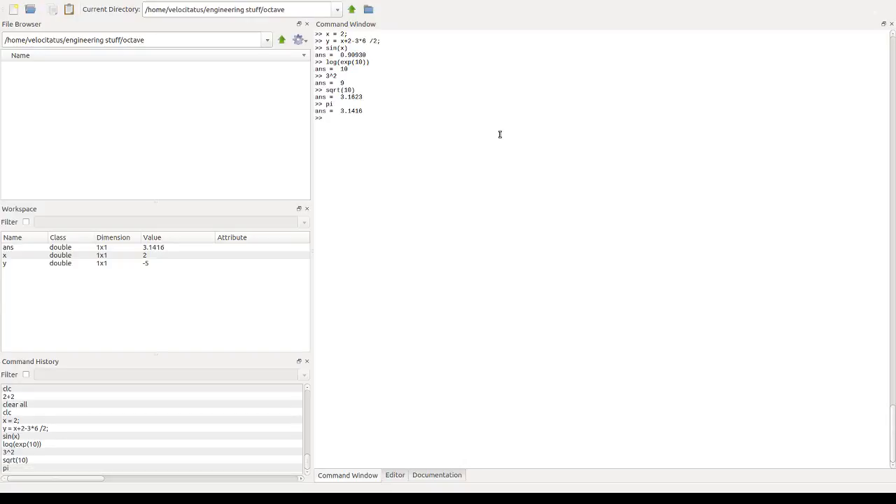
pyautogui.write('round(pi)')
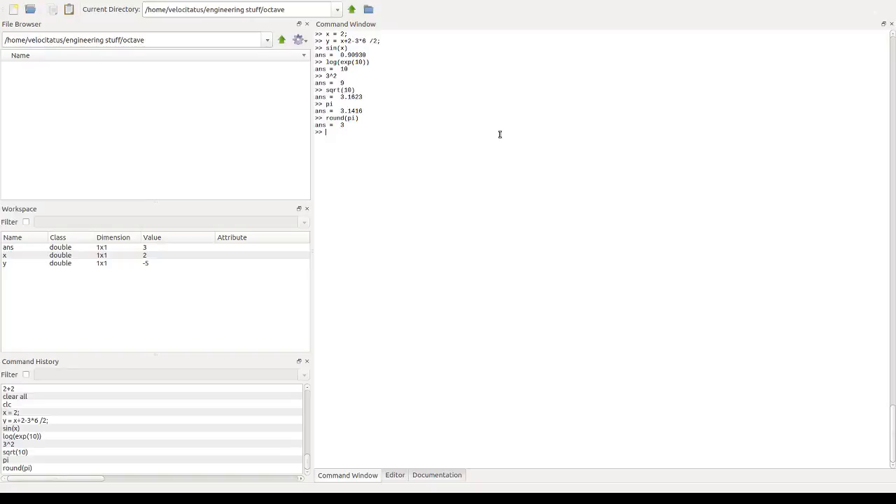
# Step: Evaluate the imaginary units i and j, each returning 0 + 1i
pyautogui.write('i')
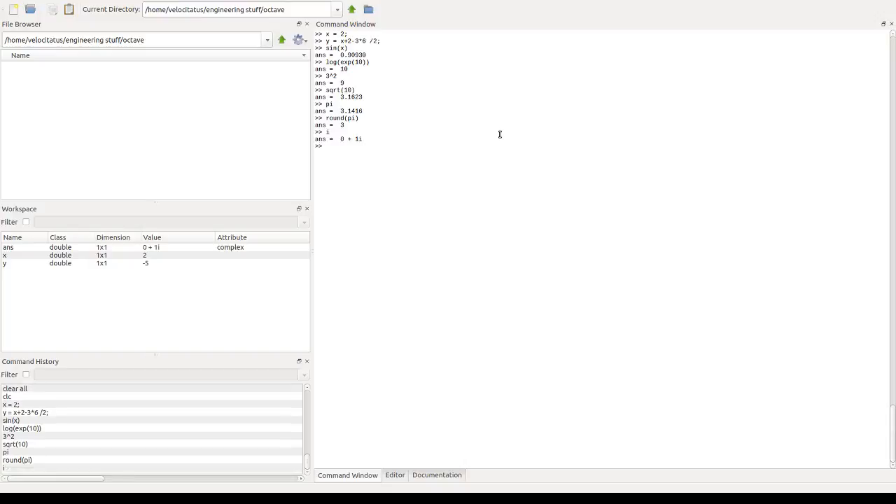
pyautogui.moveTo(432, 138)
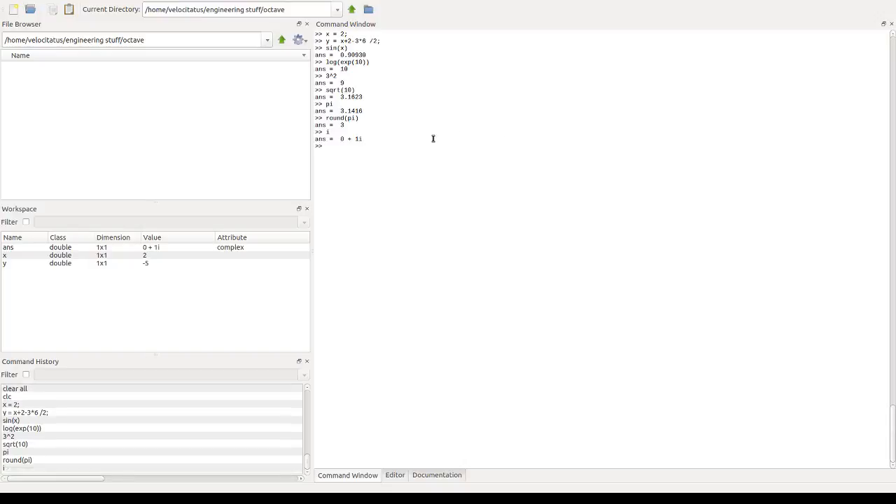
pyautogui.moveTo(386, 140)
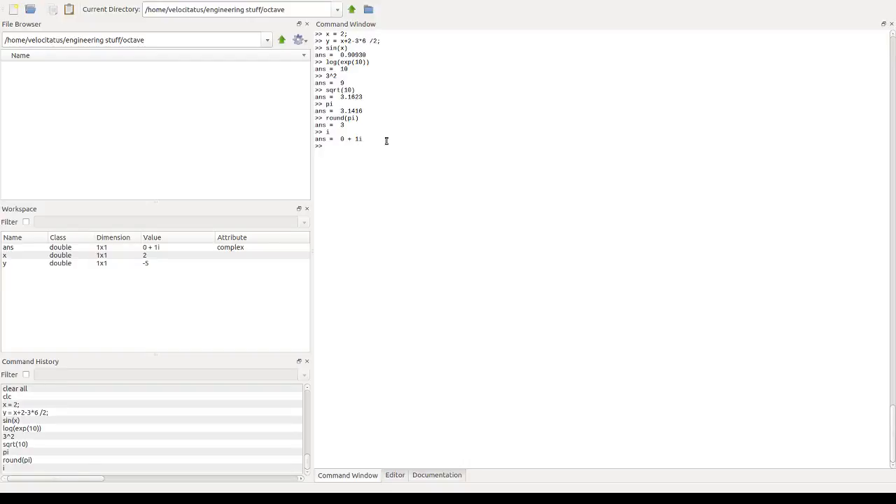
pyautogui.moveTo(412, 171)
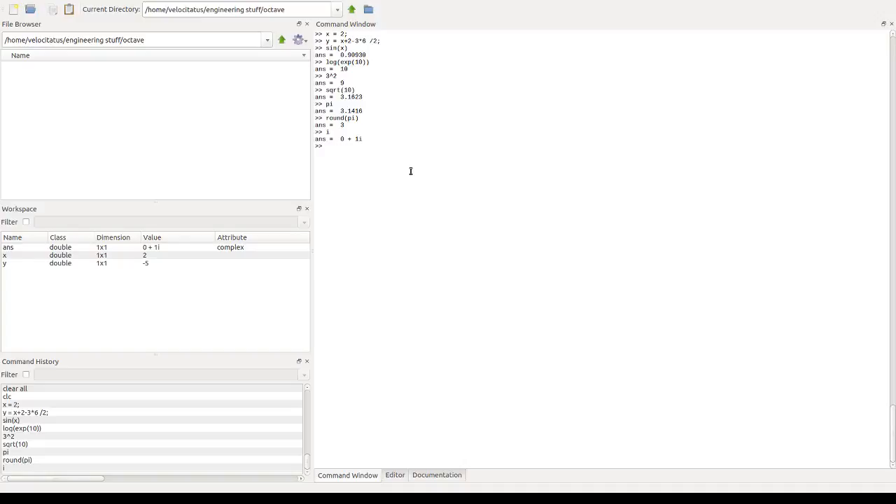
pyautogui.write('j')
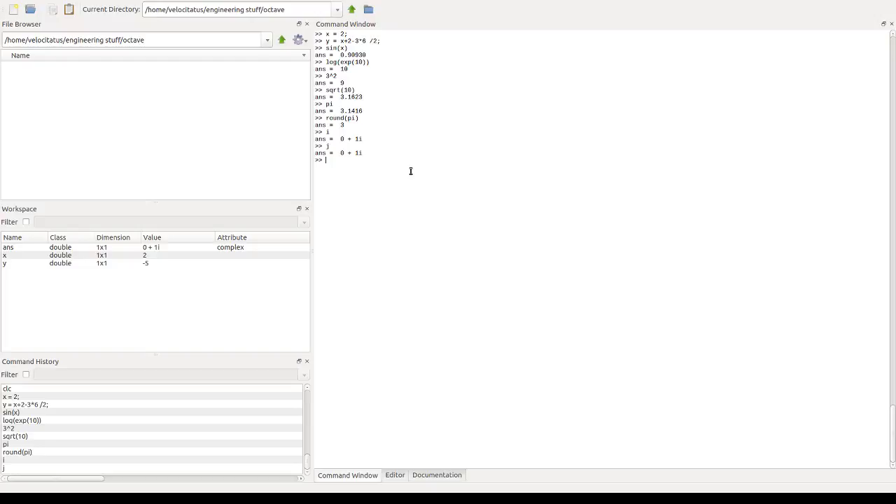
# Step: Assign the row vector a = [1 3 5 7.4]; listed as 1x4 in the workspace
pyautogui.write('a')
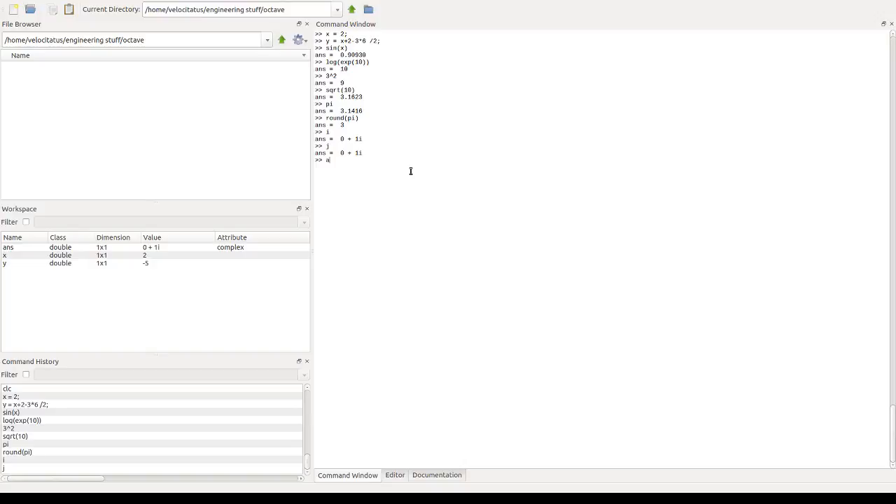
pyautogui.write('=')
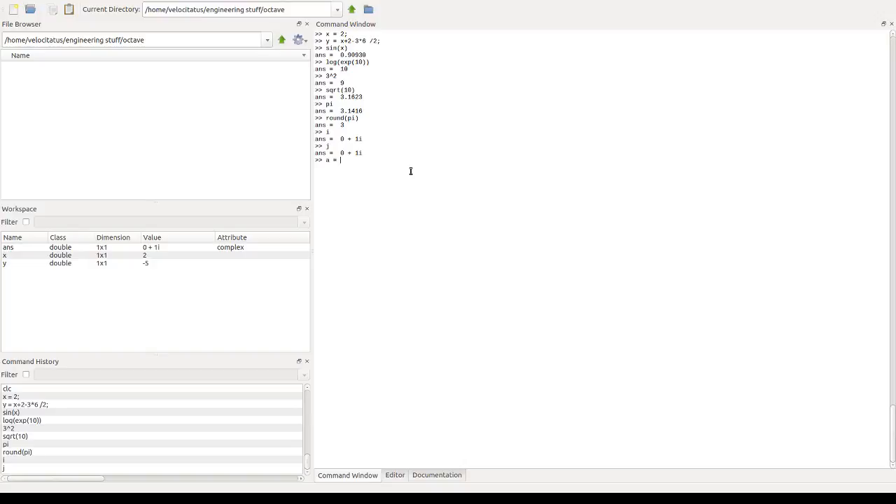
pyautogui.write('[];')
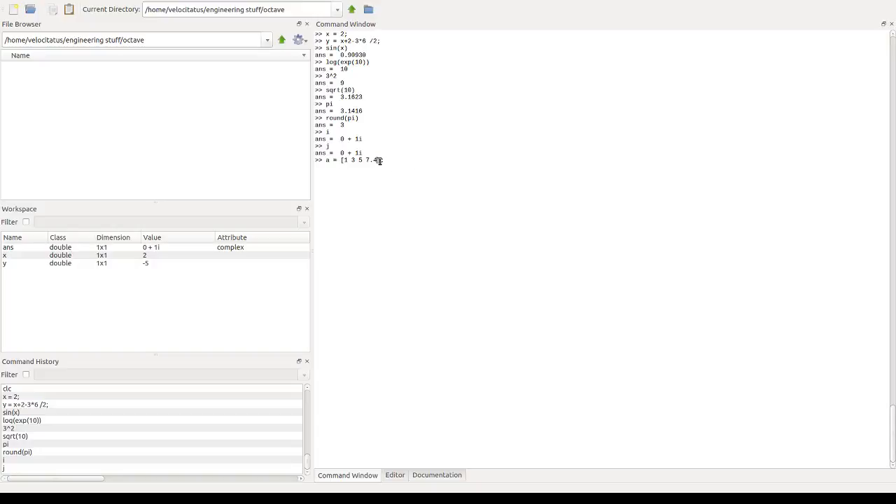
pyautogui.write('];')
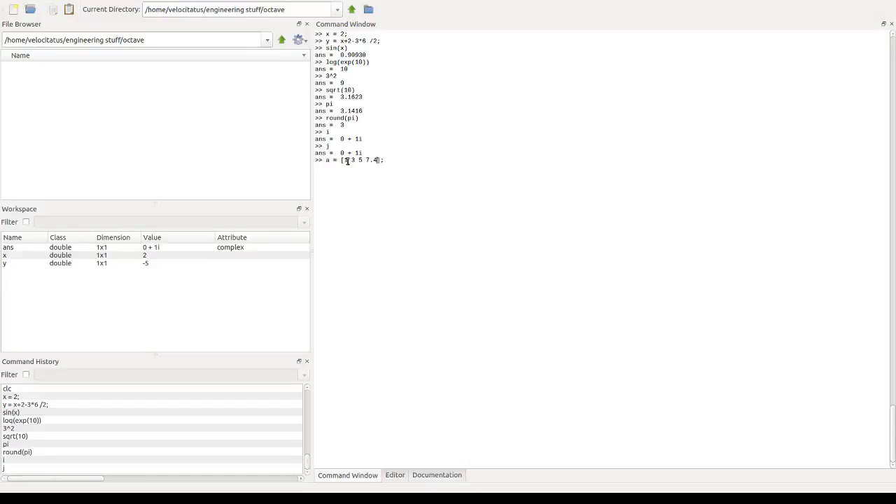
pyautogui.write('1')
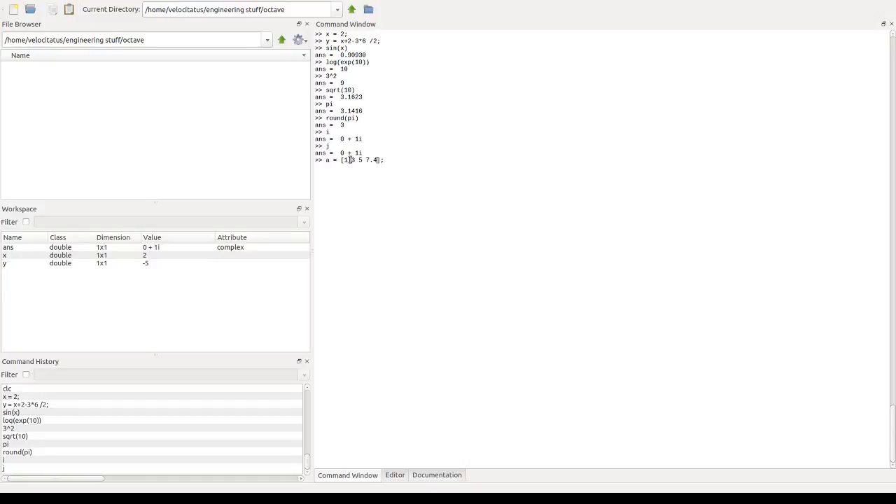
pyautogui.moveTo(361, 179)
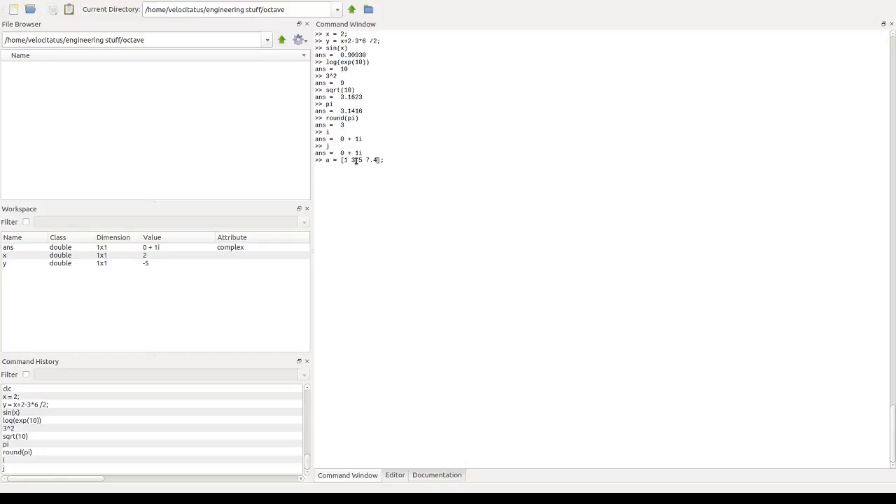
pyautogui.moveTo(378, 185)
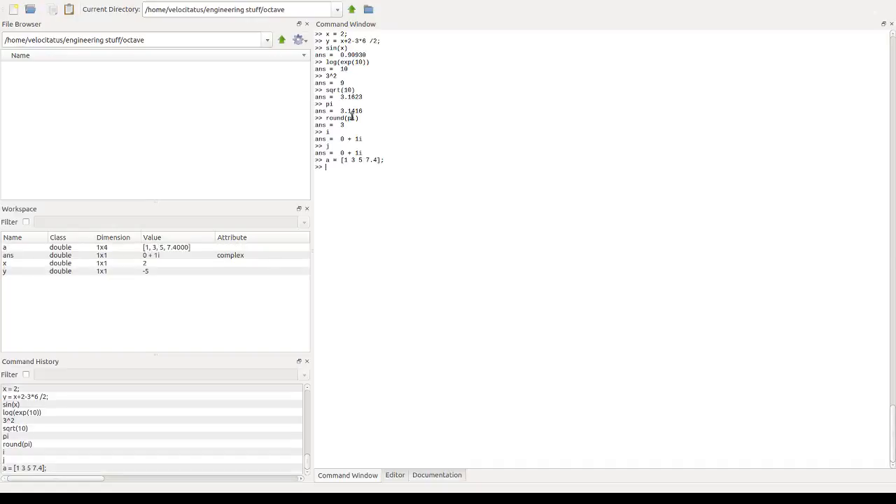
pyautogui.moveTo(12, 246)
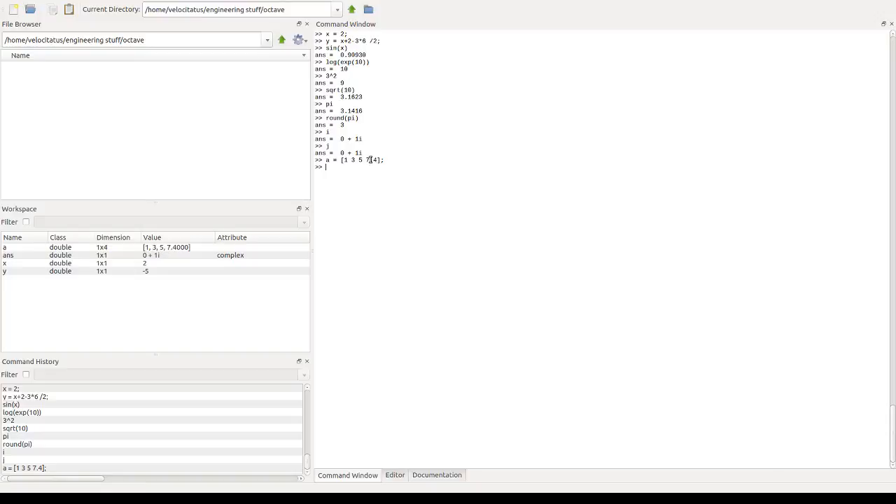
pyautogui.moveTo(115, 252)
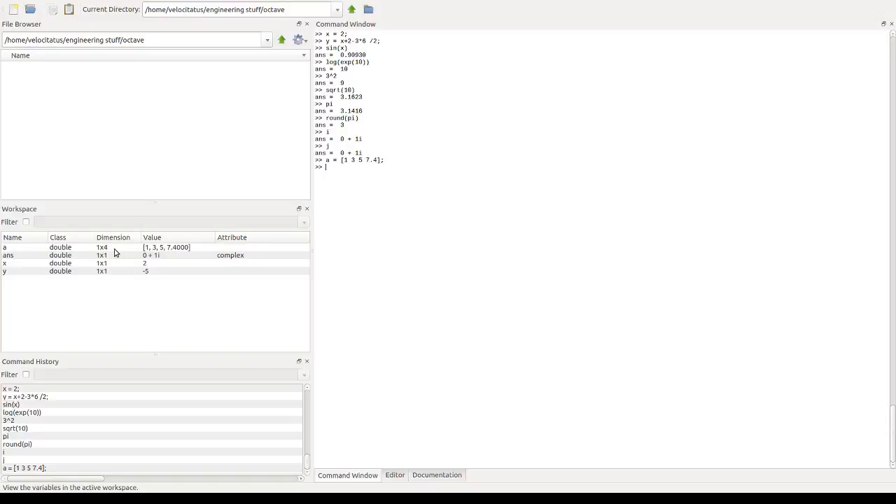
pyautogui.moveTo(105, 252)
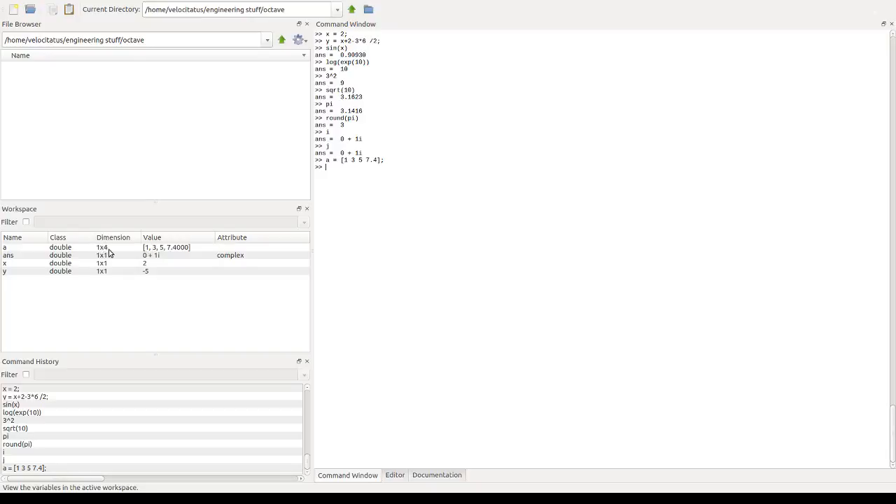
pyautogui.moveTo(105, 252)
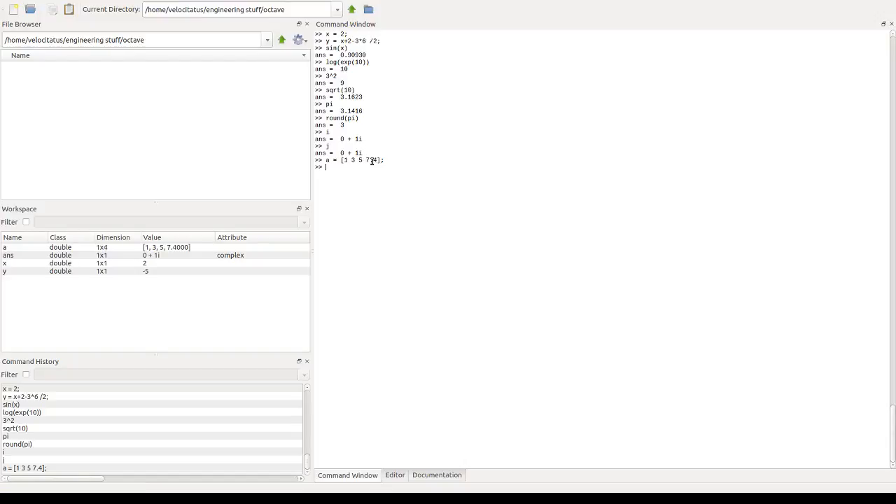
pyautogui.moveTo(406, 212)
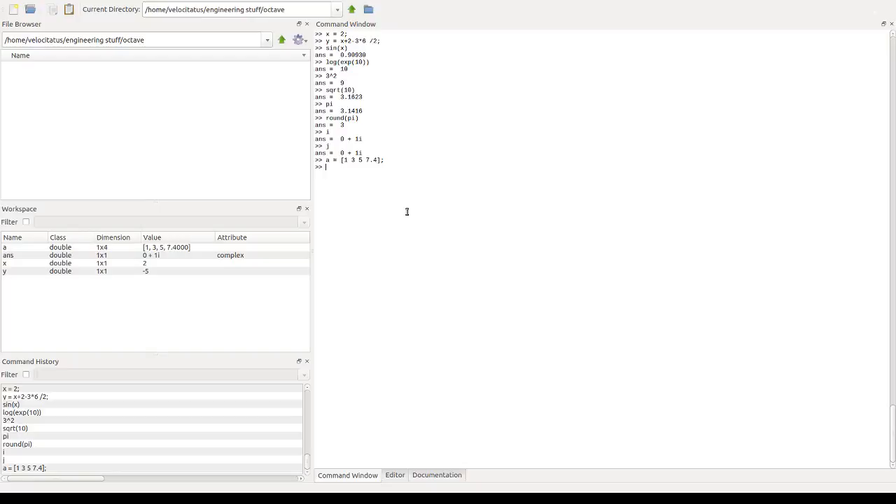
# Step: Evaluate the colon ranges 1:10, 4:10 and 4:15, then begin a stepped range 4:2:15
pyautogui.write('1')
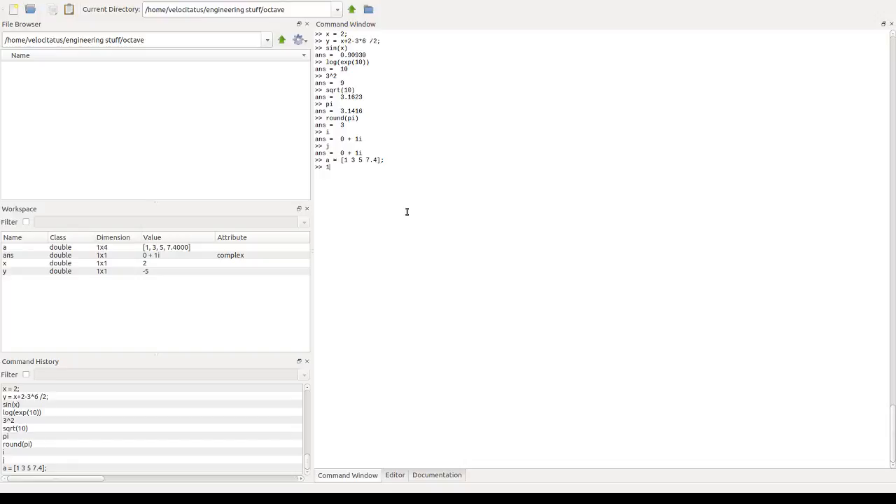
pyautogui.write(':1')
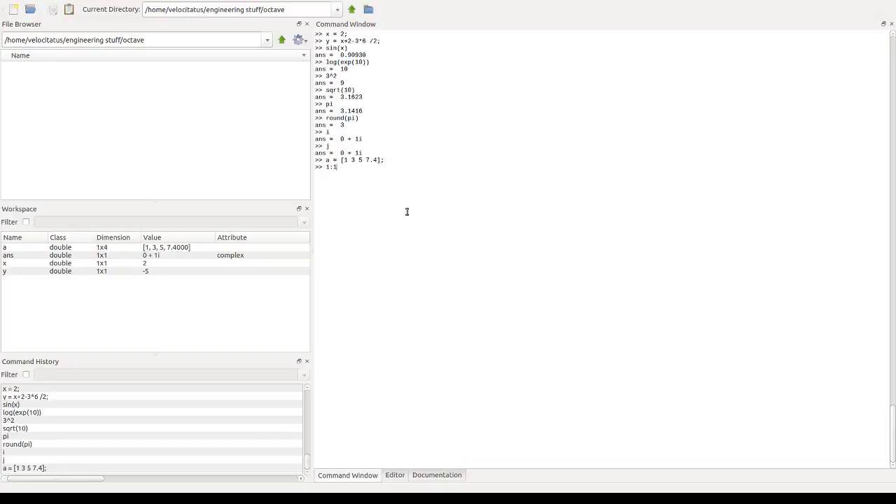
pyautogui.write('0')
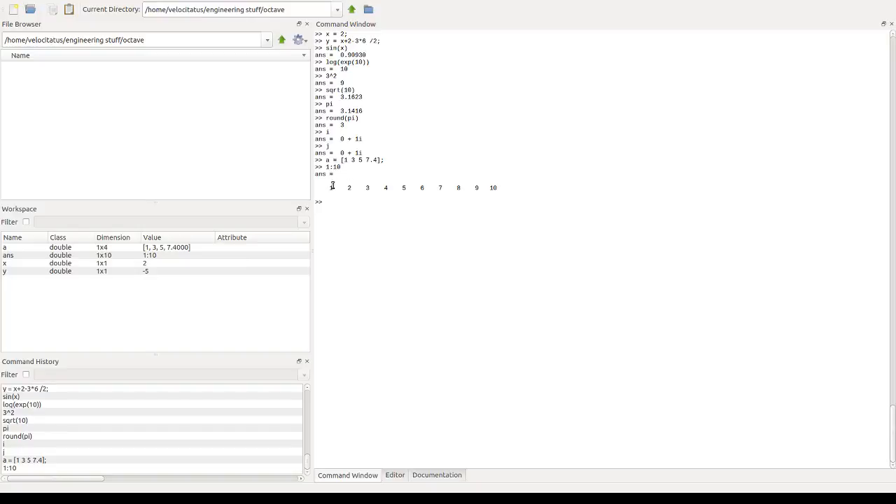
pyautogui.moveTo(525, 231)
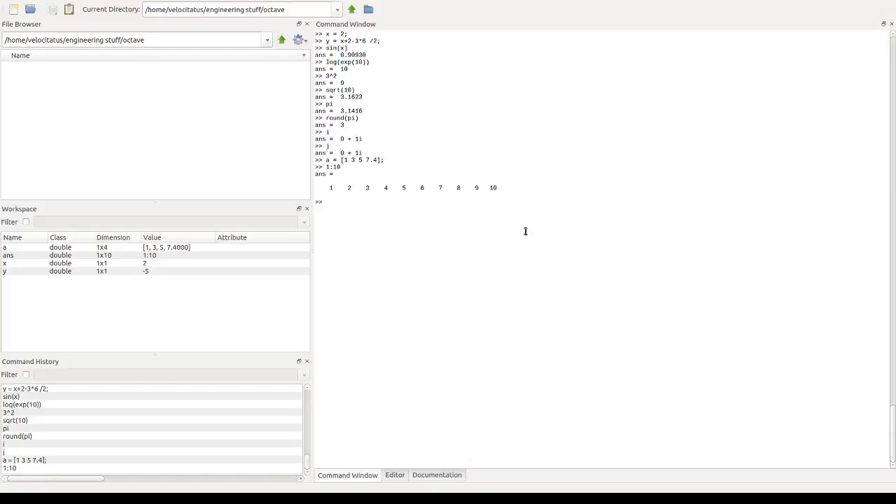
pyautogui.write('1:10')
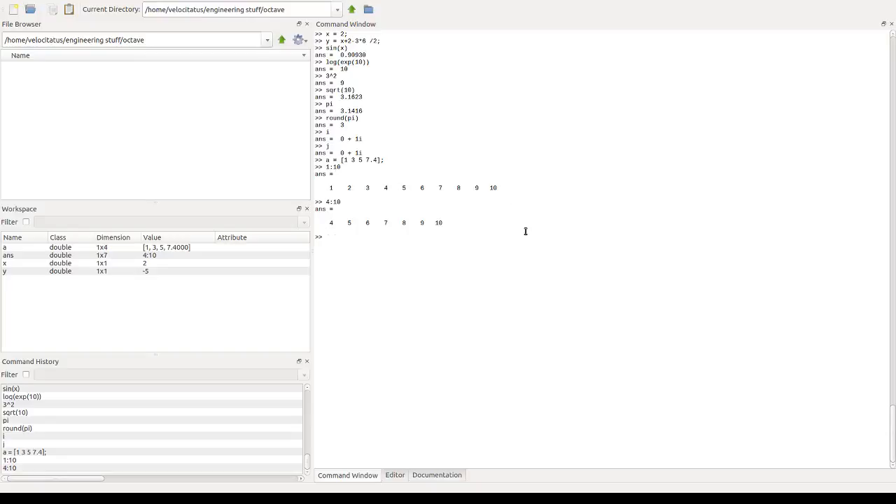
pyautogui.write('4:15')
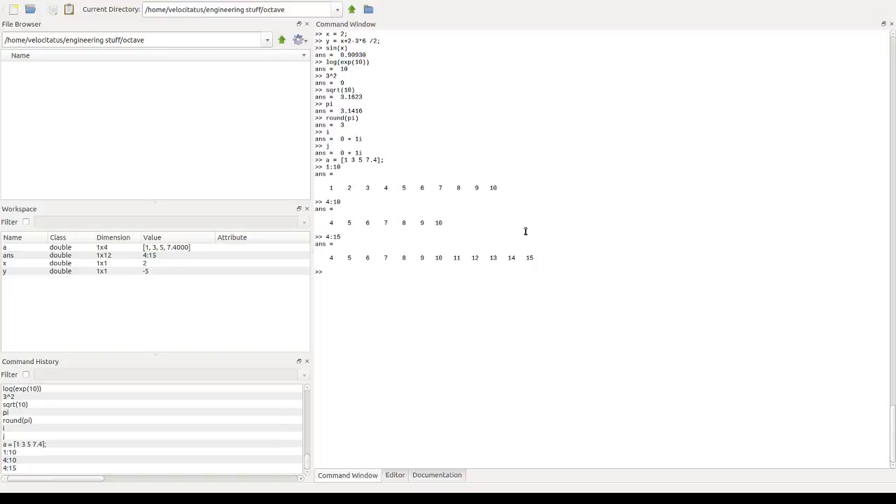
pyautogui.write('4:15')
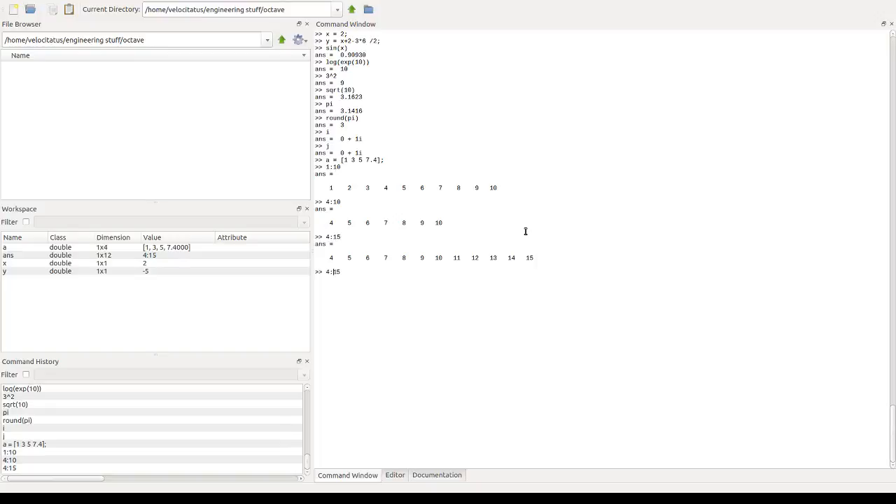
pyautogui.write('2:')
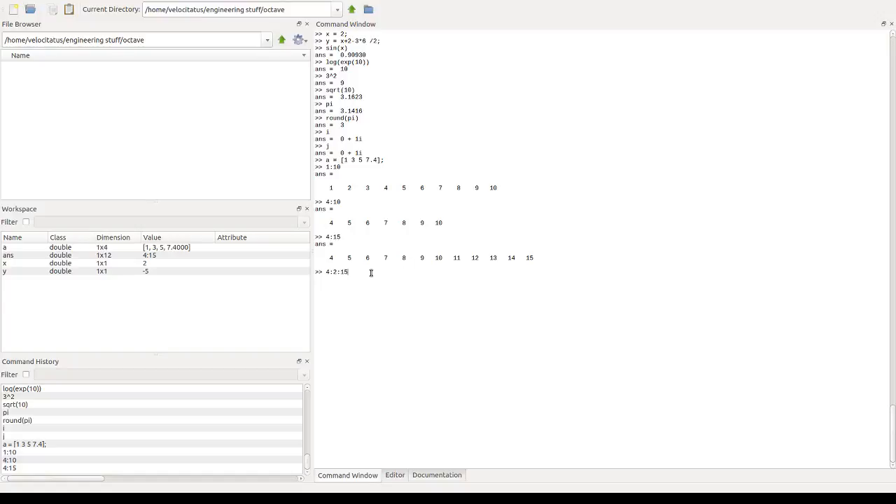
# Step: Evaluate stepped ranges 4:2:16, 2:2:12, 2:0.5:12 and 2:0.5:6 giving nine values
pyautogui.write('6')
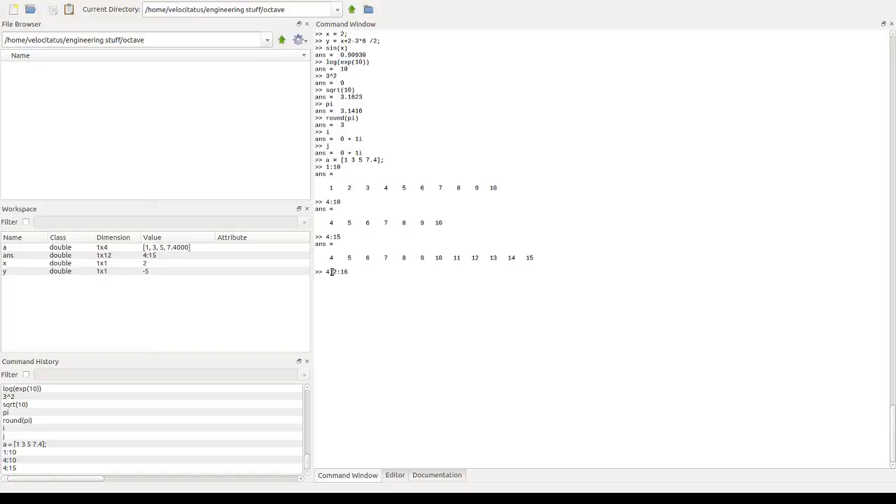
pyautogui.write(':2')
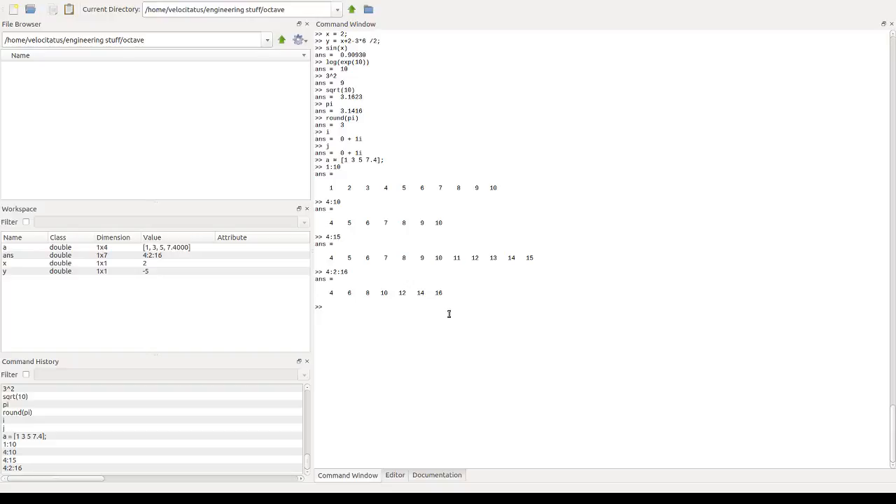
pyautogui.write('4:2:12')
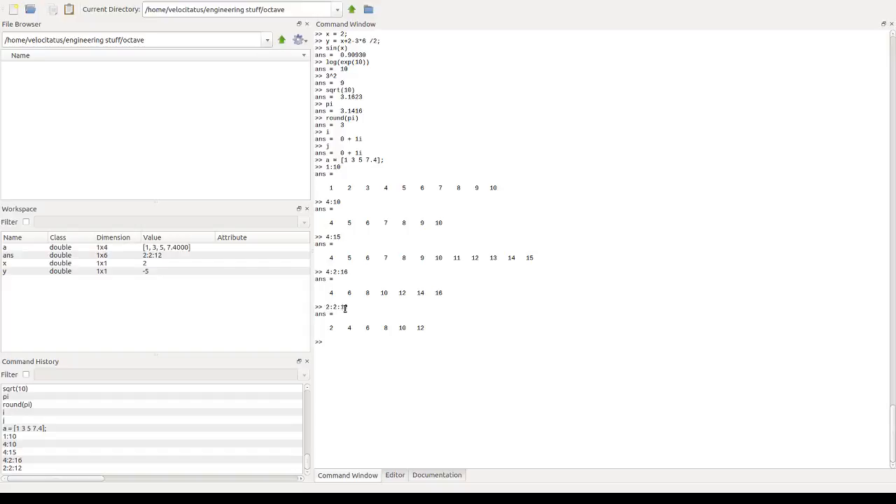
pyautogui.moveTo(392, 365)
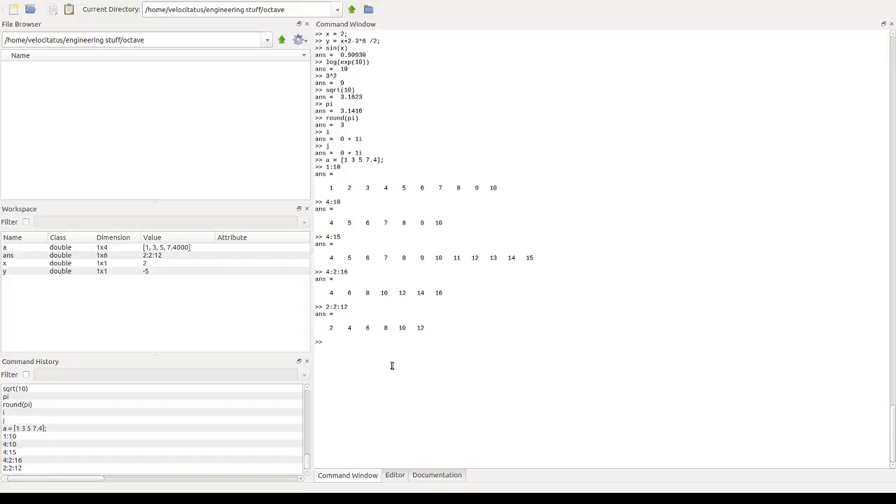
pyautogui.write('2:0.:12')
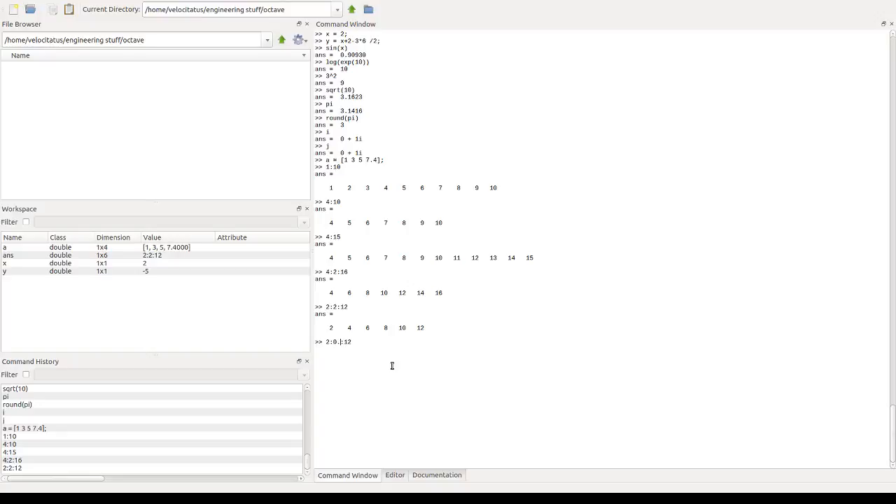
pyautogui.write('5:1')
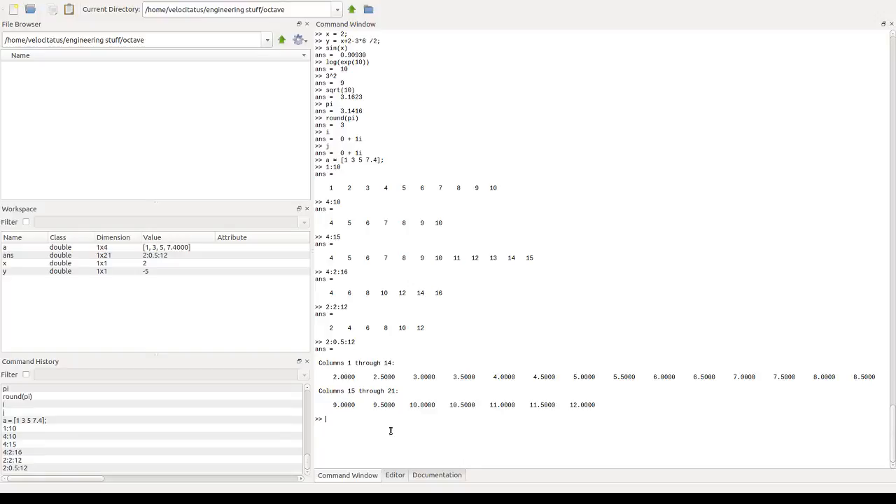
pyautogui.moveTo(399, 382)
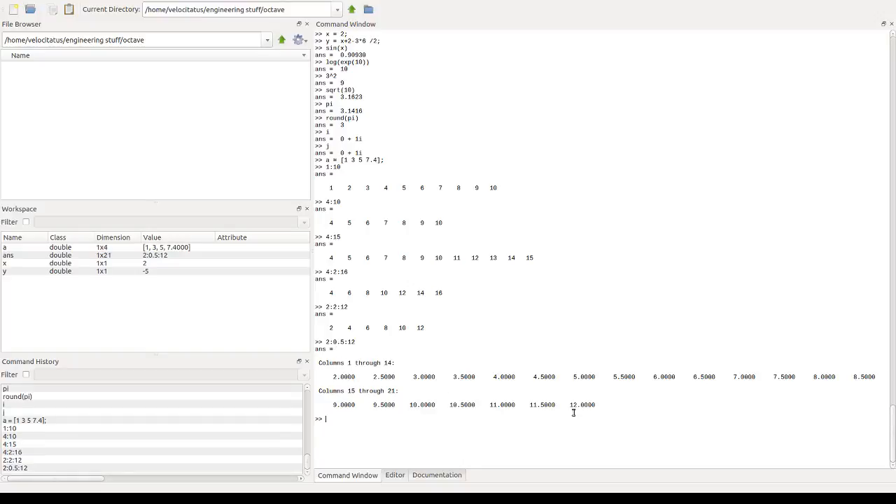
pyautogui.moveTo(560, 435)
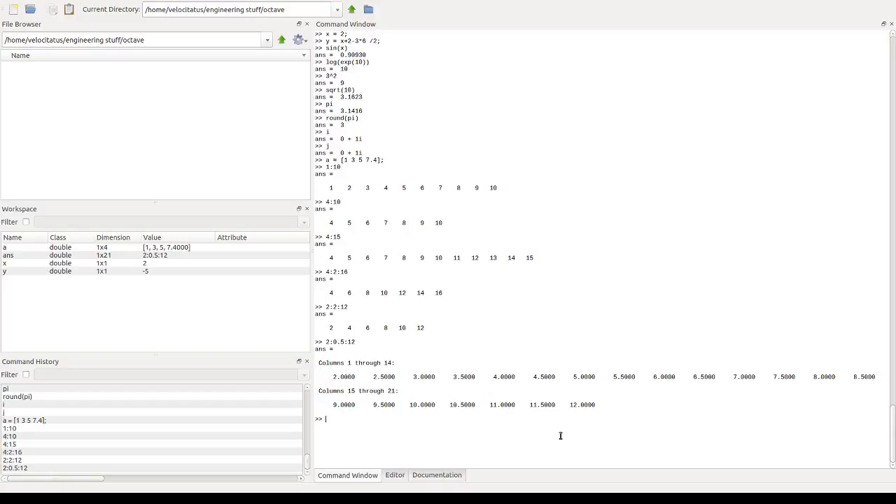
pyautogui.write('2:0.5:')
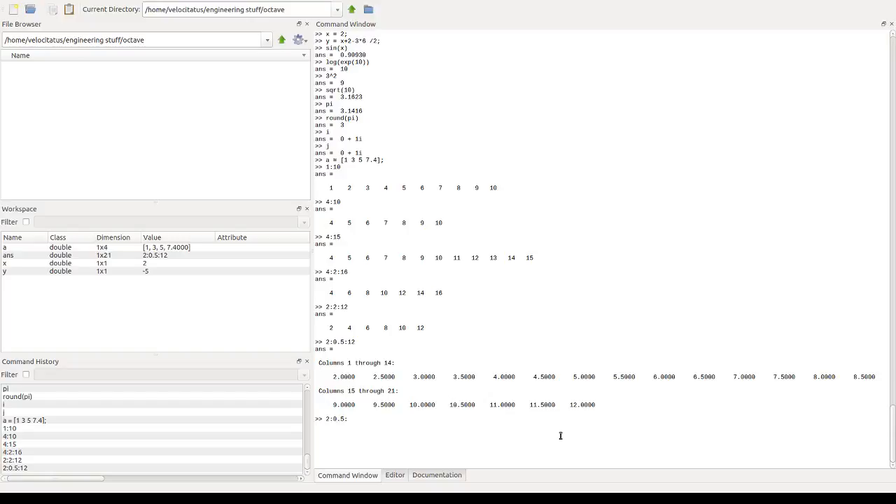
pyautogui.write('2:0.5:6')
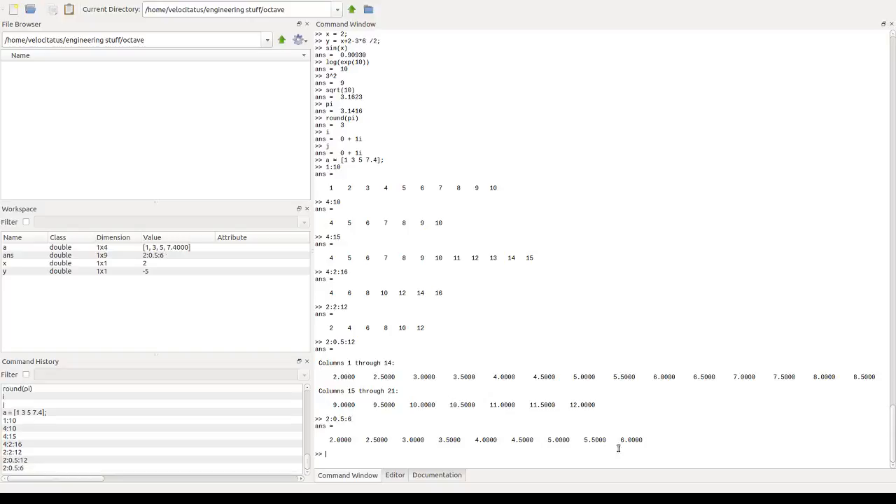
pyautogui.moveTo(400, 425)
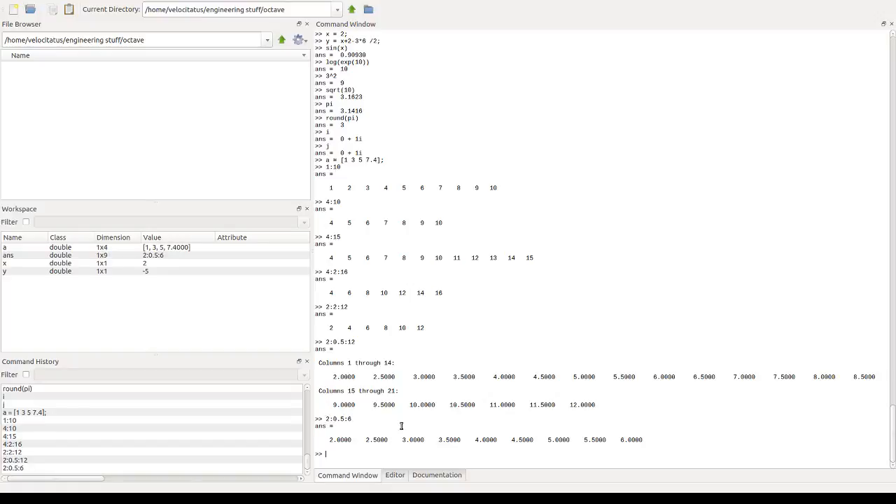
pyautogui.write('b =')
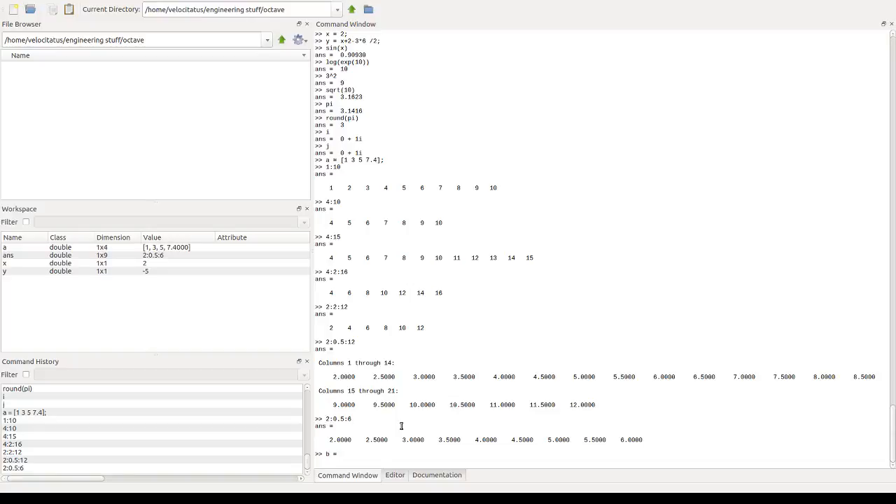
# Step: Assign b = 2:0.5:6; storing the nine-value sequence as a 1x9 workspace variable
pyautogui.write('2:')
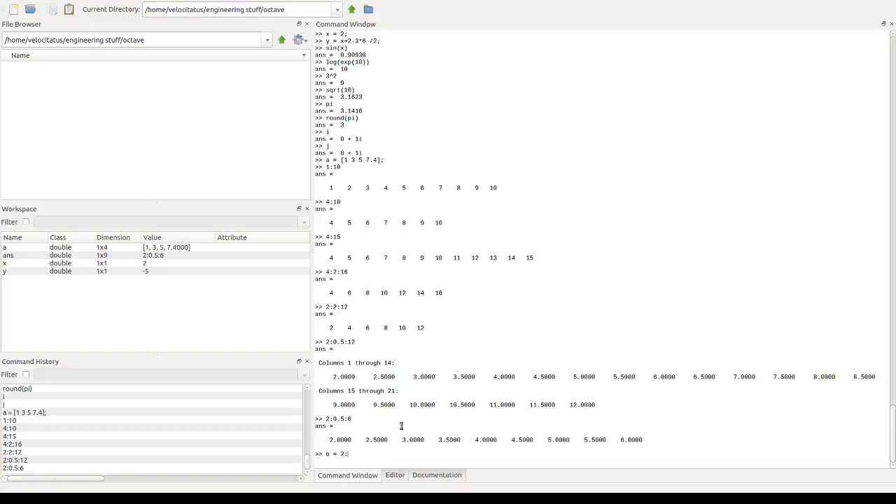
pyautogui.write(':6')
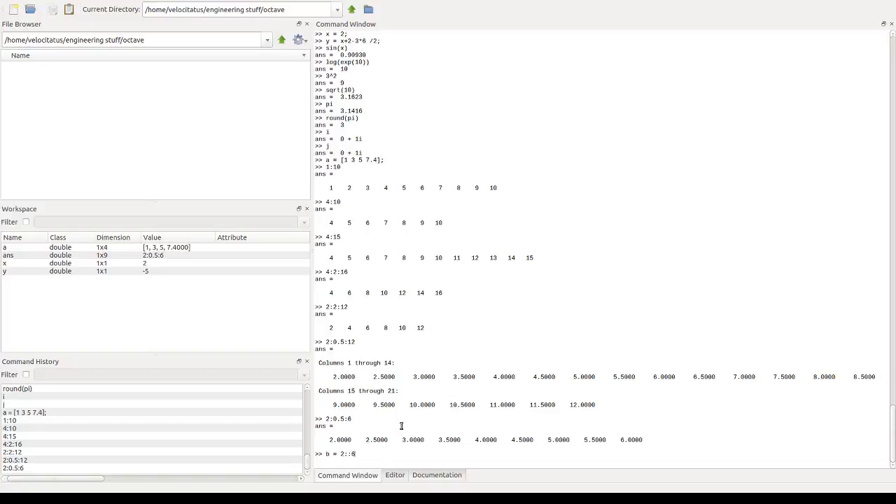
pyautogui.write(';')
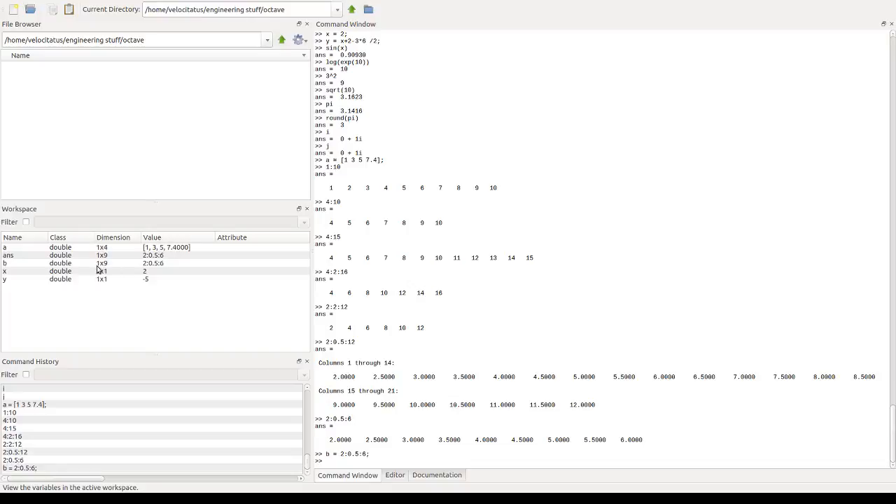
pyautogui.moveTo(106, 270)
pyautogui.write('b')
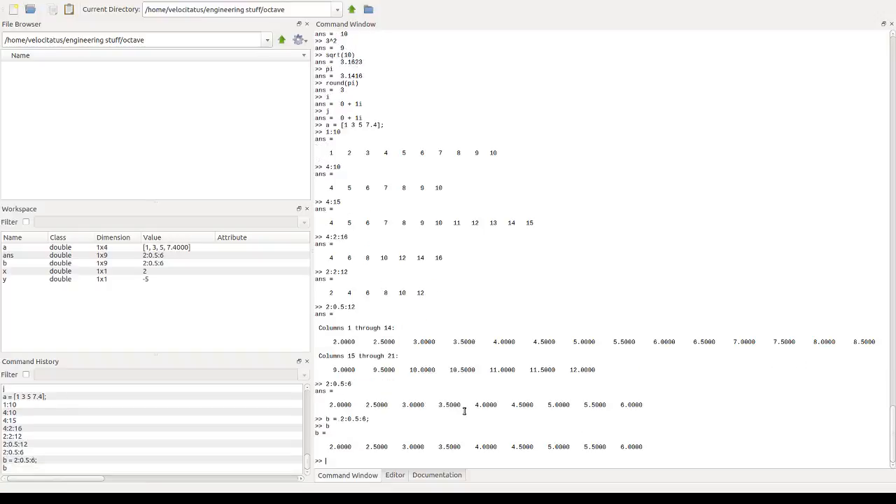
pyautogui.moveTo(540, 442)
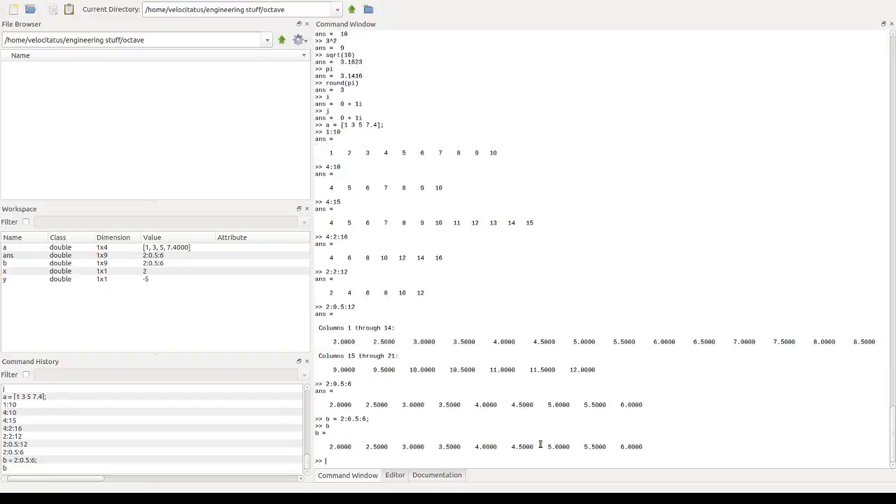
pyautogui.moveTo(705, 437)
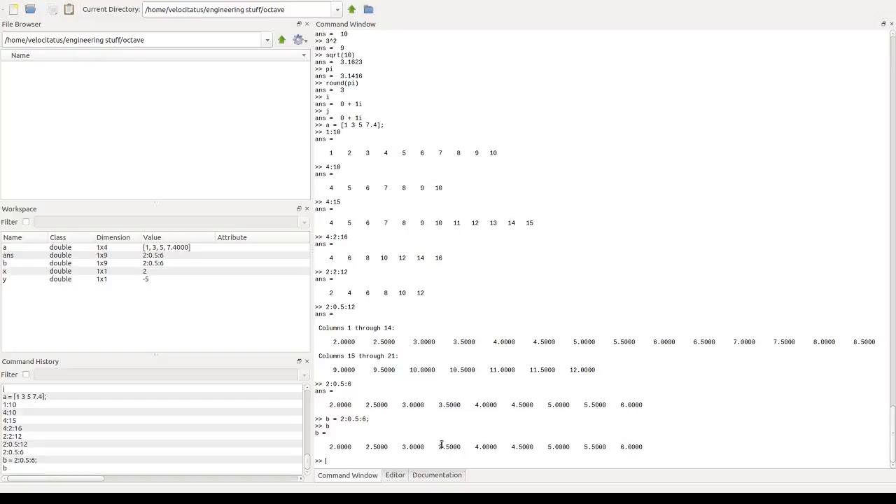
pyautogui.moveTo(512, 440)
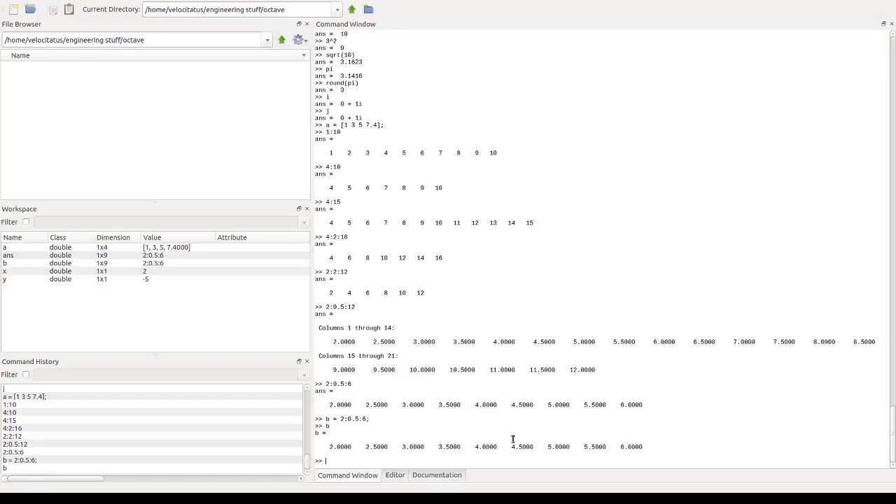
pyautogui.moveTo(655, 459)
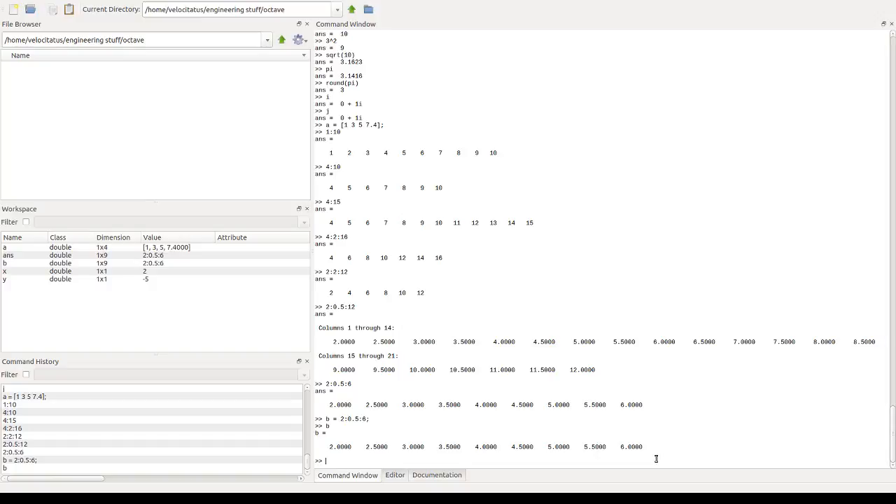
pyautogui.moveTo(395, 448)
pyautogui.write('b')
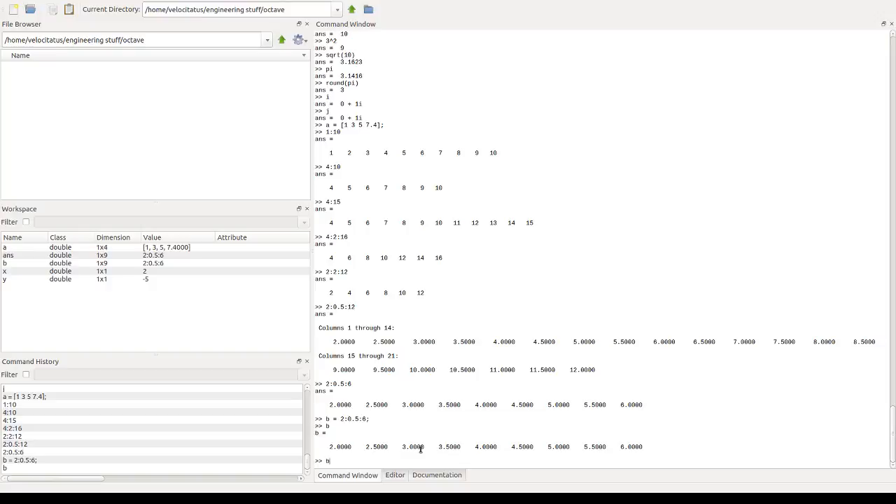
# Step: Look up b(2) and set c = b(2)*2, giving 5
pyautogui.write('()')
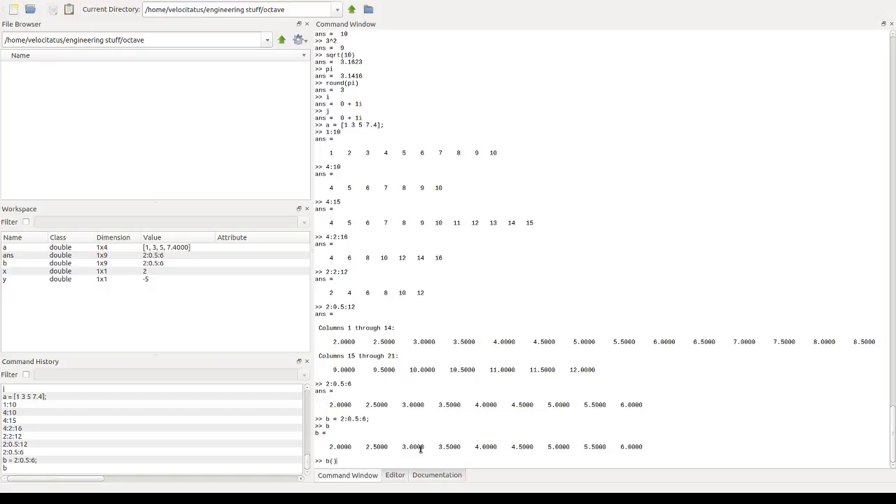
pyautogui.write('2')
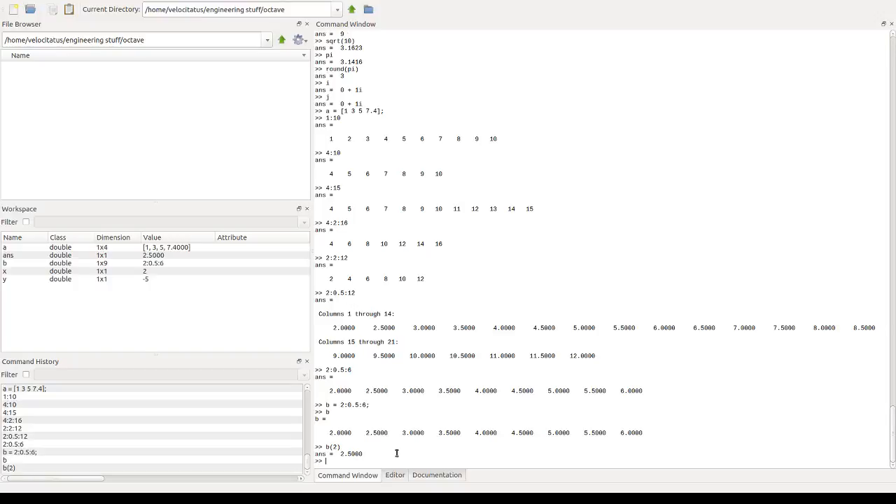
pyautogui.write('c =')
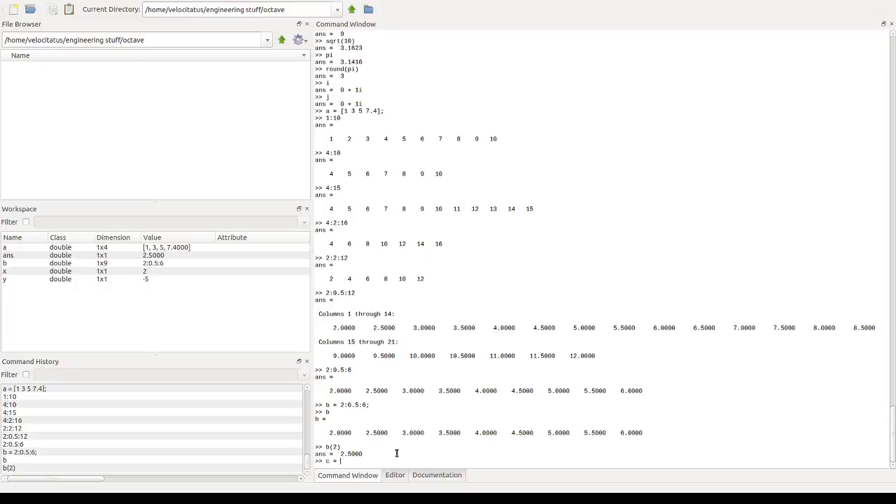
pyautogui.write('b')
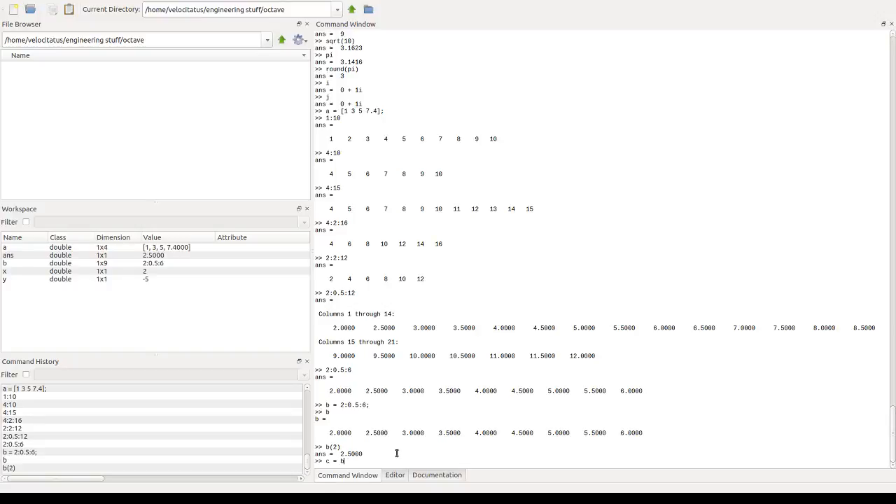
pyautogui.write('(2)')
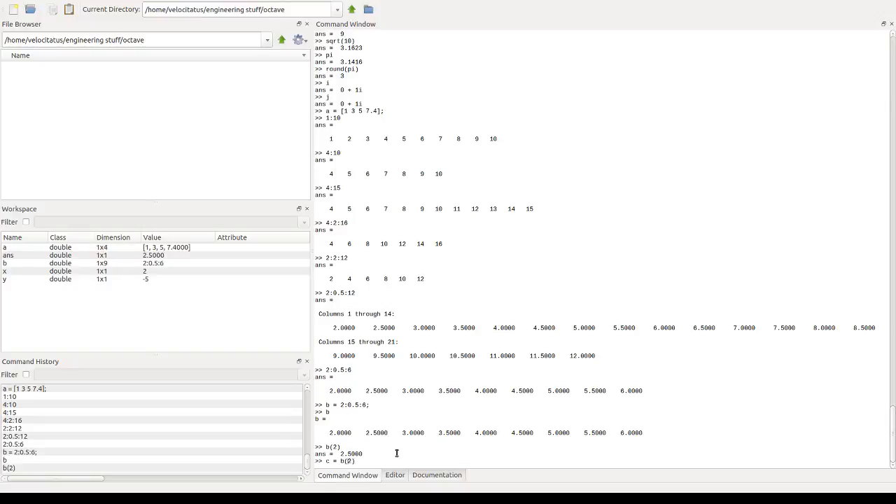
pyautogui.write("'")
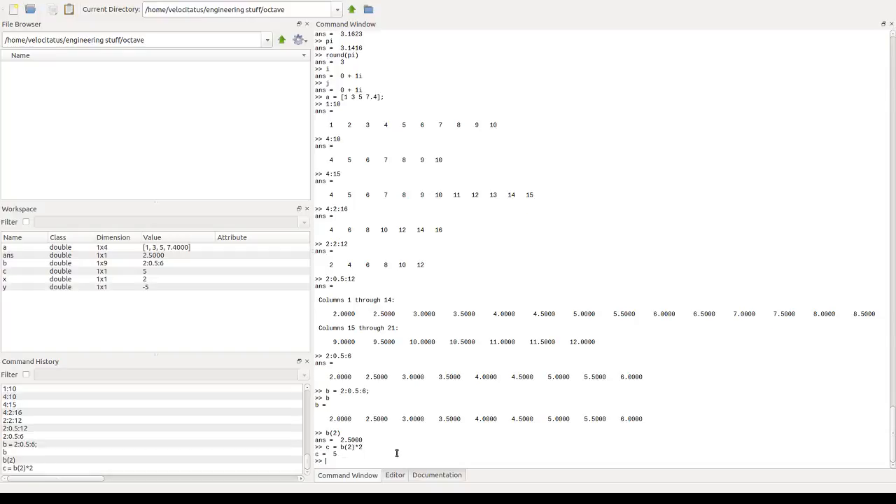
# Step: Index further elements of b: b(1), b(7), b(9) and b(end)
pyautogui.write('b(')
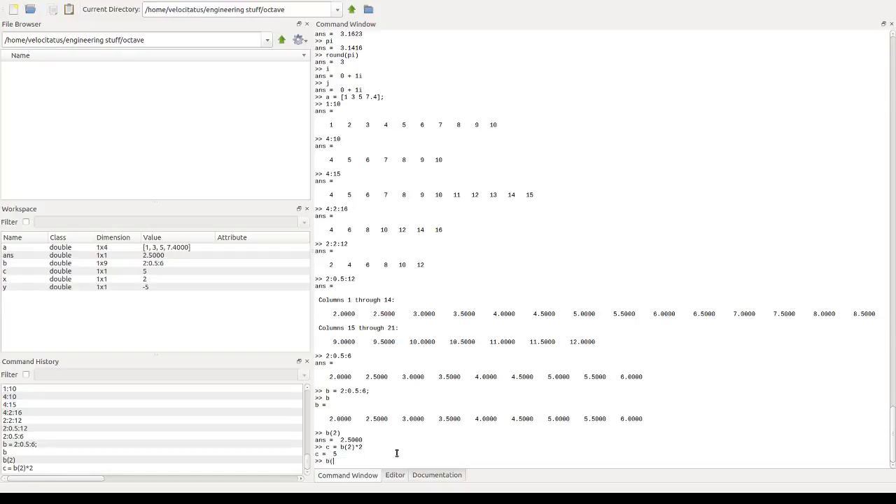
pyautogui.write(')')
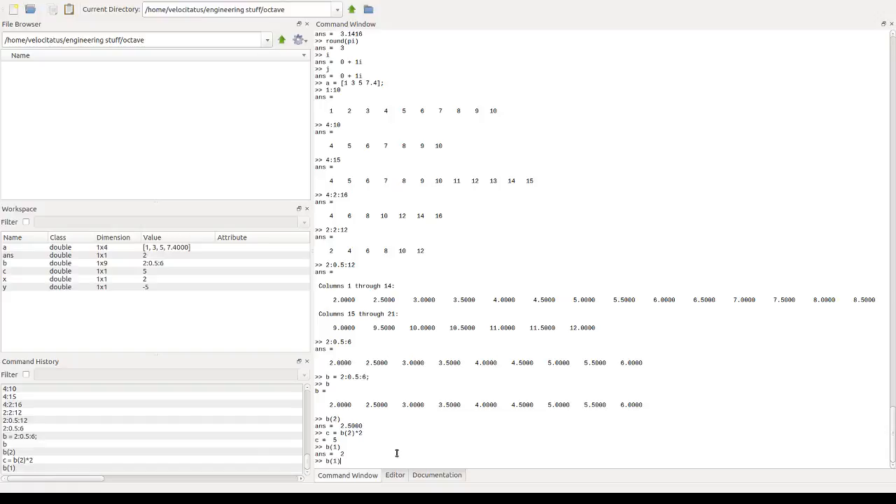
pyautogui.moveTo(473, 406)
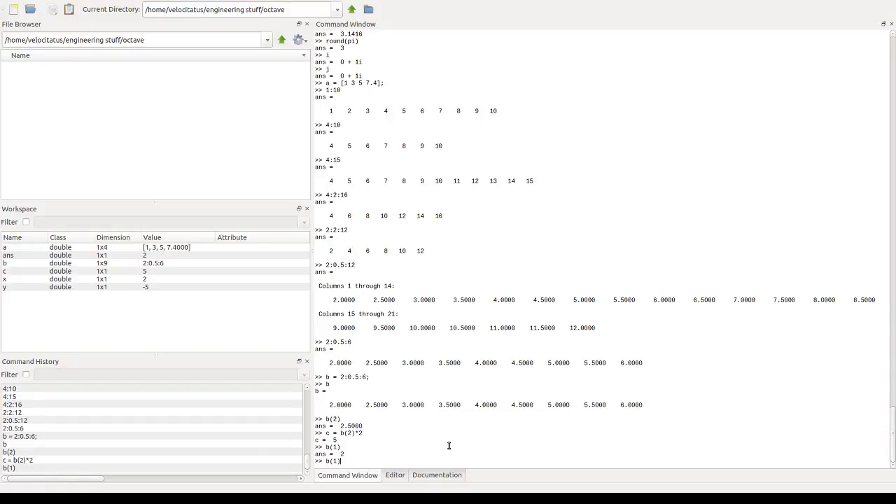
pyautogui.write('b(7)')
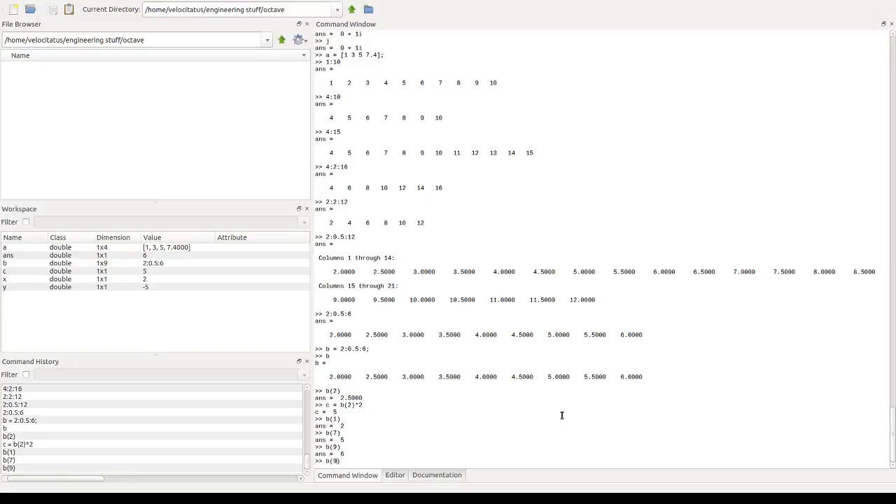
pyautogui.write('end')
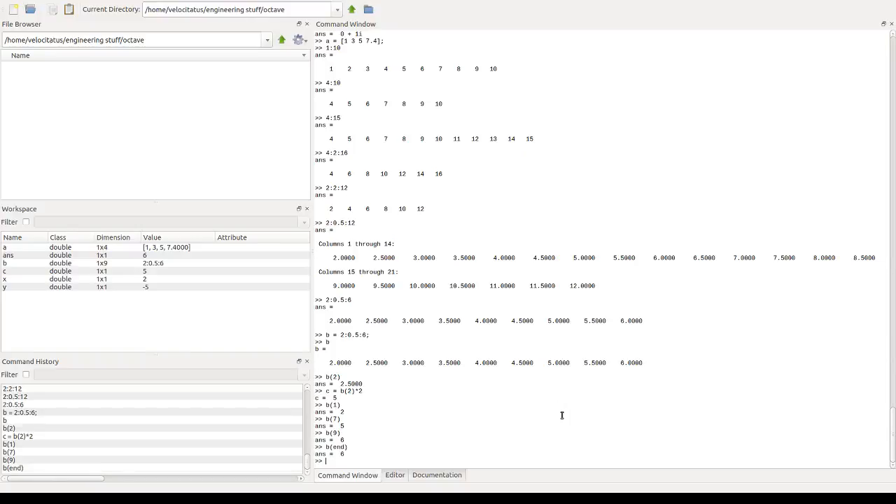
pyautogui.moveTo(352, 454)
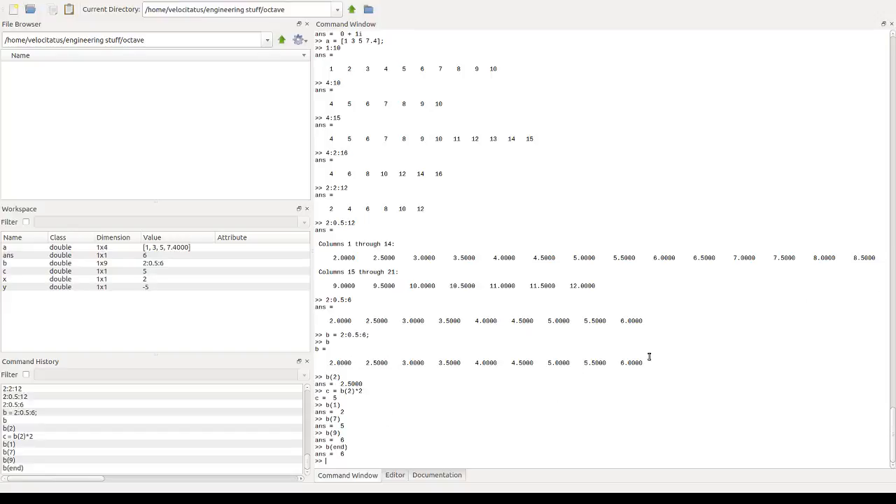
# Step: Slice b(1:3) giving 2 2.5 3, then b(3:end) giving 3 through 6
pyautogui.write('b(1')
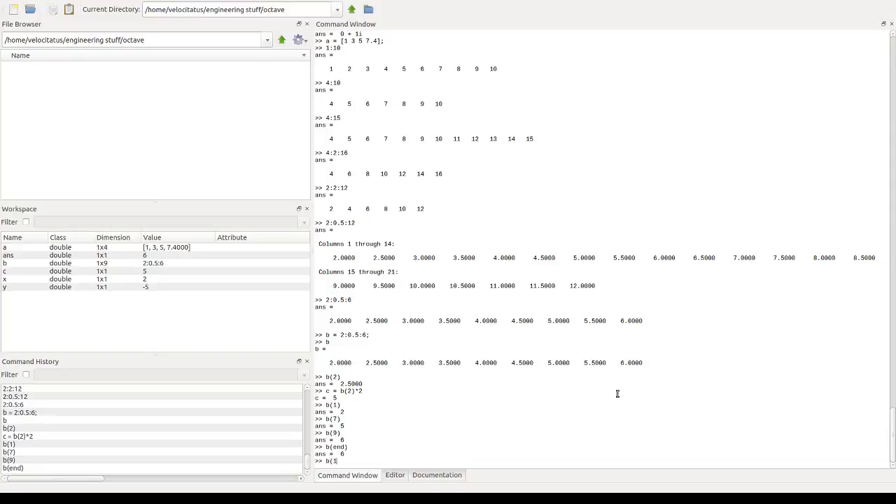
pyautogui.write(':3')
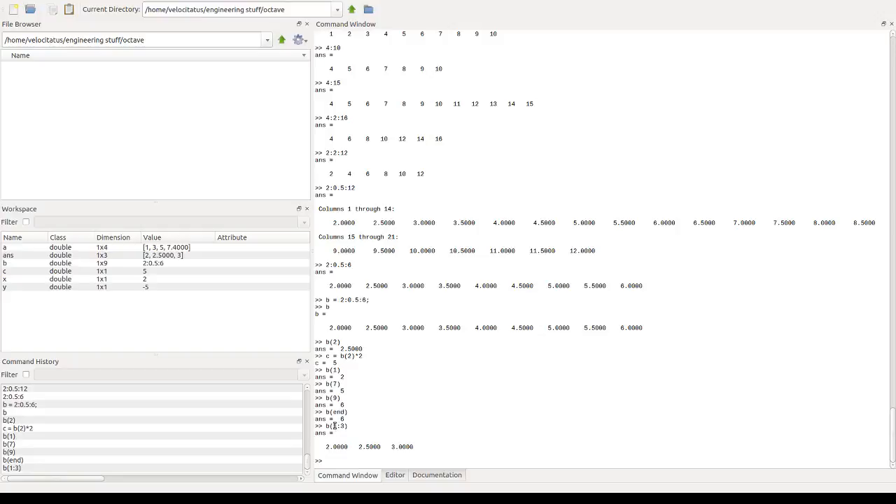
pyautogui.moveTo(354, 333)
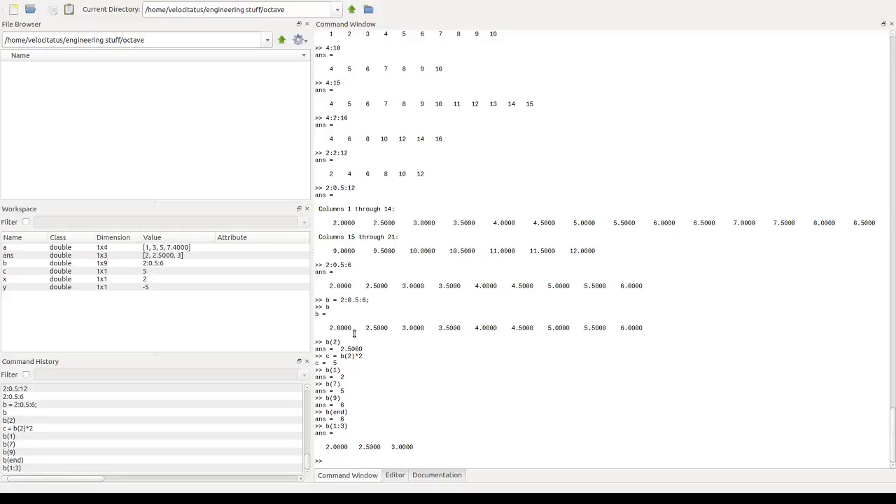
pyautogui.moveTo(339, 327)
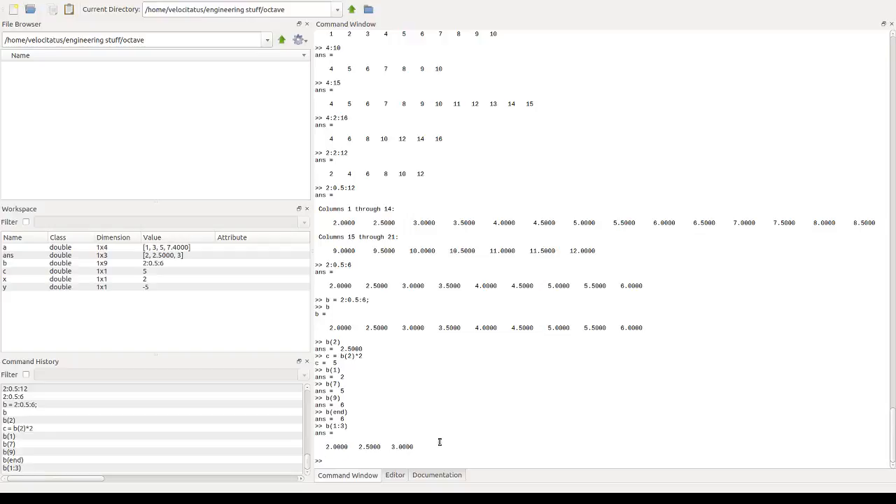
pyautogui.write('b(3)')
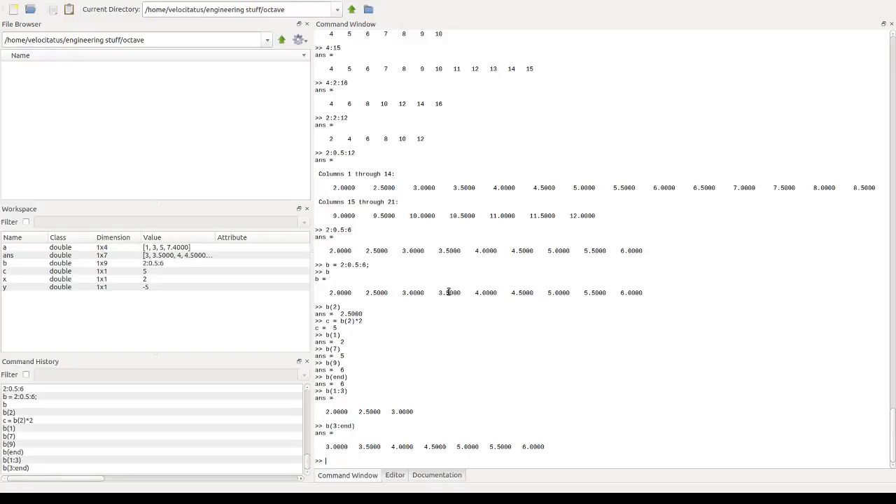
pyautogui.moveTo(615, 293)
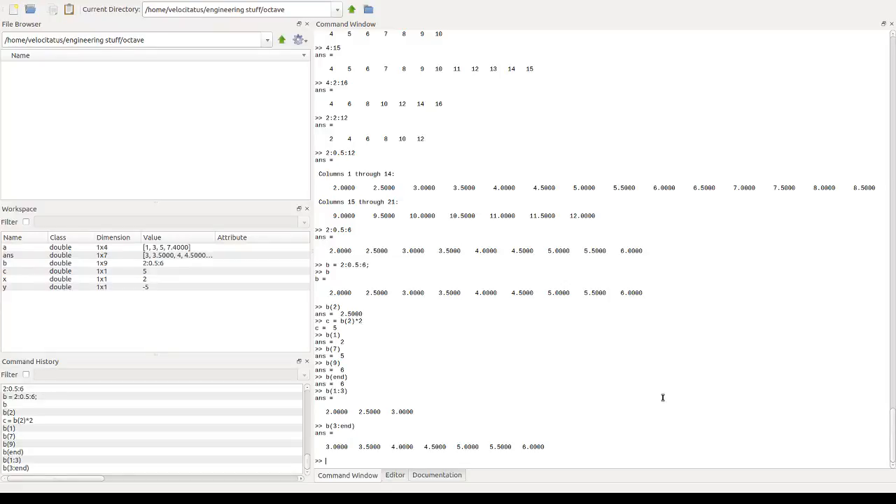
# Step: Define D = [2 4.3 3.12; 43 46 90; 10 2 3.14] at the prompt
pyautogui.write('D =')
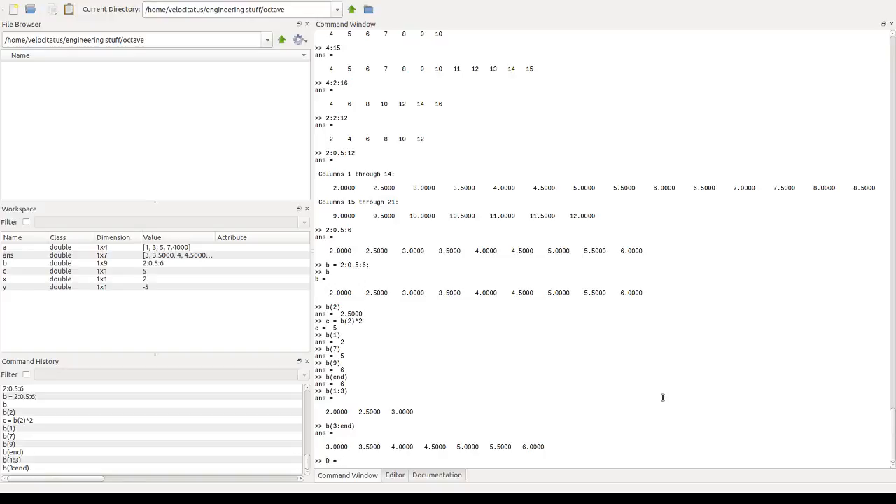
pyautogui.write('[]')
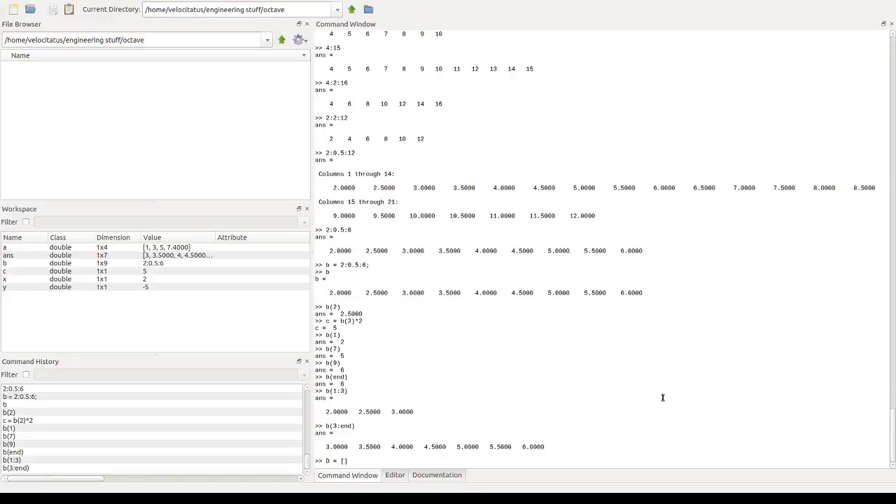
pyautogui.write(';')
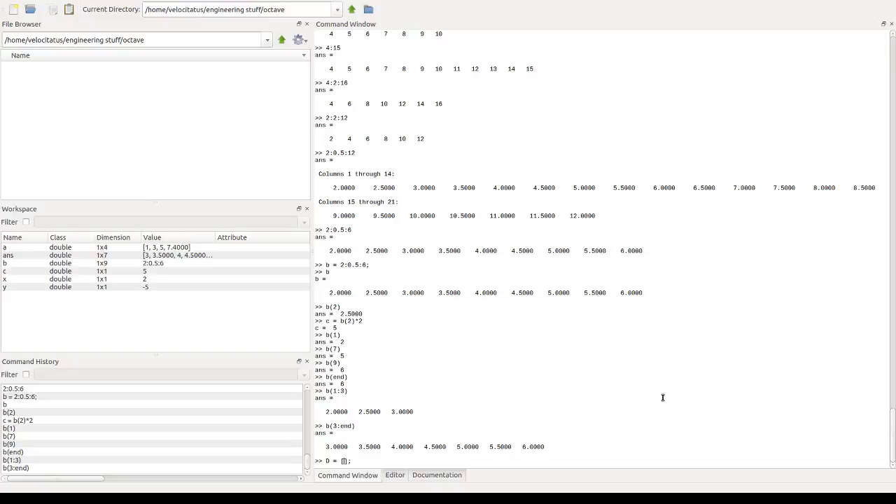
pyautogui.write('2 4.')
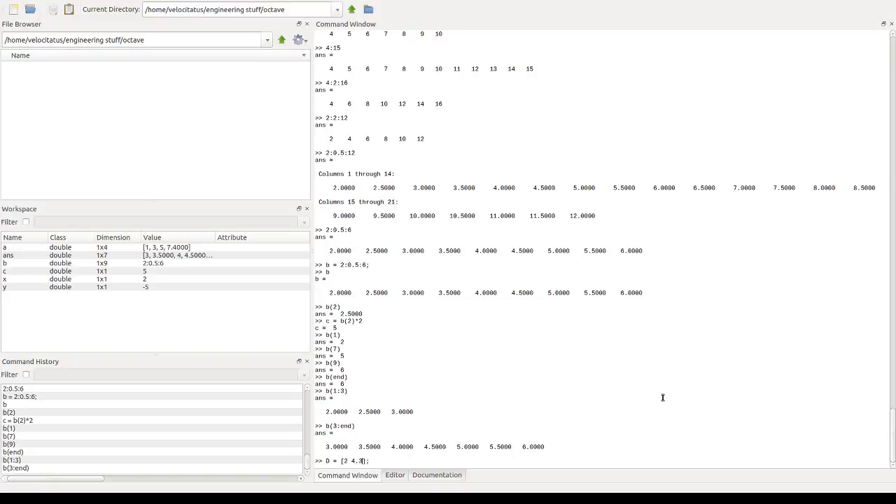
pyautogui.write('3.12;')
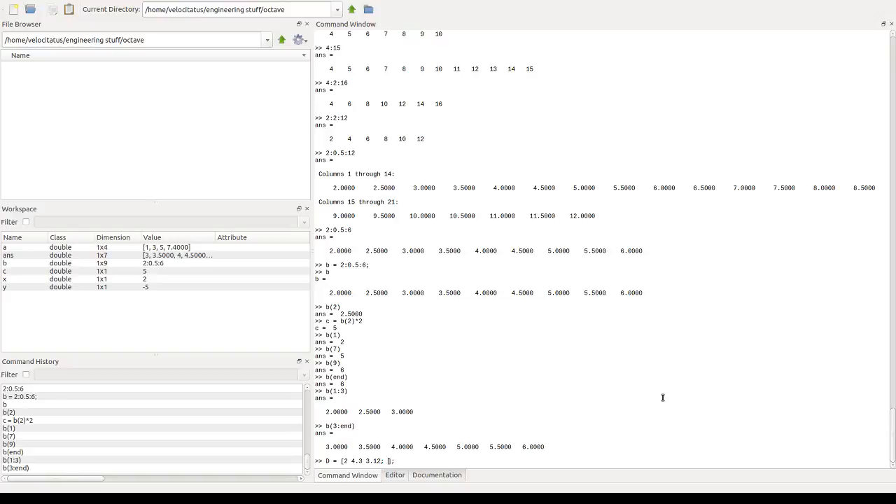
pyautogui.write('43')
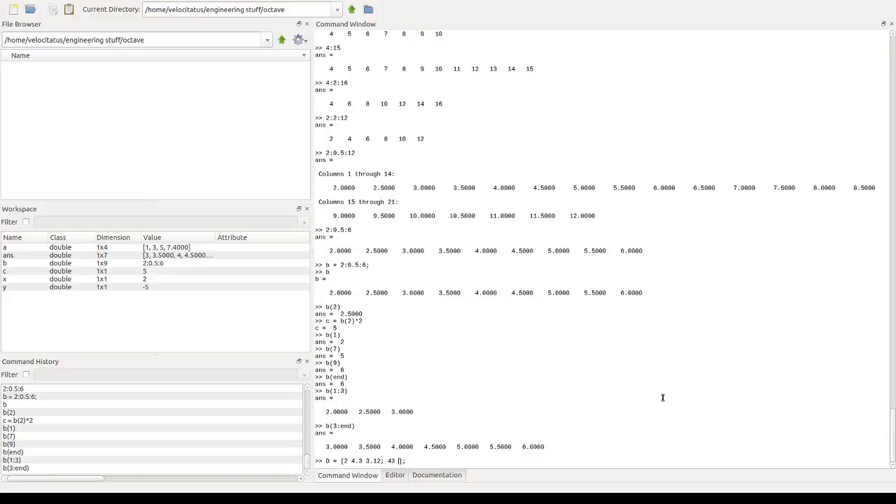
pyautogui.write('46')
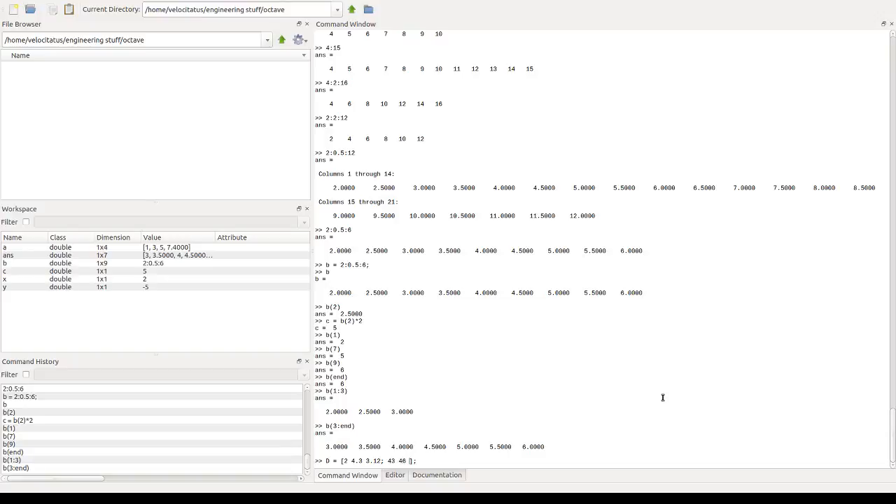
pyautogui.write('90')
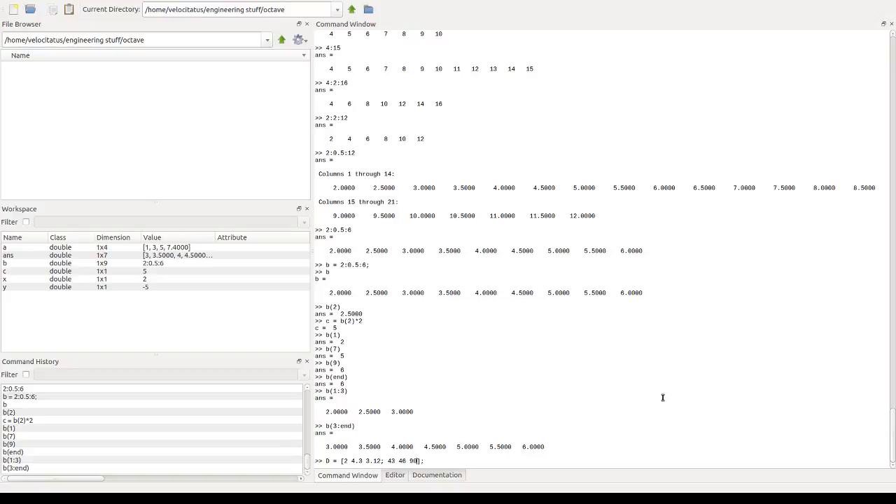
pyautogui.write('];')
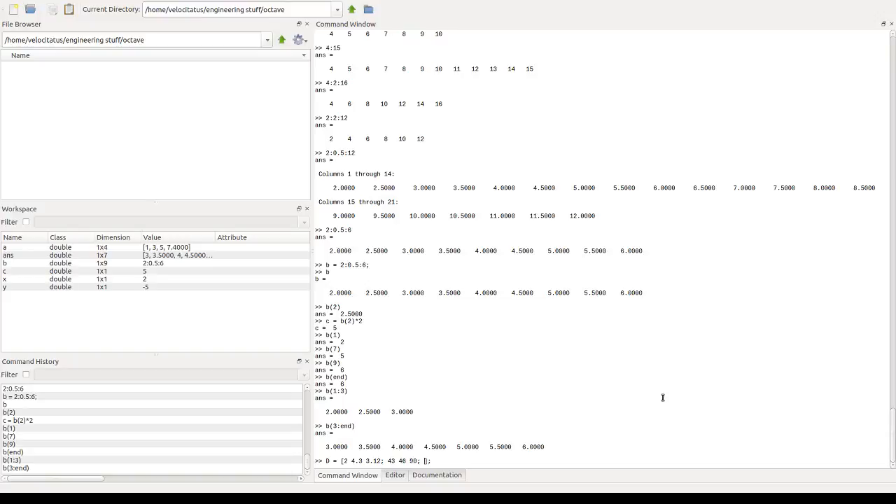
pyautogui.write('10 2 3.14')
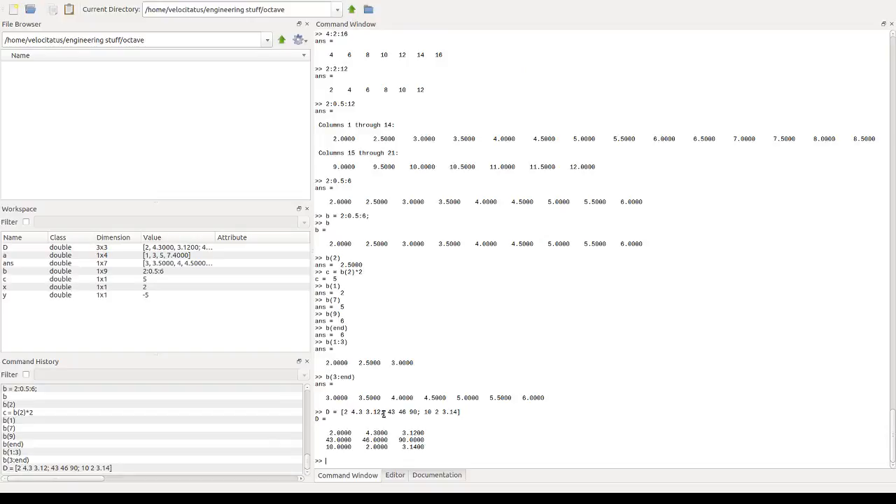
pyautogui.moveTo(384, 440)
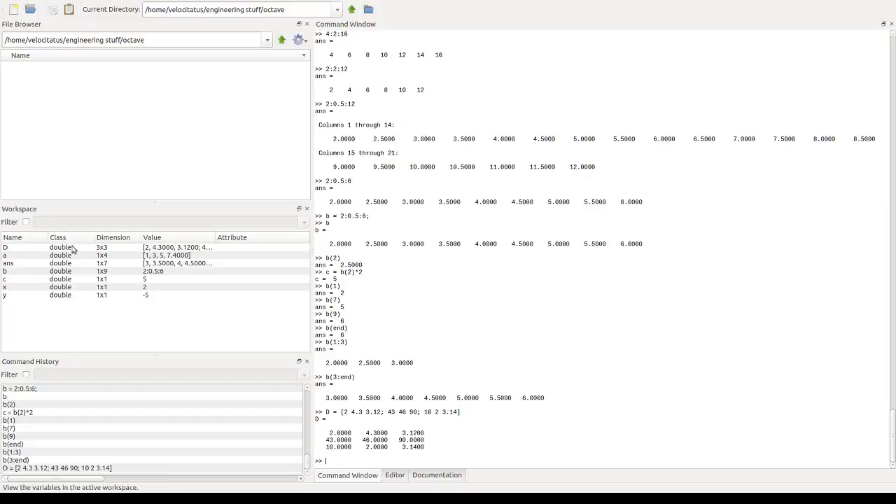
pyautogui.moveTo(109, 250)
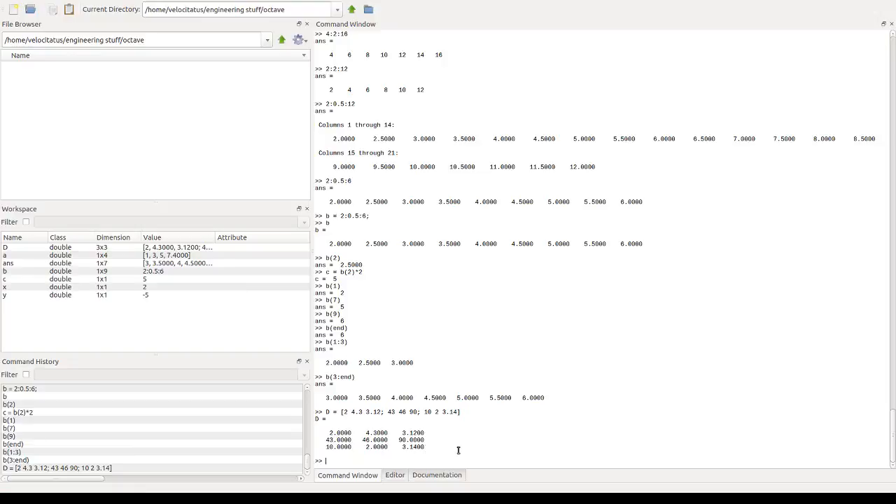
# Step: Read D(2,3) returning 90 and D(3,1) returning 10
pyautogui.write('D(2')
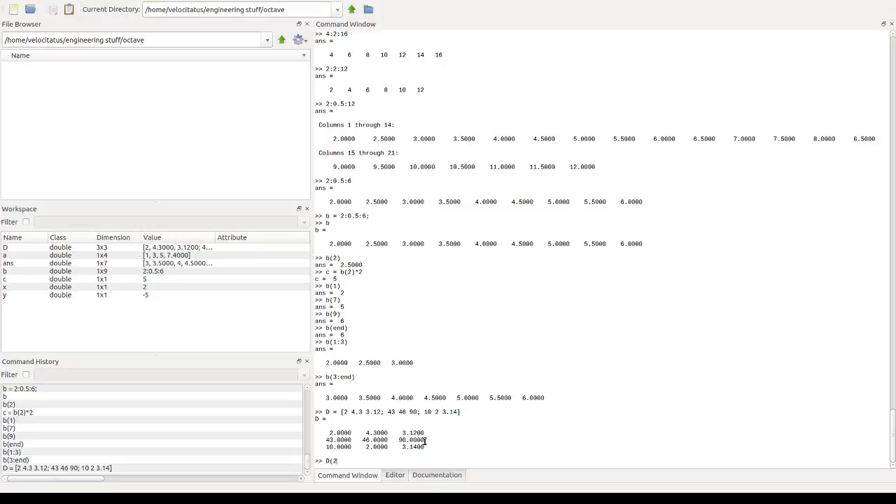
pyautogui.write(',3)')
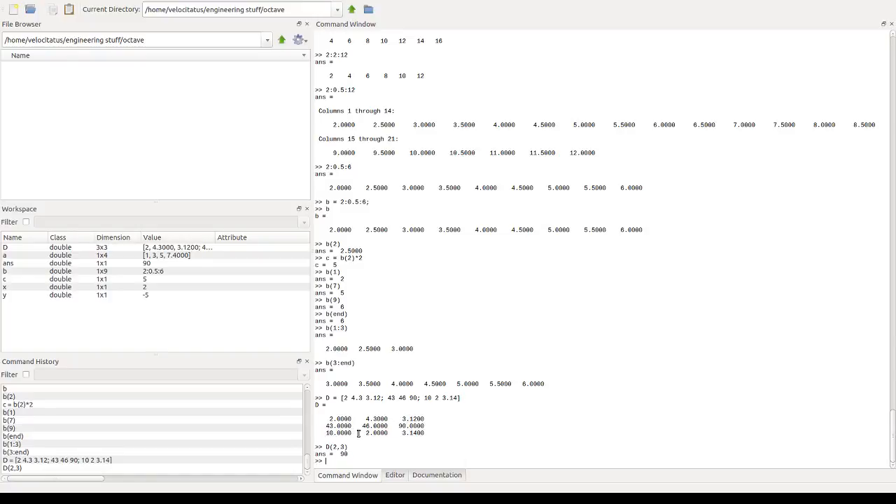
pyautogui.write('D(')
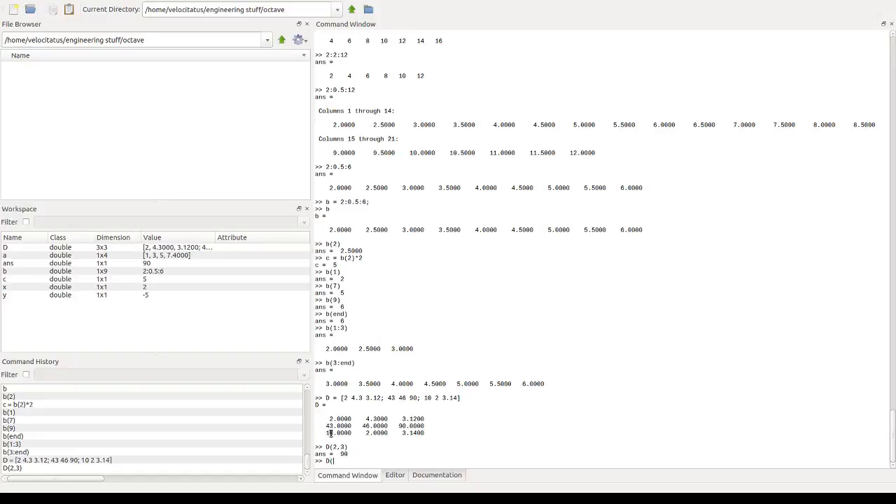
pyautogui.write('3,')
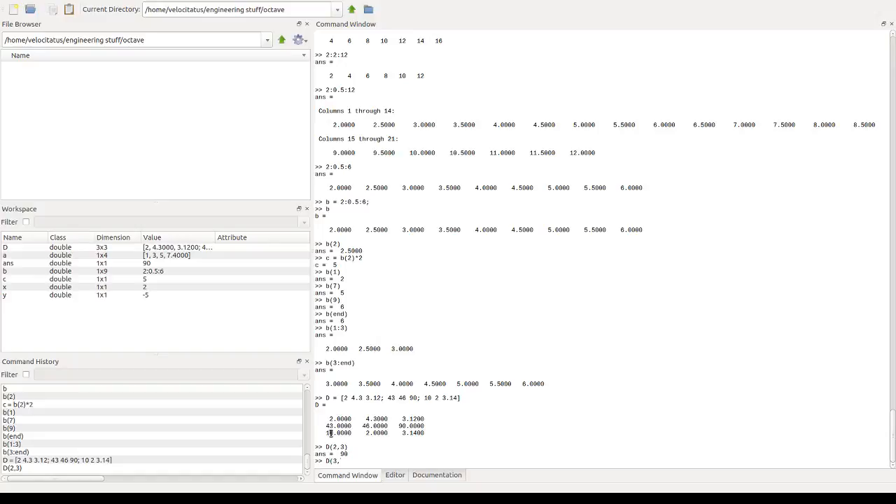
pyautogui.write('D(3,1)')
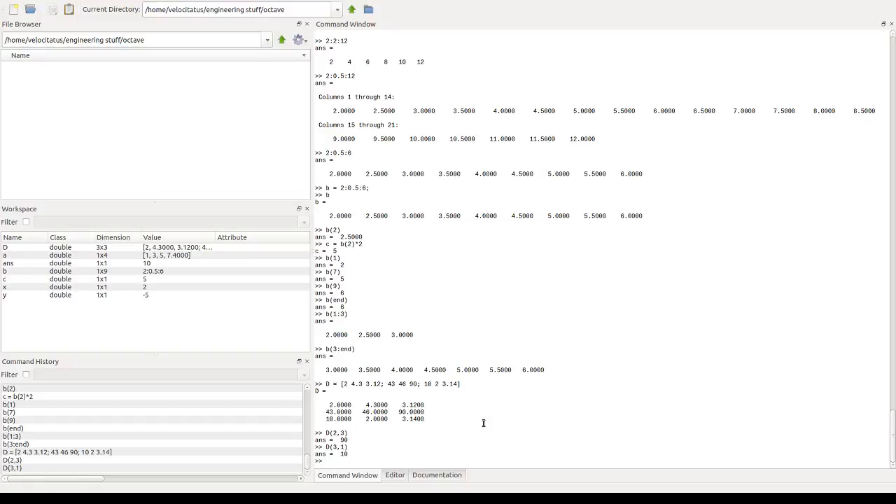
# Step: Define row vector E = [1 2 3]; with output suppressed
pyautogui.write('E')
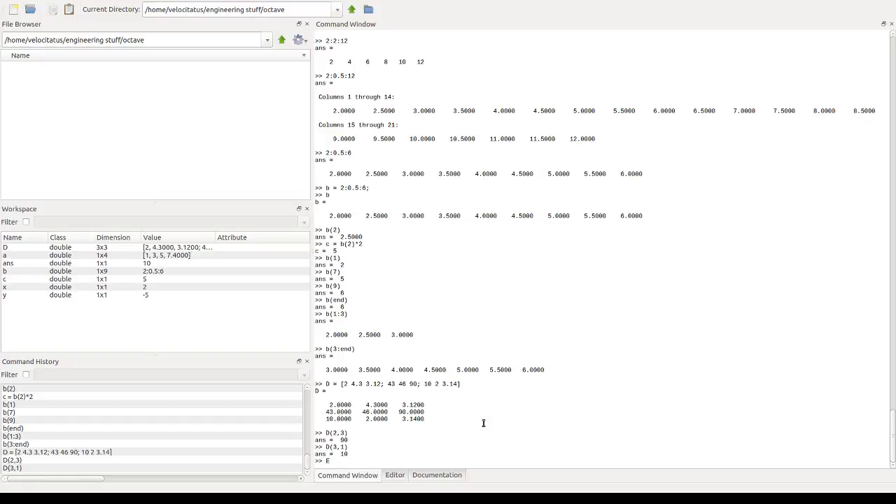
pyautogui.write('=')
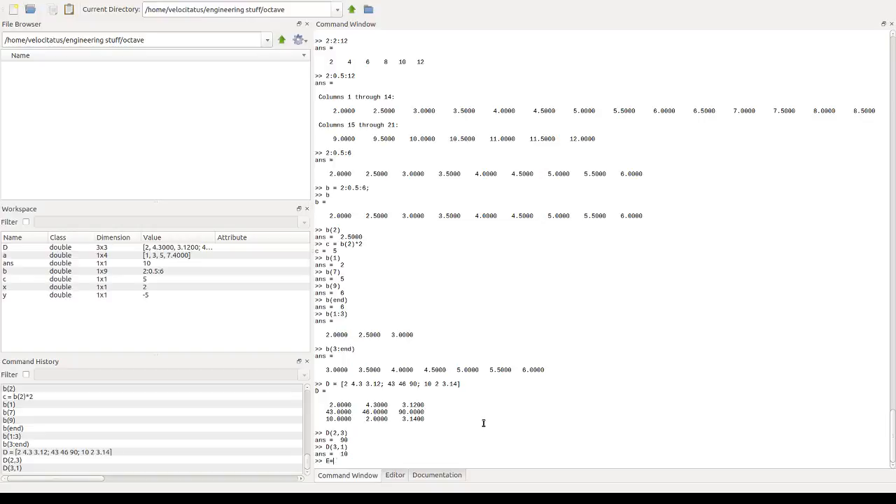
pyautogui.write('[1 2 3]')
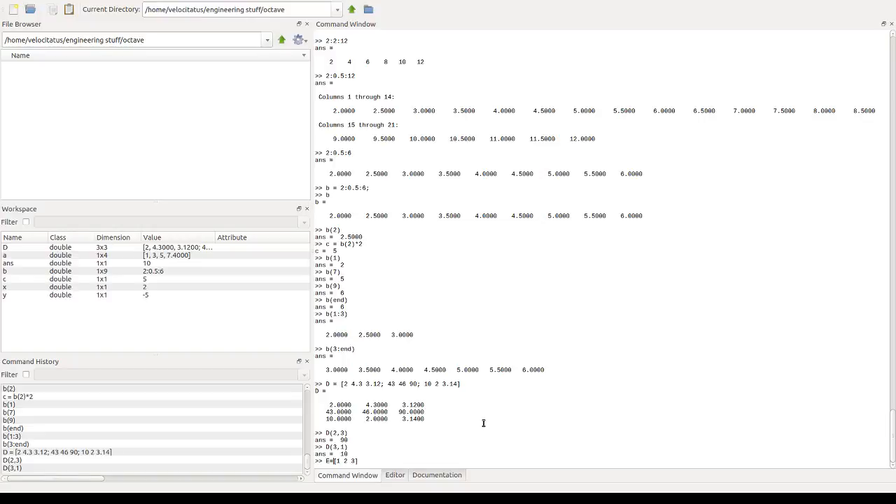
pyautogui.write(';')
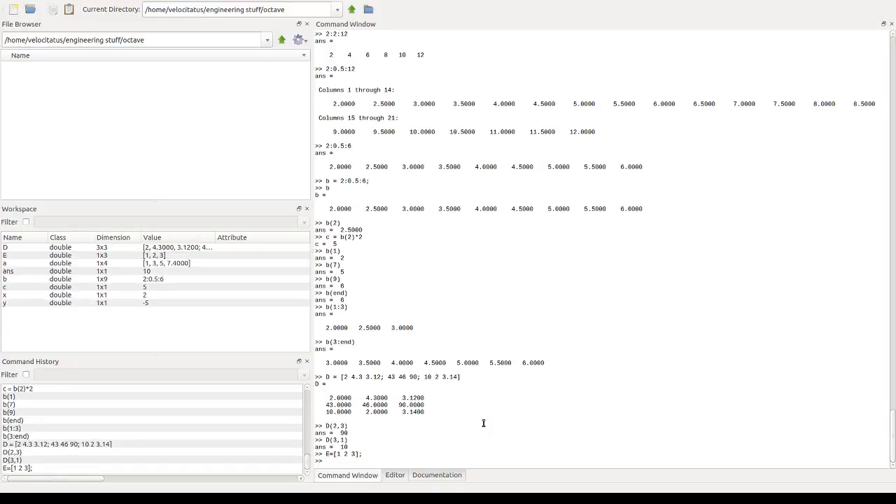
# Step: Evaluate E*D giving 118 102.3 192.54, then D*E failing as nonconformant
pyautogui.write('E*')
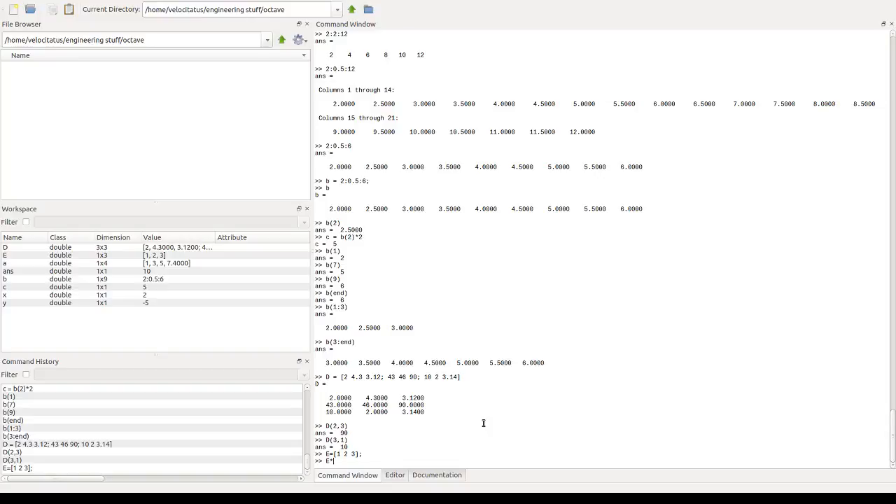
pyautogui.write('D')
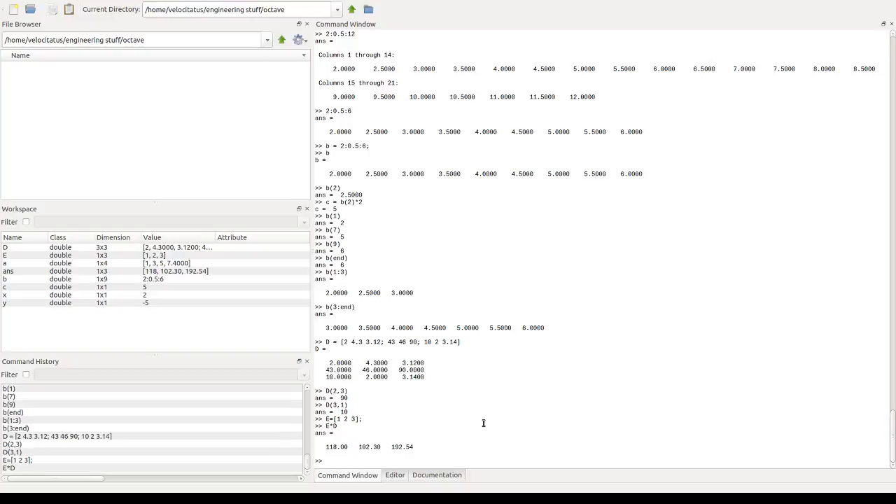
pyautogui.write('D*')
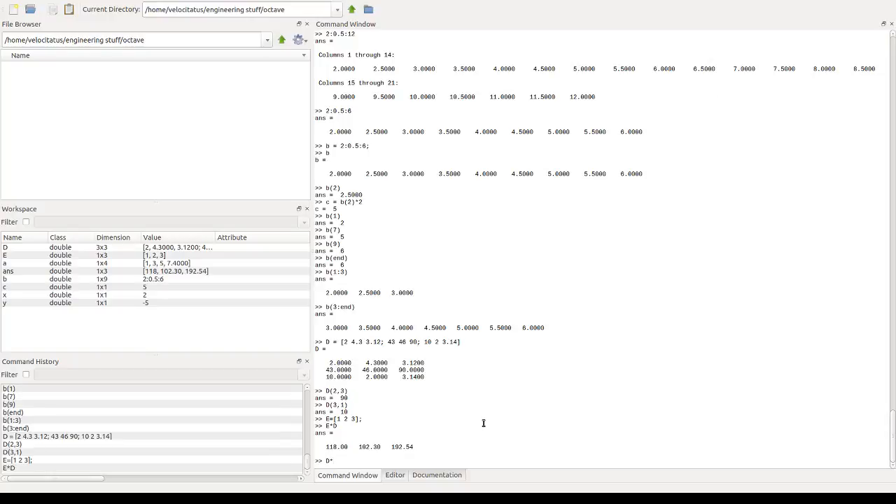
pyautogui.write('E')
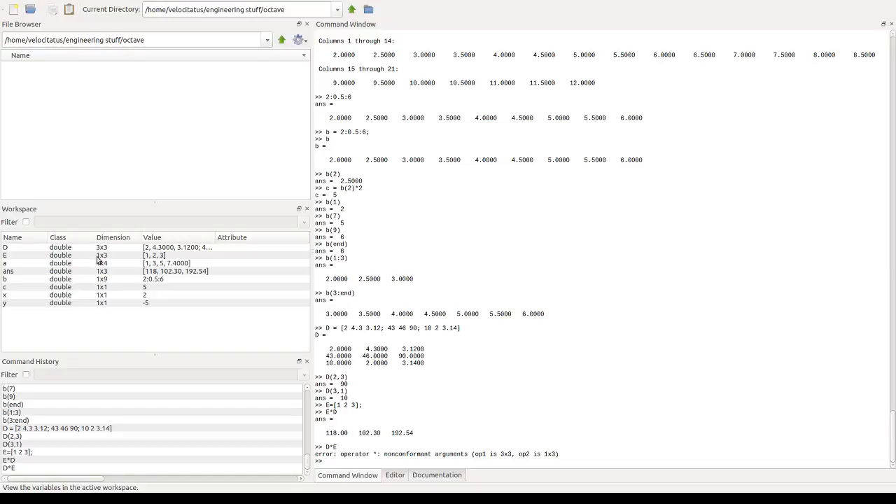
pyautogui.moveTo(105, 249)
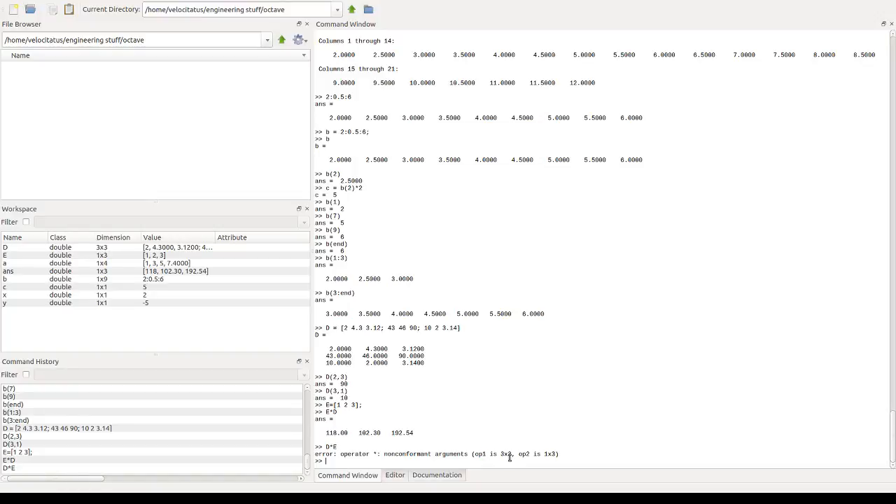
# Step: Evaluate the transposes E' as a column and D' flipping D
pyautogui.write('E')
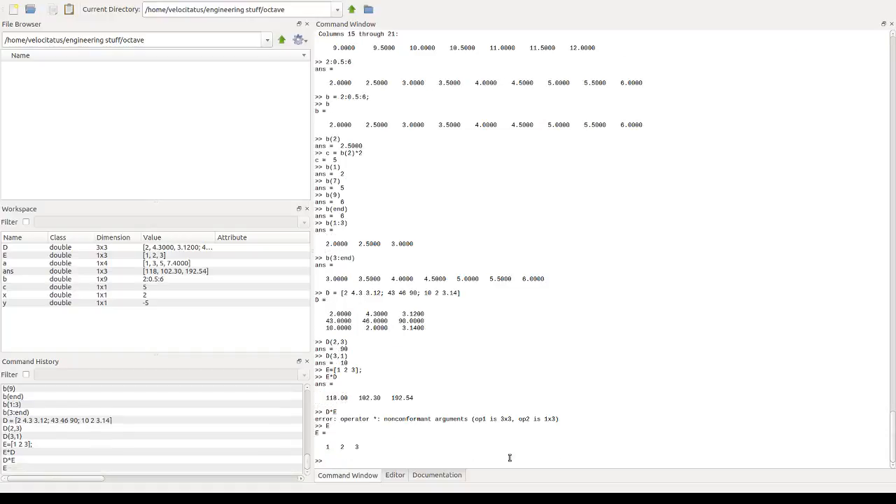
pyautogui.write('E')
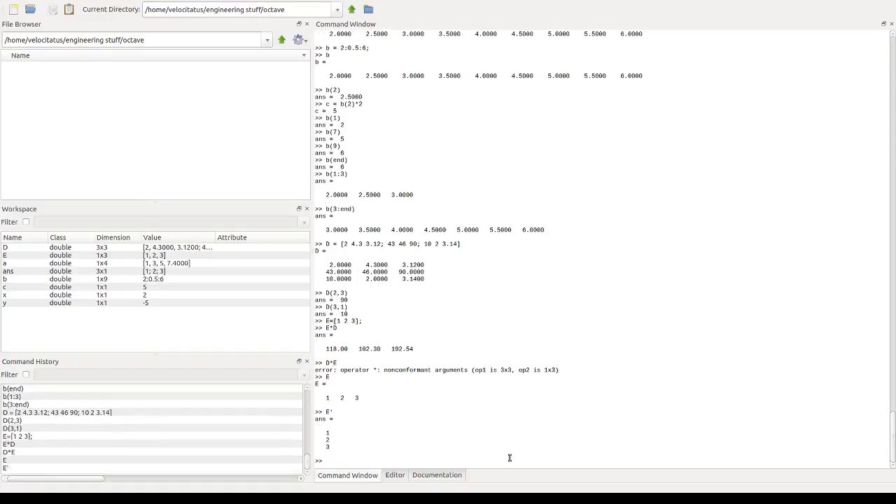
pyautogui.moveTo(397, 448)
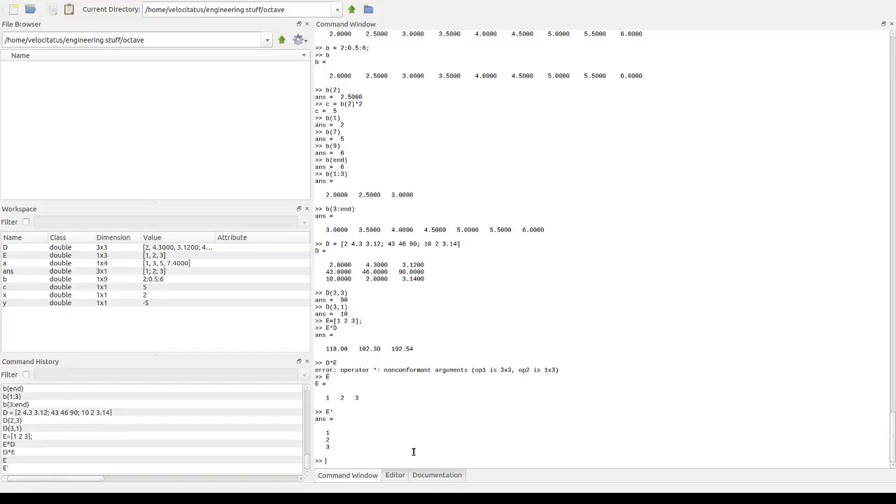
pyautogui.write('D')
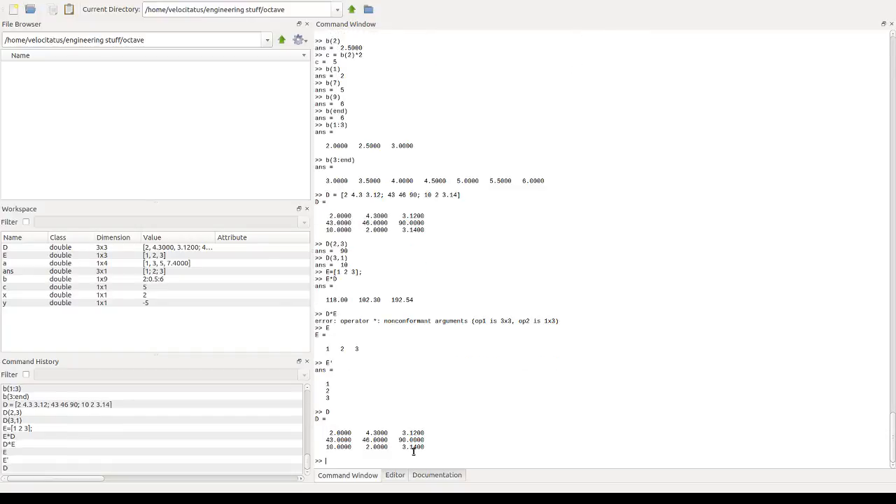
pyautogui.write("D'")
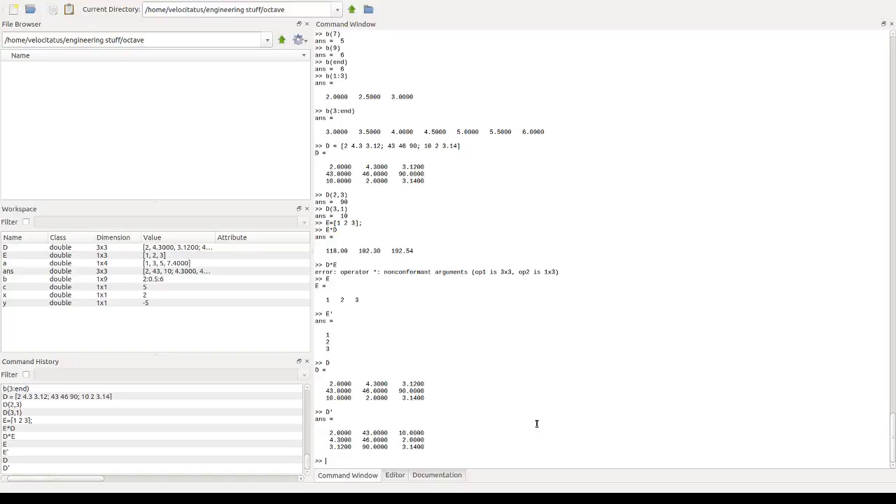
# Step: Compute D*E' yielding 19.98, 405, 23.42, and begin inv(D
pyautogui.write('D*E')
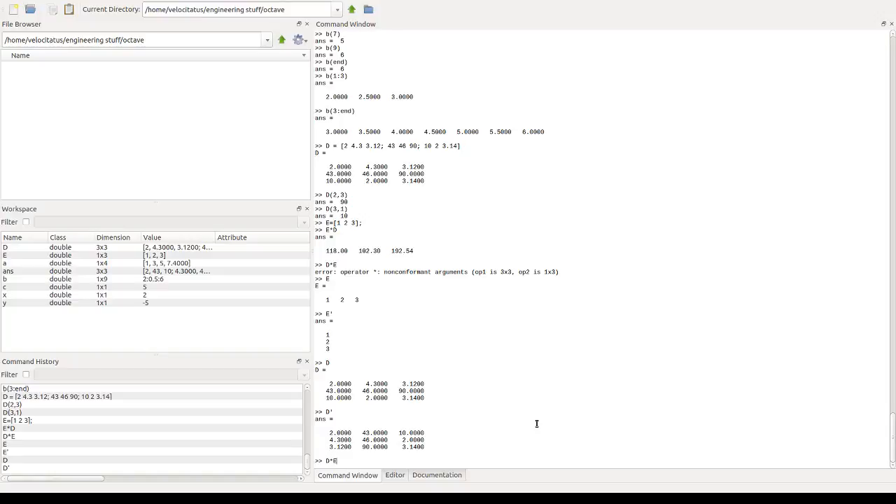
pyautogui.write("'")
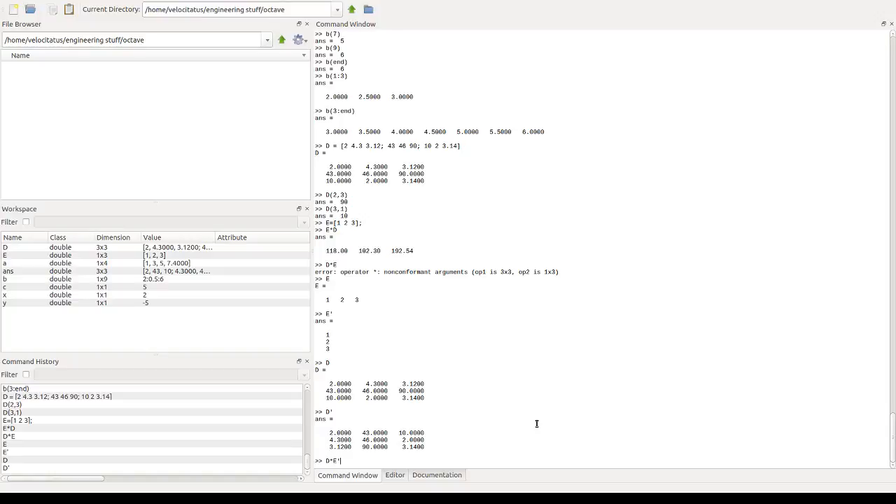
pyautogui.moveTo(140, 280)
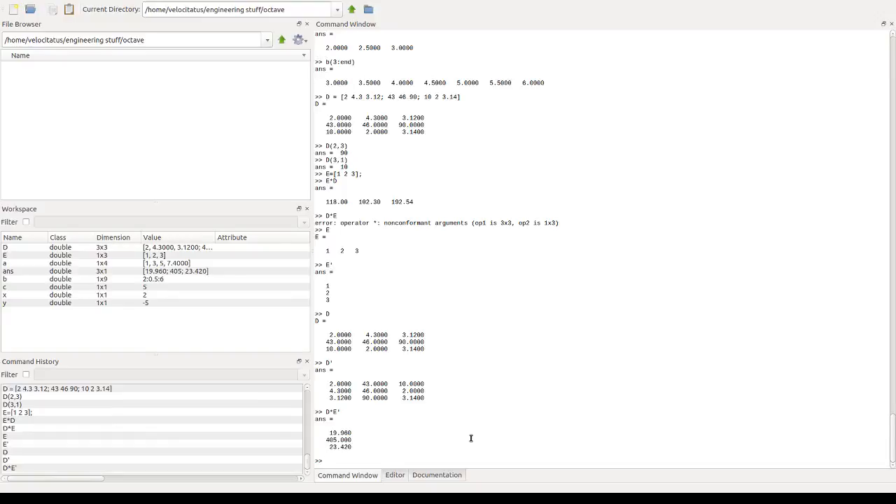
pyautogui.write('inv(D')
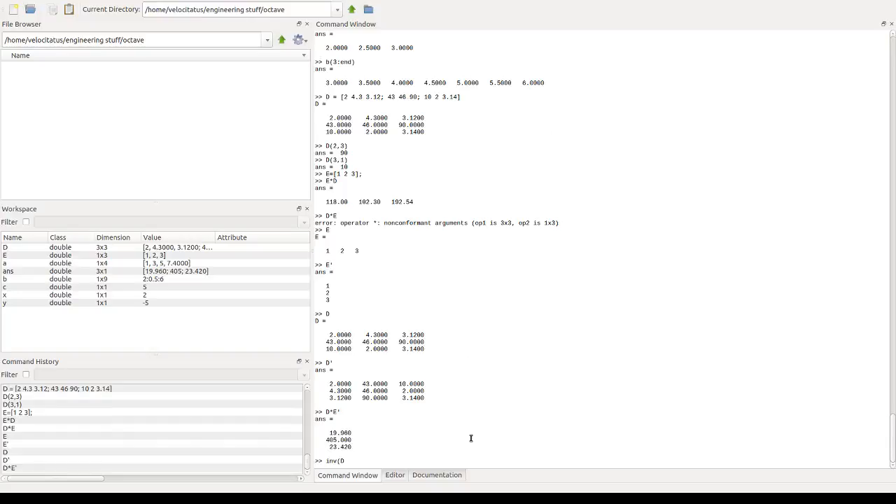
# Step: Finish inv(D) to show the 3x3 inverse, then display E again
pyautogui.write(')')
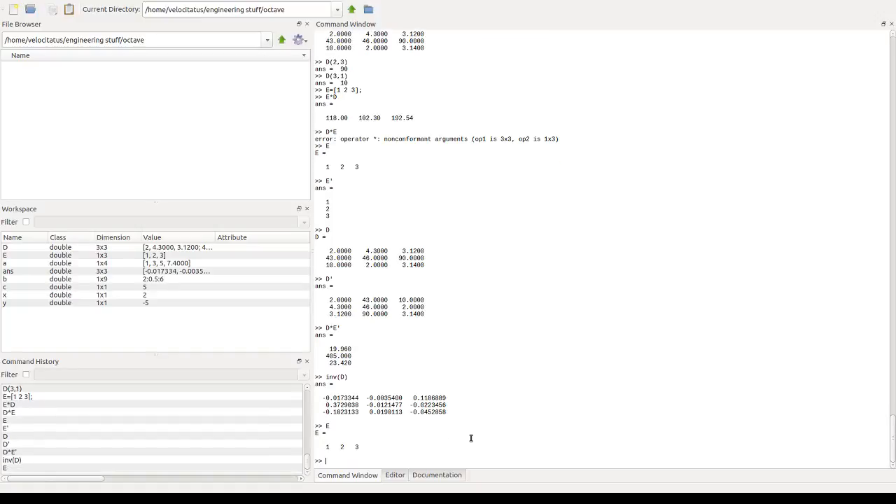
# Step: Evaluate sin(E) giving 0.84147 0.90930 0.14112, then move to the editor
pyautogui.write('sin')
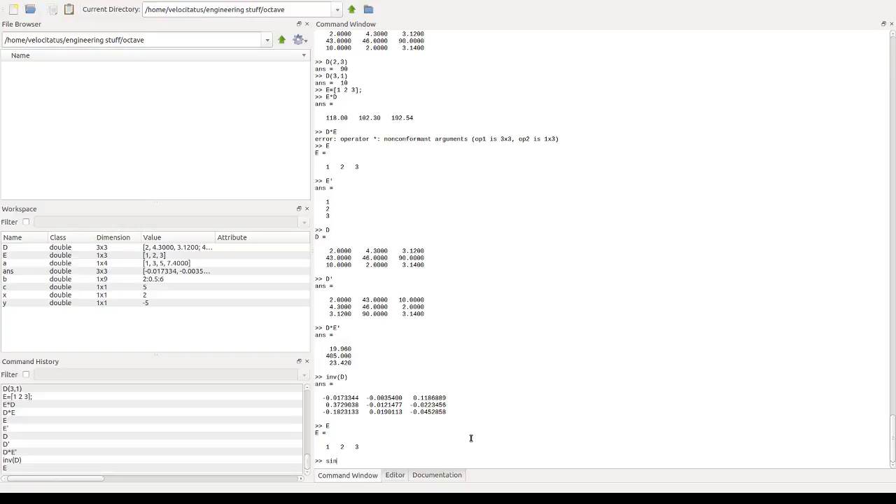
pyautogui.write('(E)')
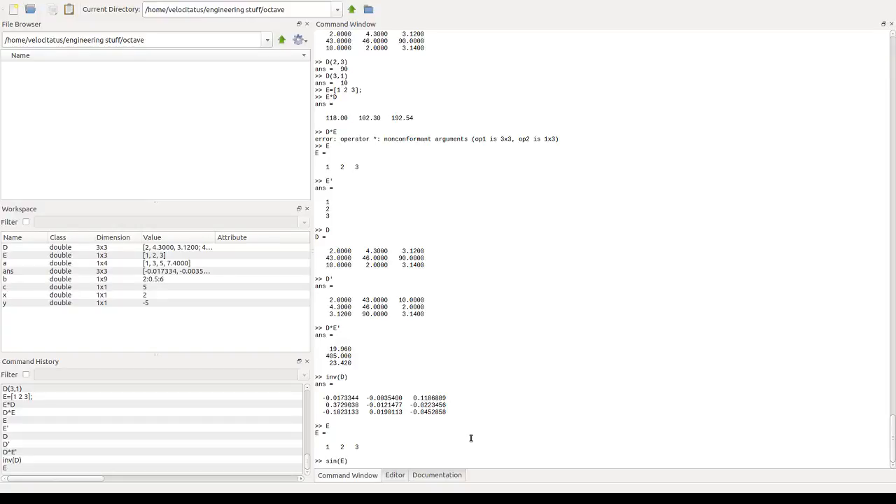
pyautogui.press('Return')
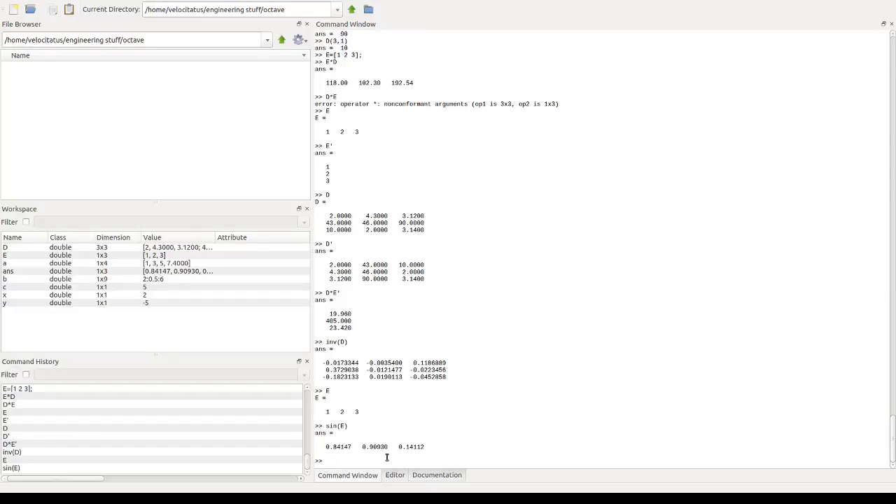
pyautogui.moveTo(553, 417)
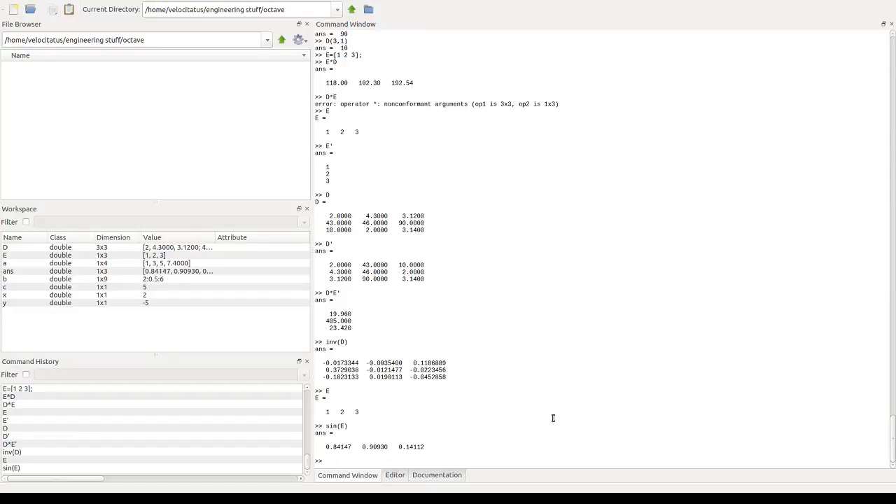
pyautogui.click(394, 474)
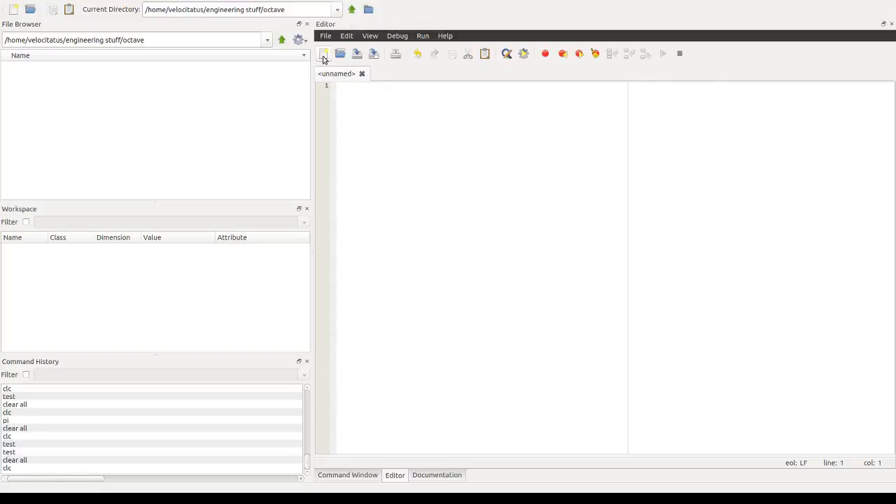
# Step: Start a new blank script and close the duplicate untitled tab
pyautogui.click(324, 53)
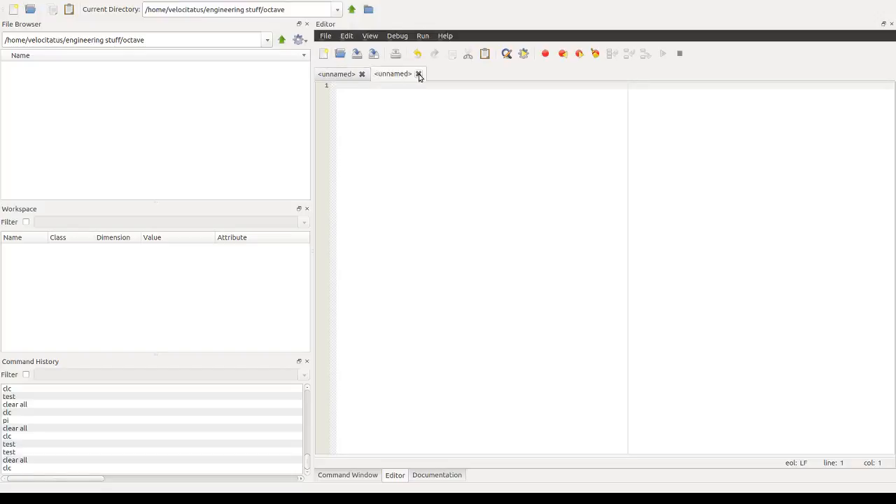
pyautogui.click(418, 73)
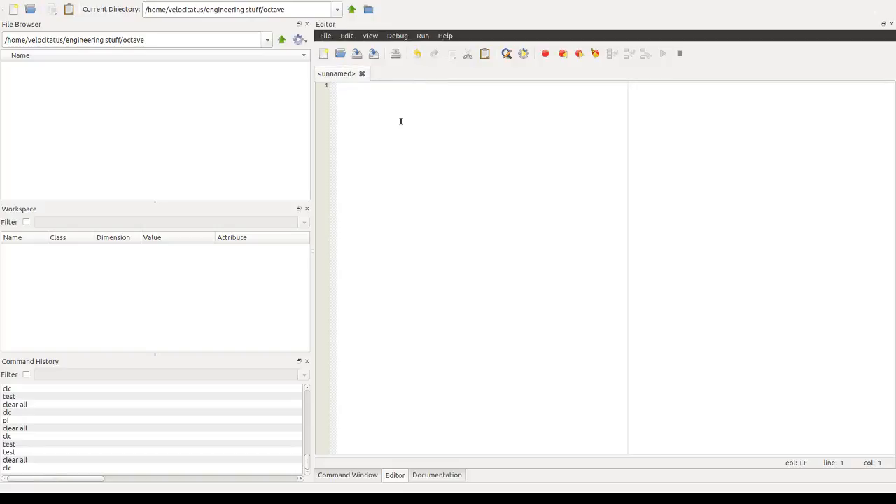
# Step: Write line 1 as x = 0:pi/10:4*pi;
pyautogui.write('x')
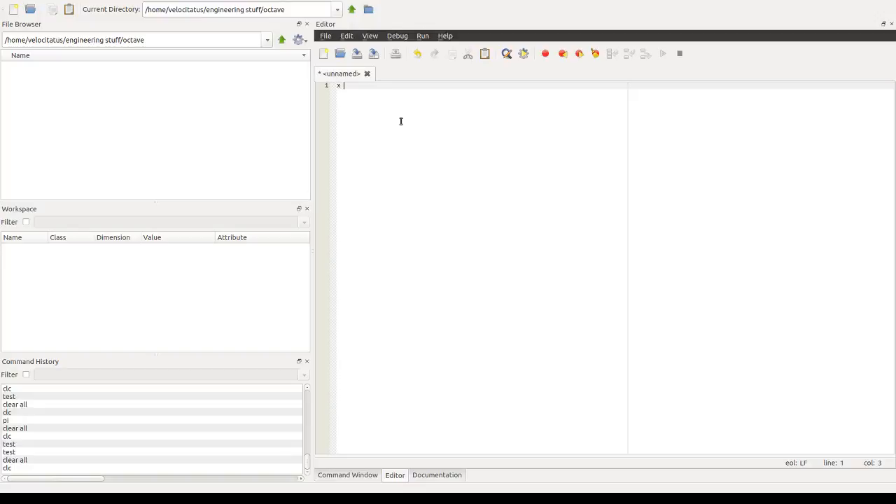
pyautogui.write('=')
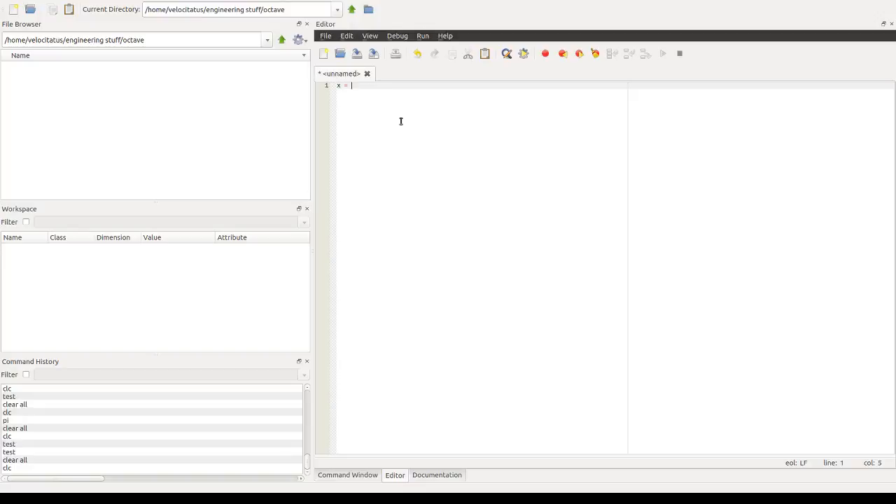
pyautogui.write('0::')
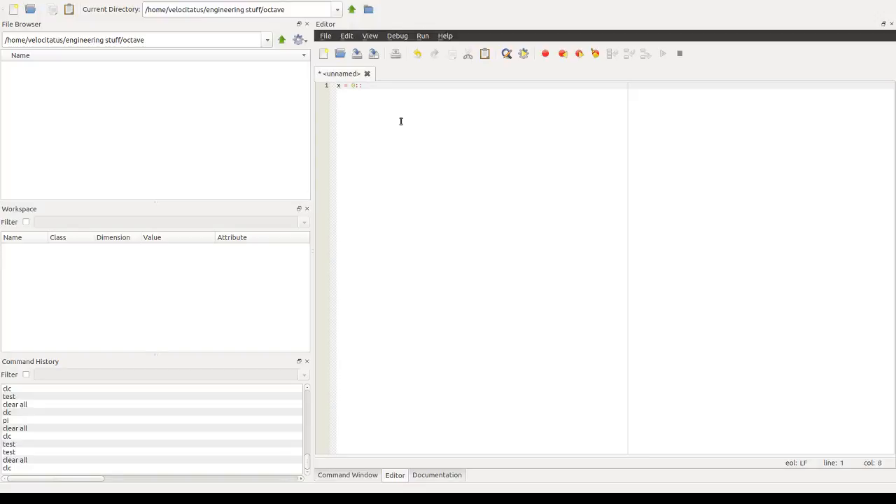
pyautogui.write('4*pi;')
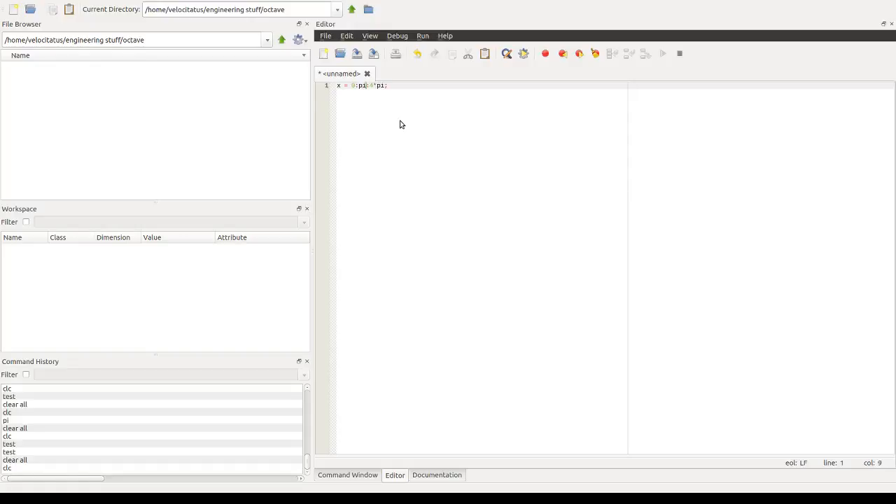
pyautogui.write('/10')
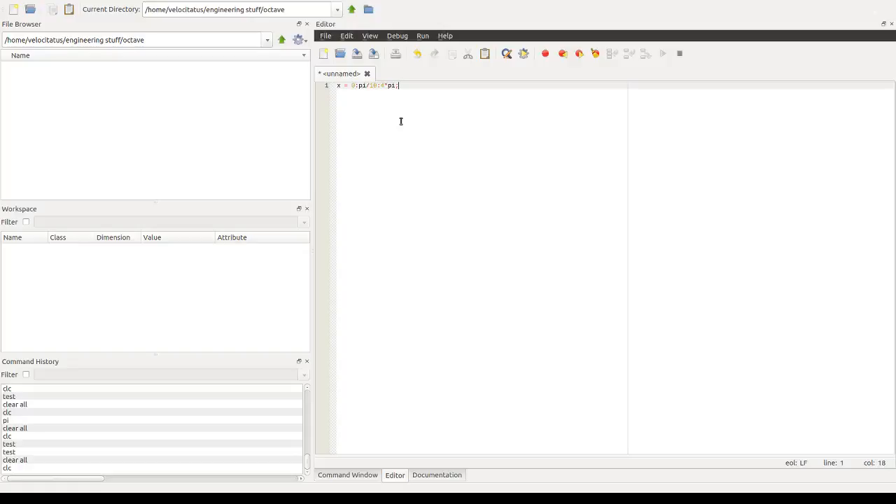
pyautogui.moveTo(437, 90)
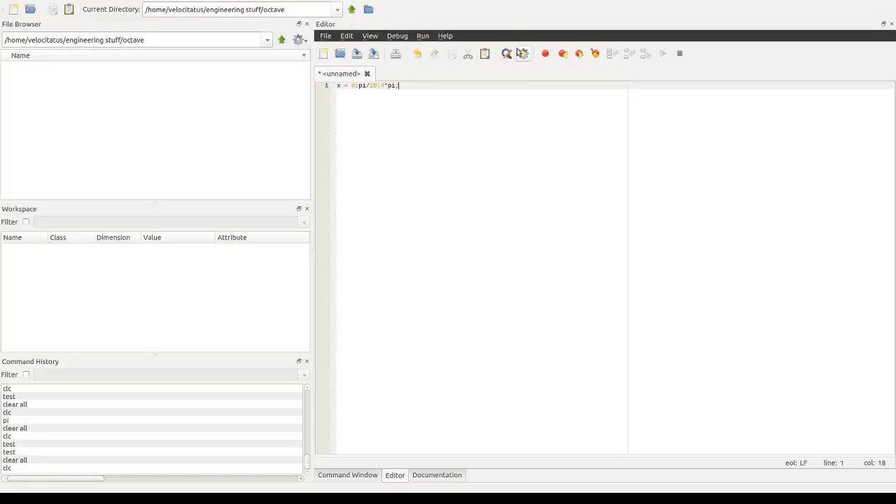
pyautogui.moveTo(522, 62)
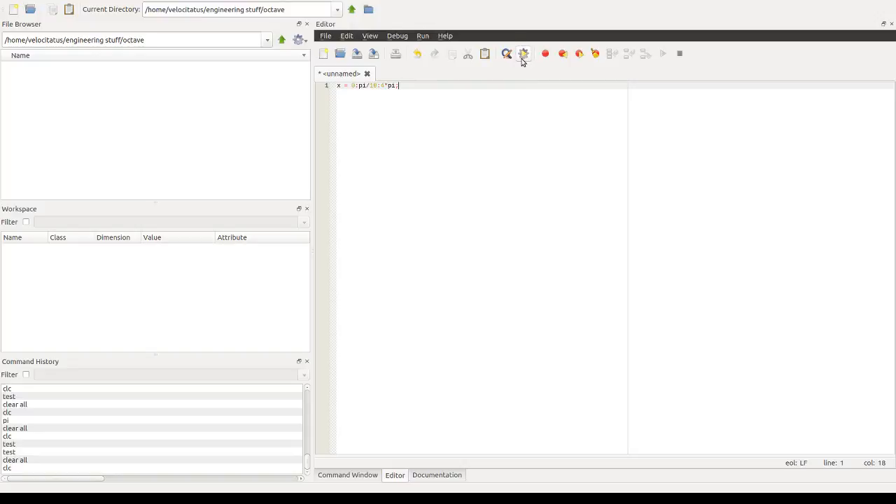
pyautogui.moveTo(525, 59)
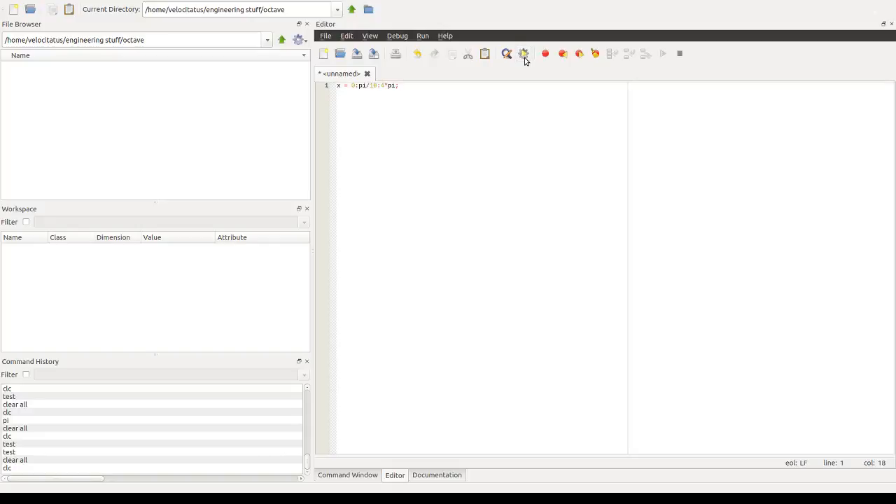
pyautogui.moveTo(380, 264)
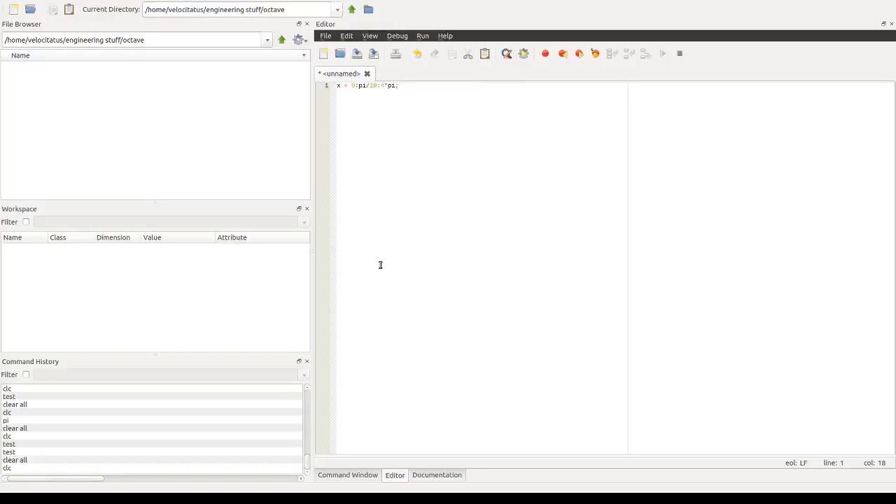
pyautogui.moveTo(574, 267)
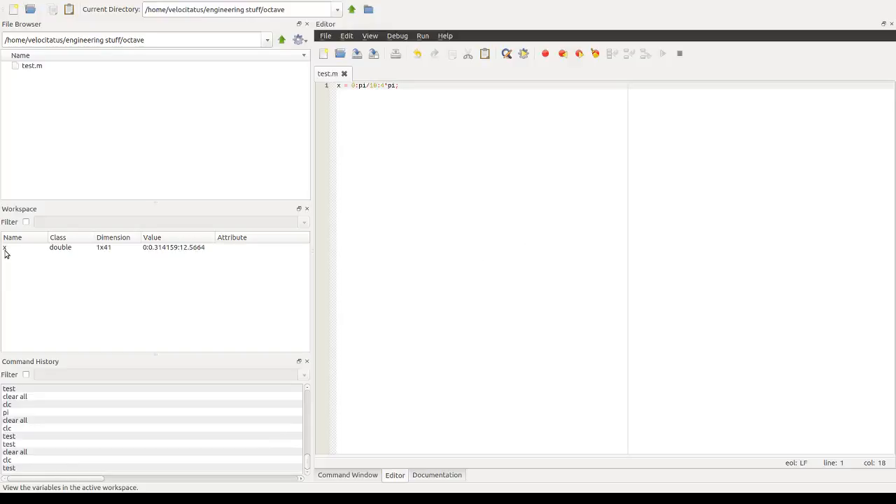
pyautogui.moveTo(109, 253)
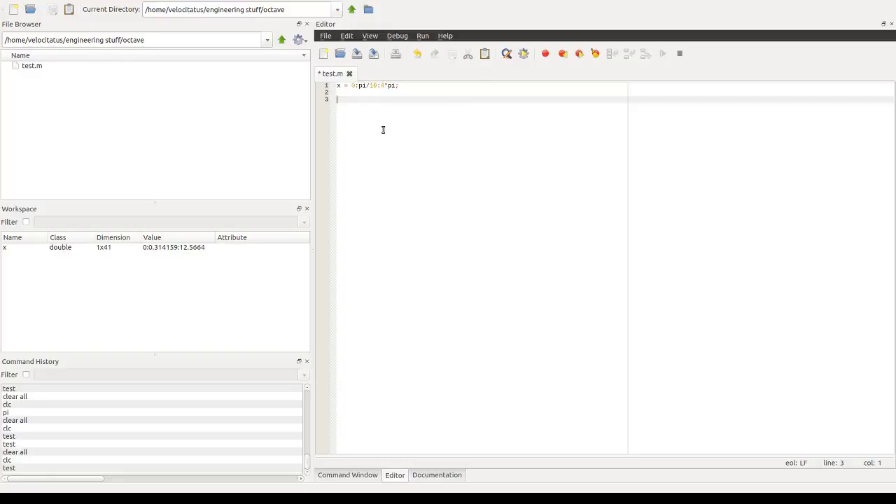
# Step: Write the loop header for c1 = 1:length(x)
pyautogui.write('for')
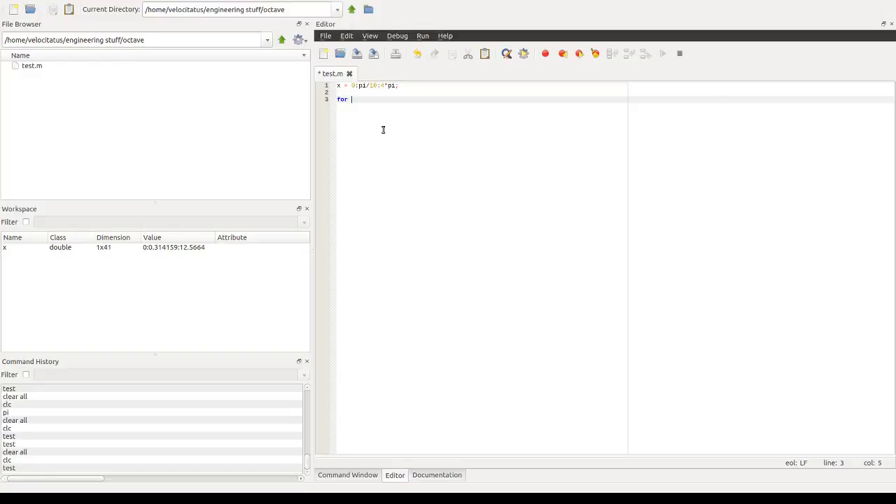
pyautogui.write('c1')
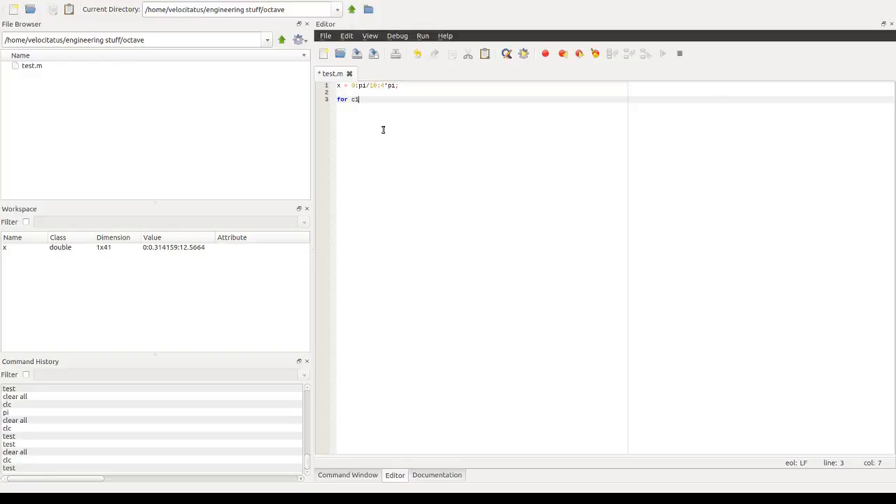
pyautogui.write('=')
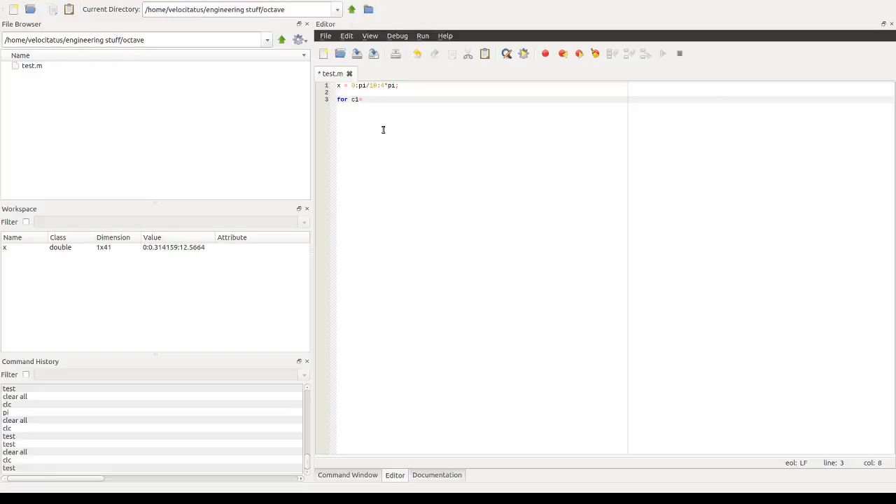
pyautogui.write('=1:length(x')
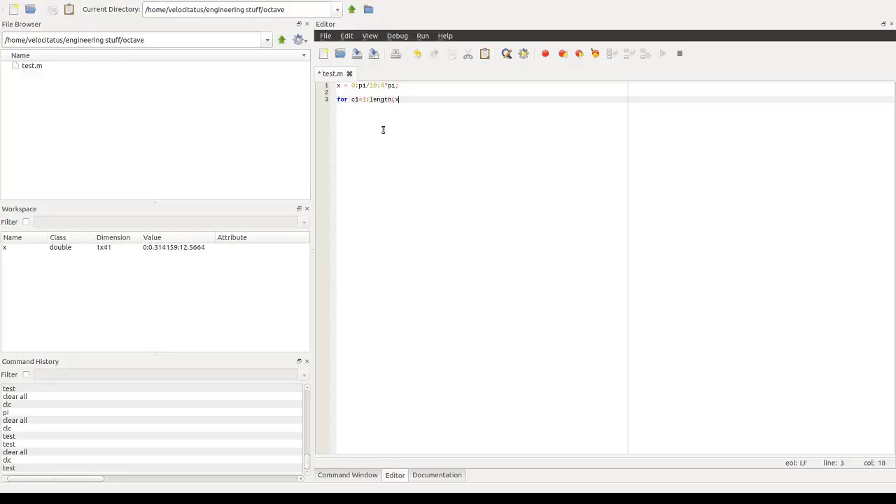
pyautogui.write(')')
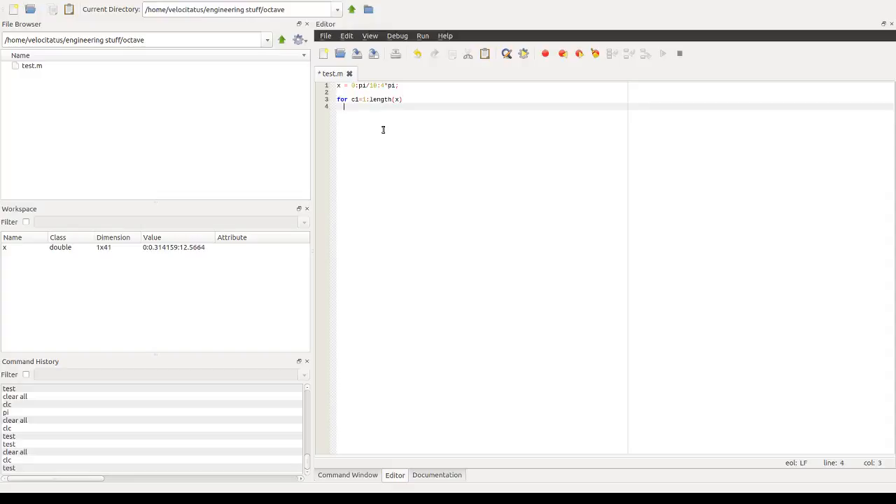
# Step: Add the body y(c1) = cos(x(c1)); and close the loop with end
pyautogui.write('y')
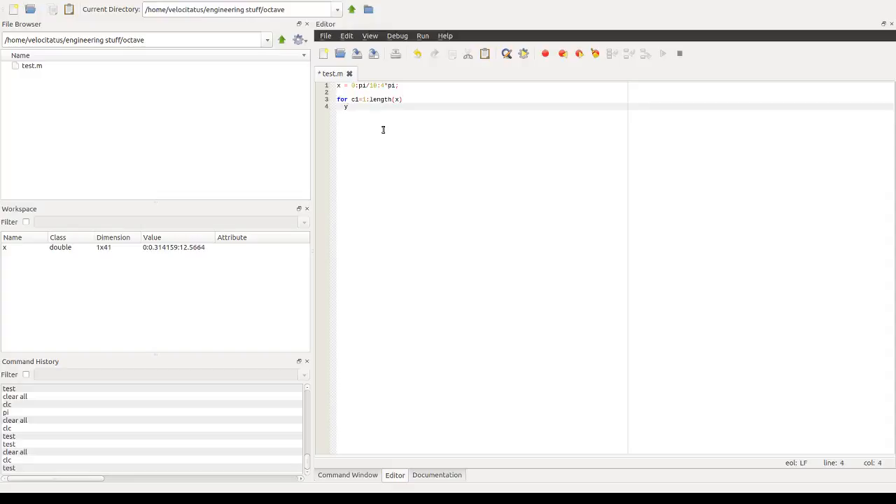
pyautogui.write('(c1) =')
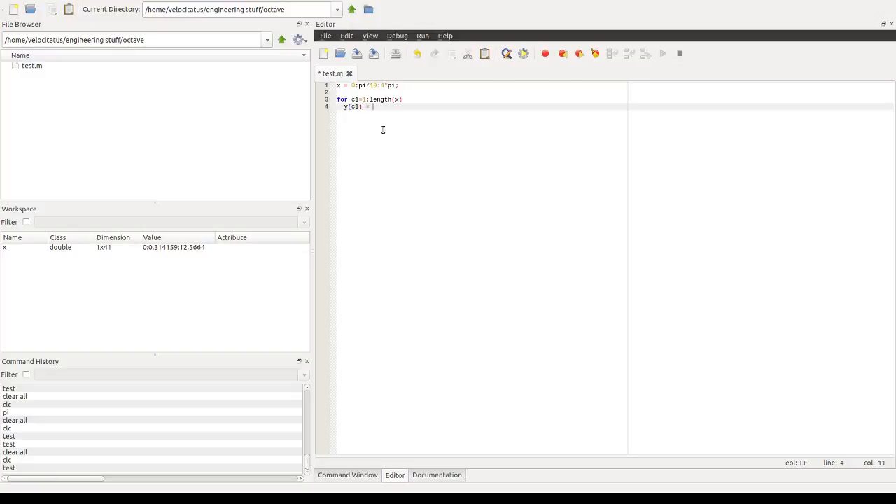
pyautogui.write('cos(')
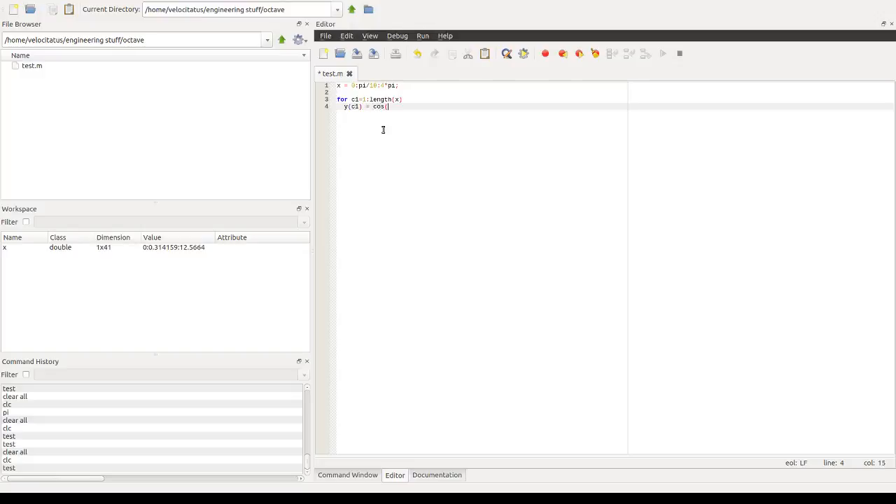
pyautogui.write('x(c1')
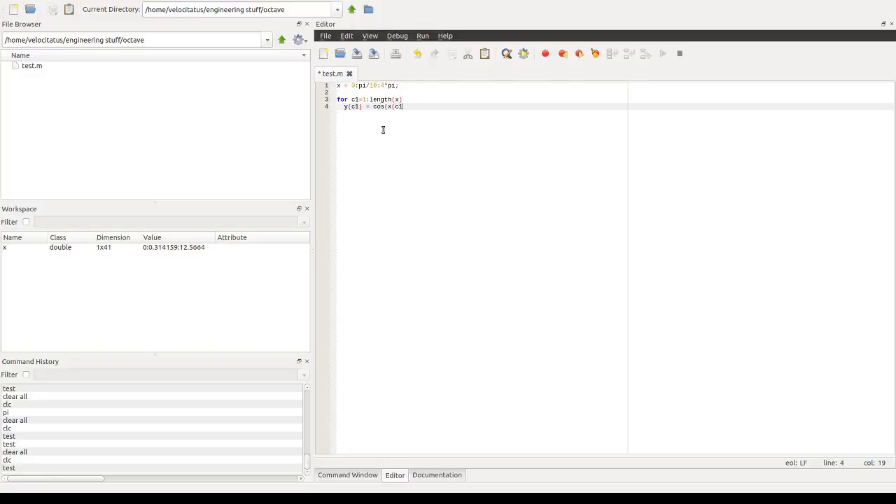
pyautogui.write('));')
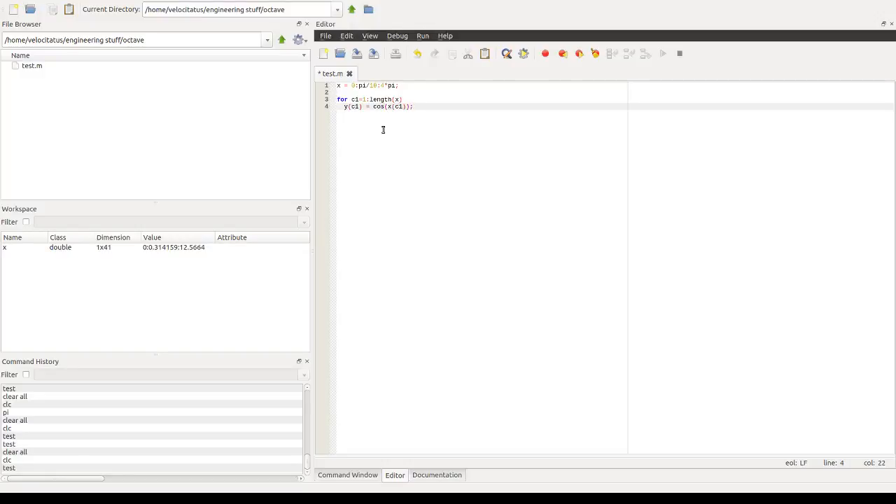
pyautogui.write('end')
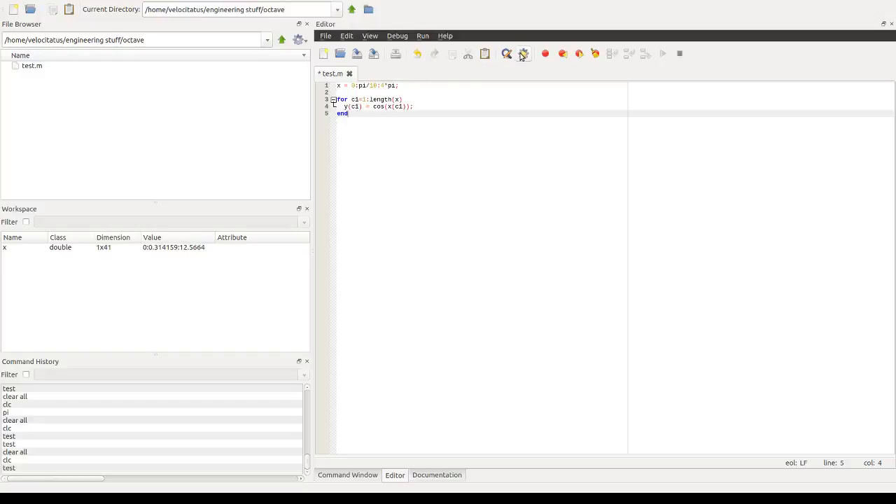
# Step: Save and run test.m so c1 = 41 and a 1x41 y appear in the workspace
pyautogui.click(522, 54)
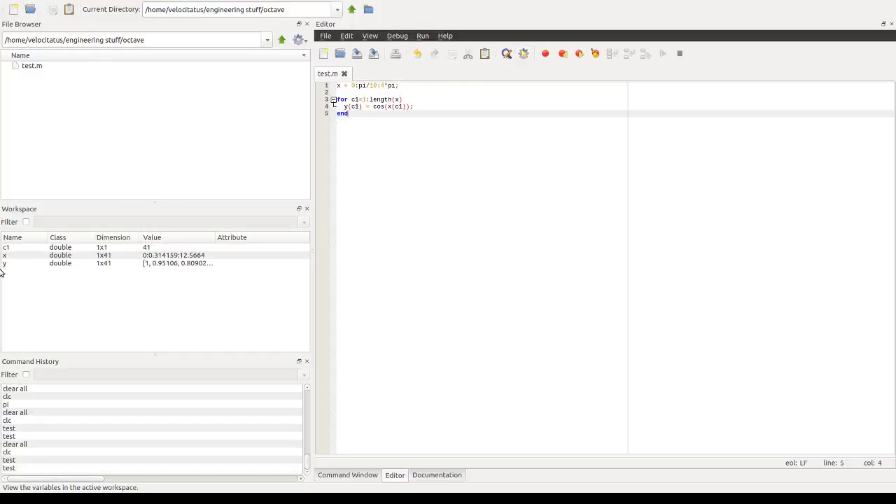
pyautogui.moveTo(98, 269)
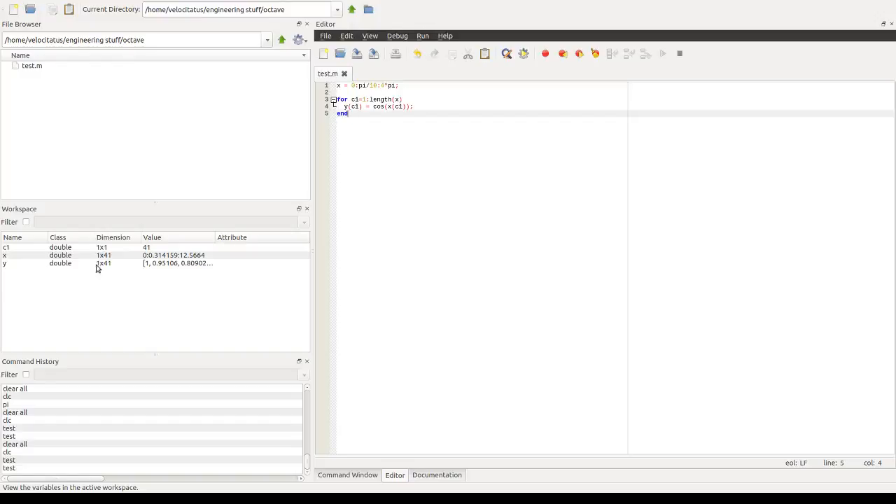
pyautogui.moveTo(110, 260)
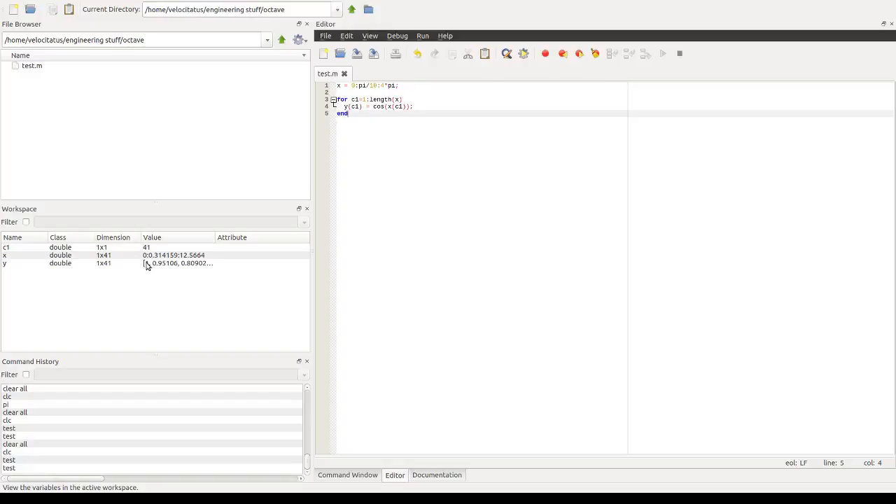
pyautogui.moveTo(146, 255)
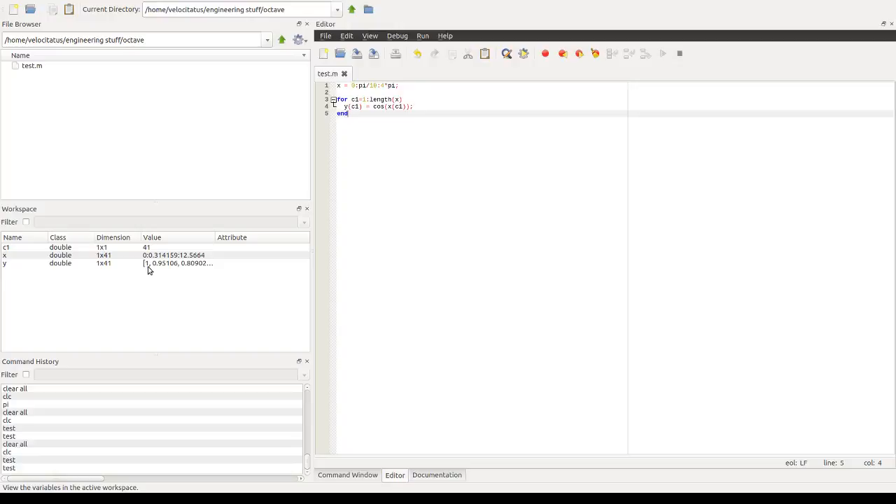
pyautogui.moveTo(436, 138)
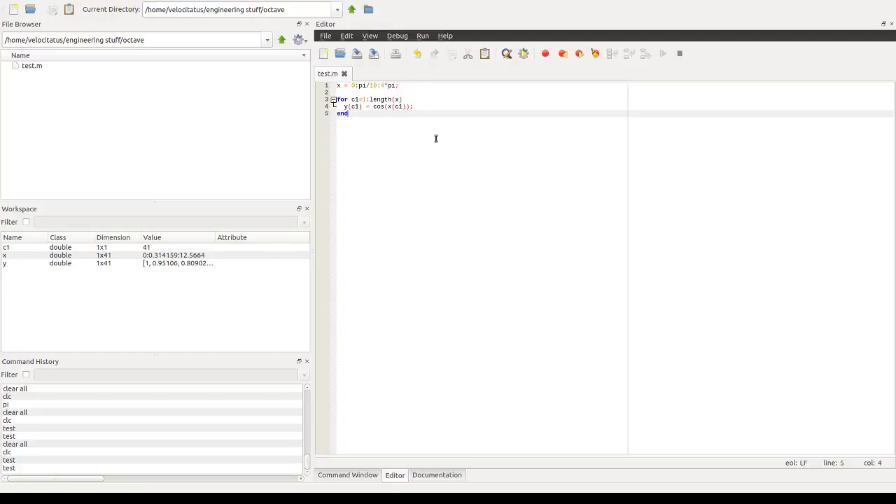
# Step: Write the vectorised line z = cos(x); below the loop
pyautogui.write('z')
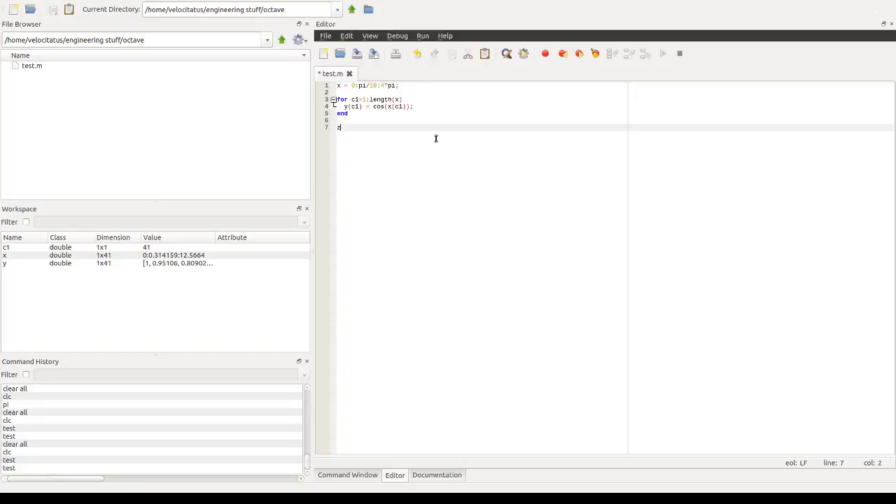
pyautogui.write('=')
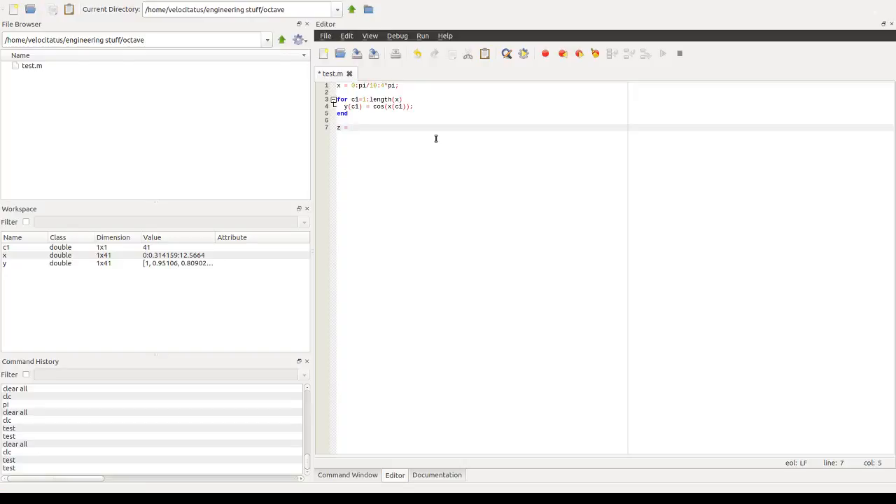
pyautogui.write('cos(')
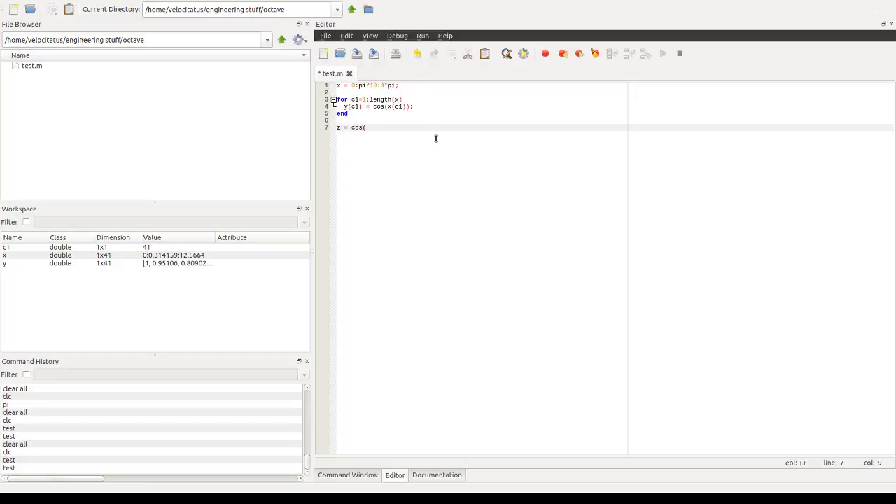
pyautogui.write('x);')
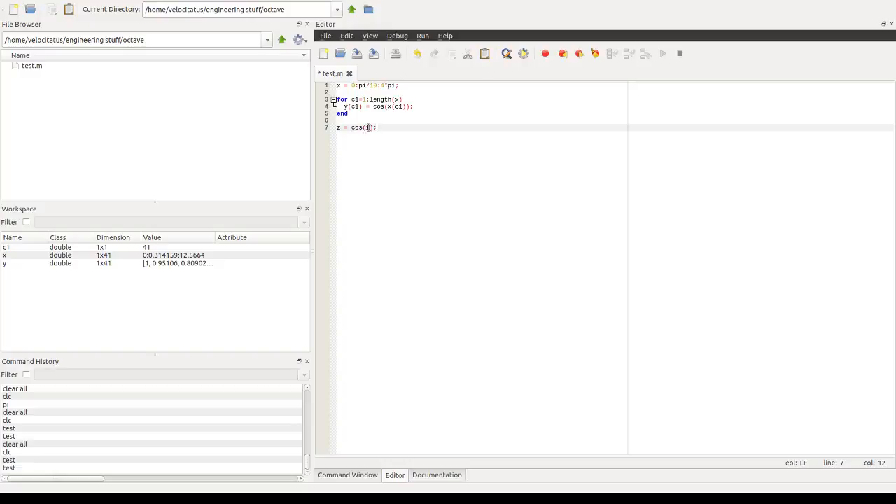
pyautogui.write('x')
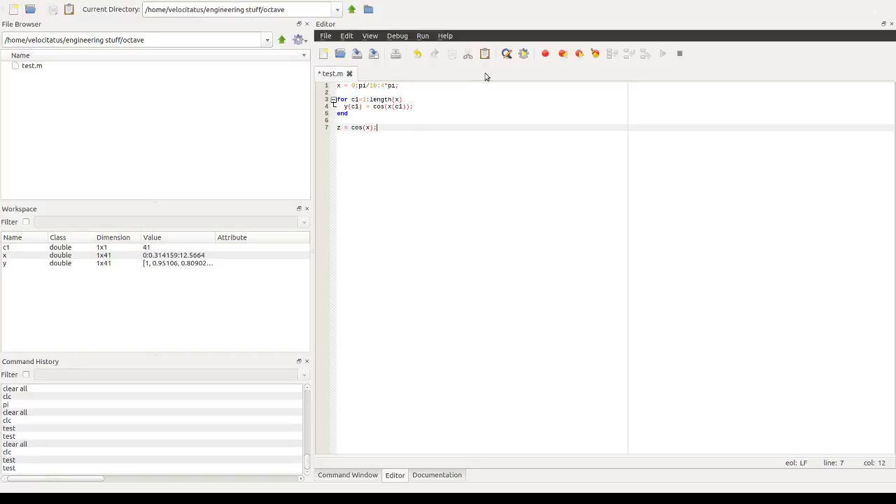
# Step: Save and run test.m so z shows up as a 1x41 workspace variable
pyautogui.click(521, 53)
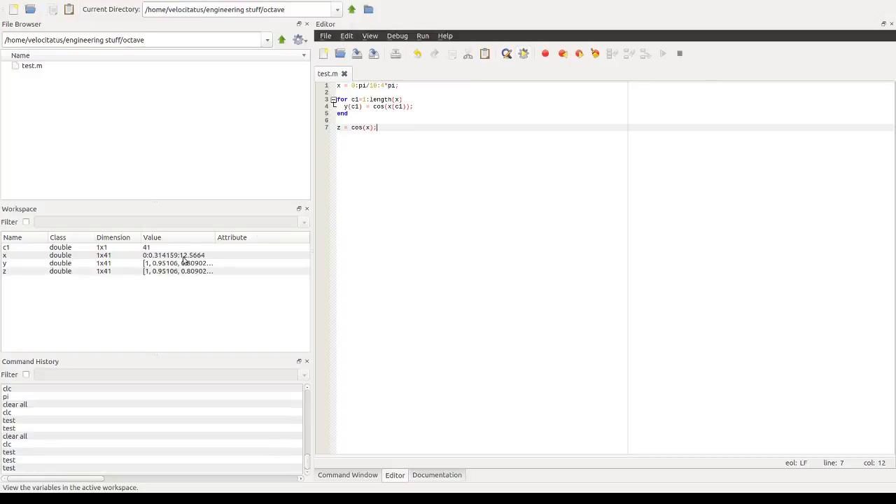
pyautogui.moveTo(8, 286)
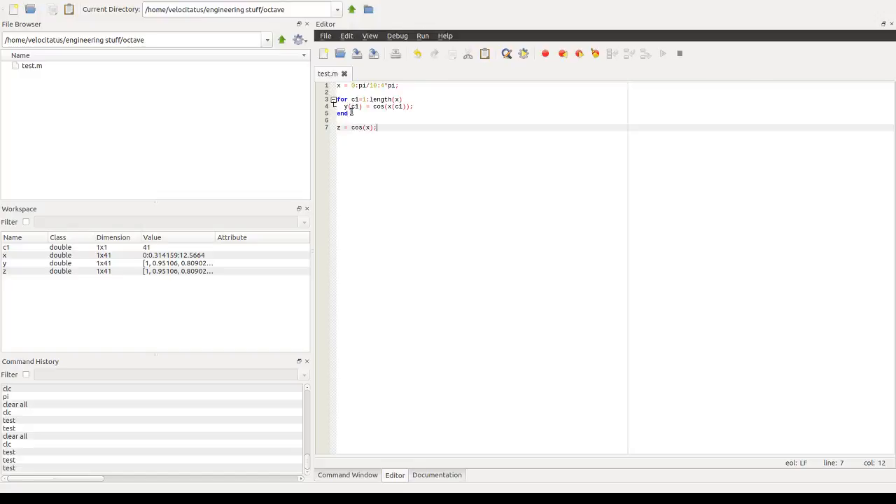
pyautogui.moveTo(114, 319)
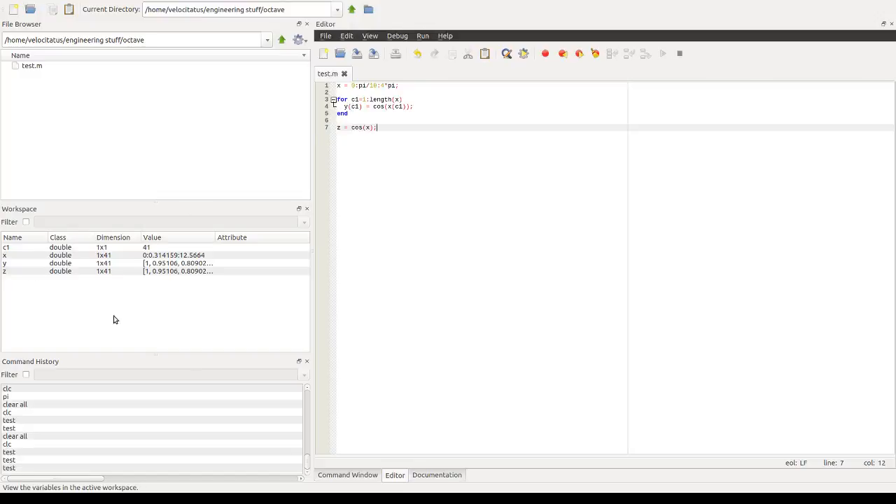
# Step: Show all 41 values of z at the command prompt
pyautogui.click(347, 474)
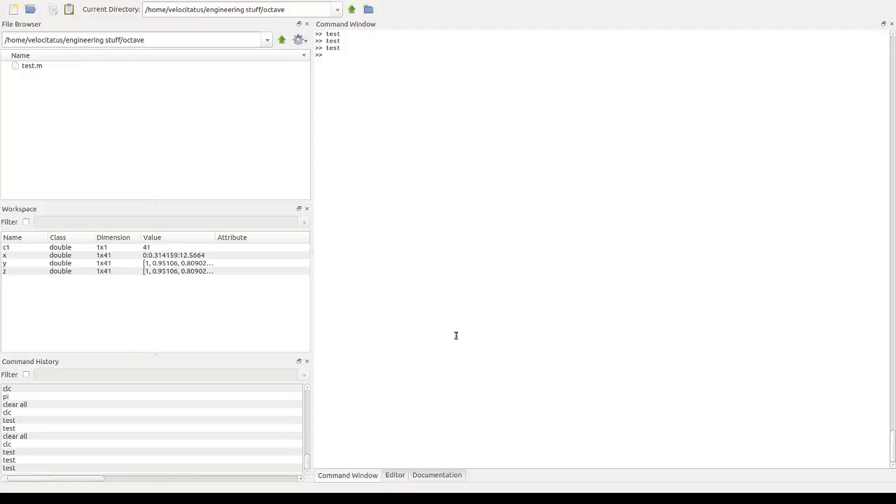
pyautogui.write('z')
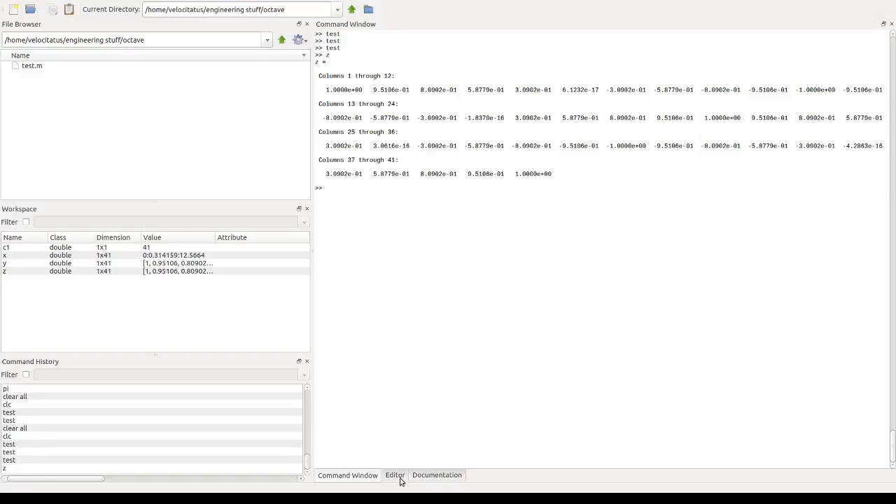
# Step: Add plot(x,y); as the last line of test.m
pyautogui.click(395, 475)
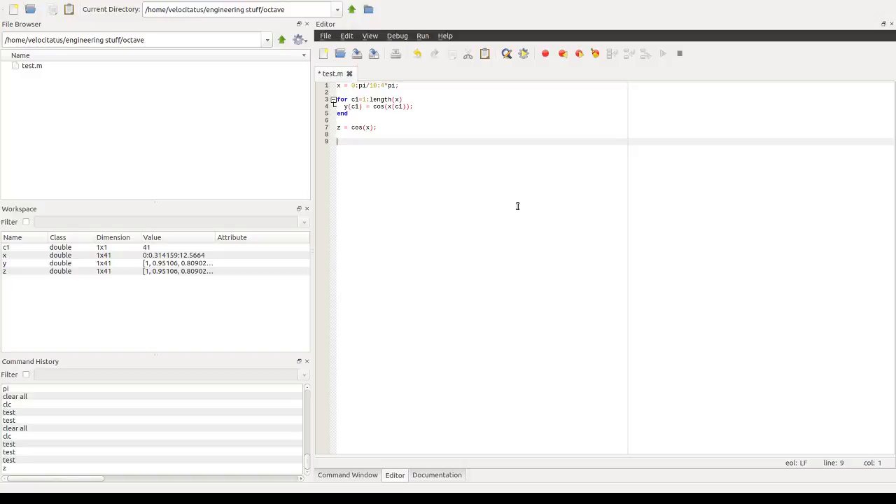
pyautogui.write('pi')
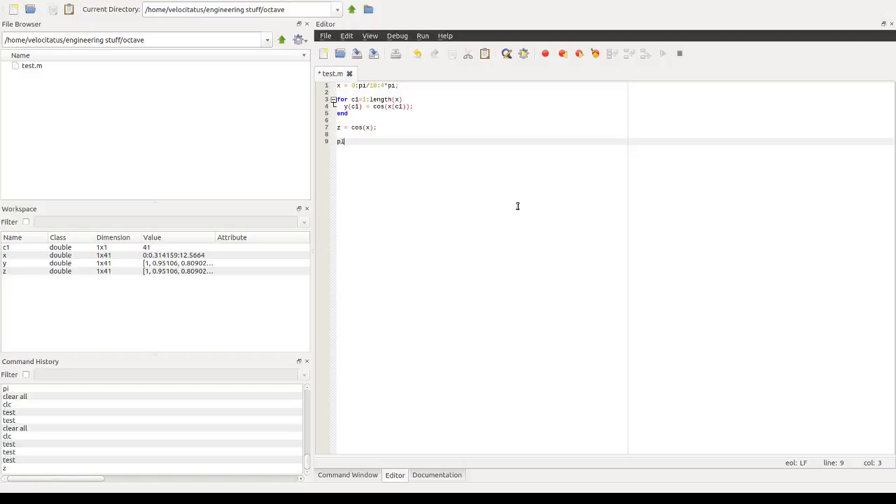
pyautogui.write('lot()')
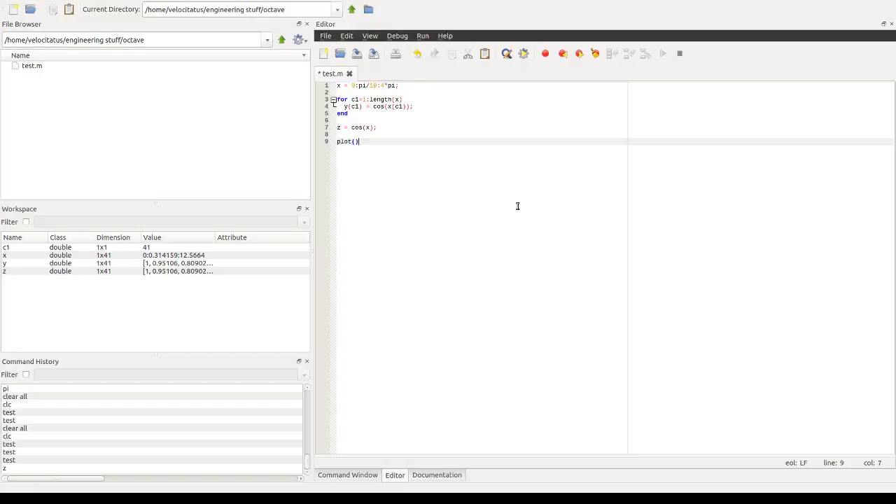
pyautogui.write(';')
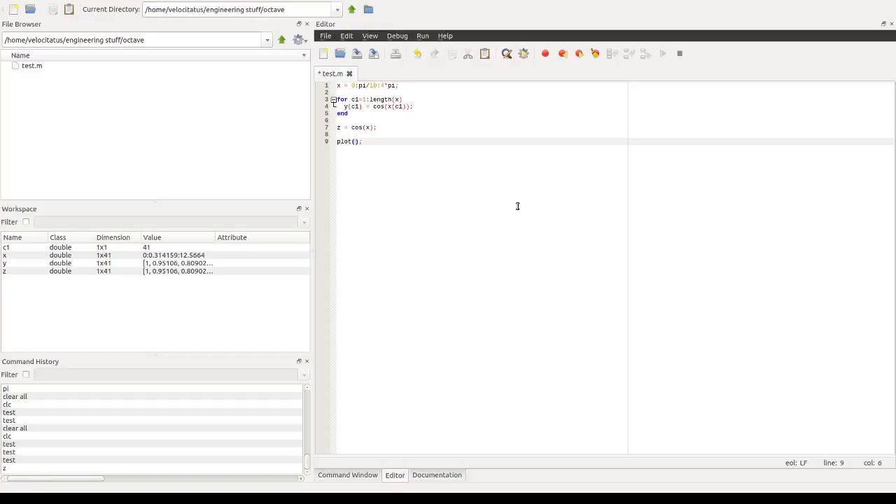
pyautogui.write('x')
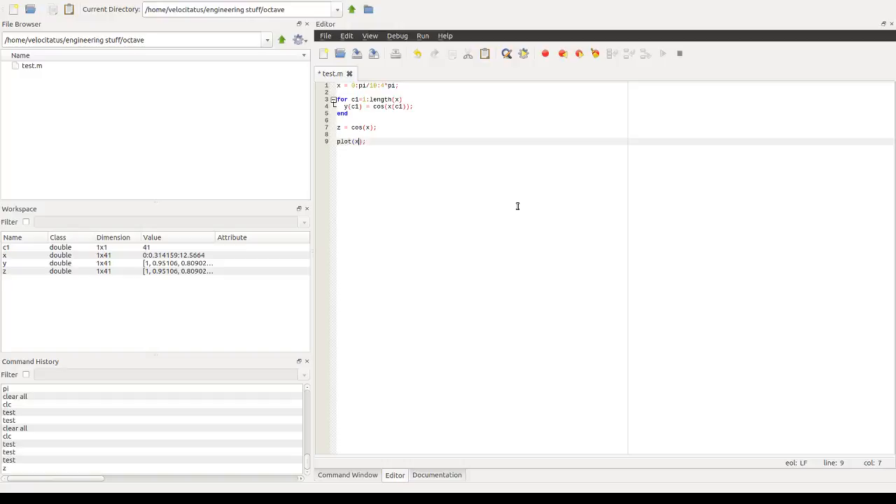
pyautogui.write(',')
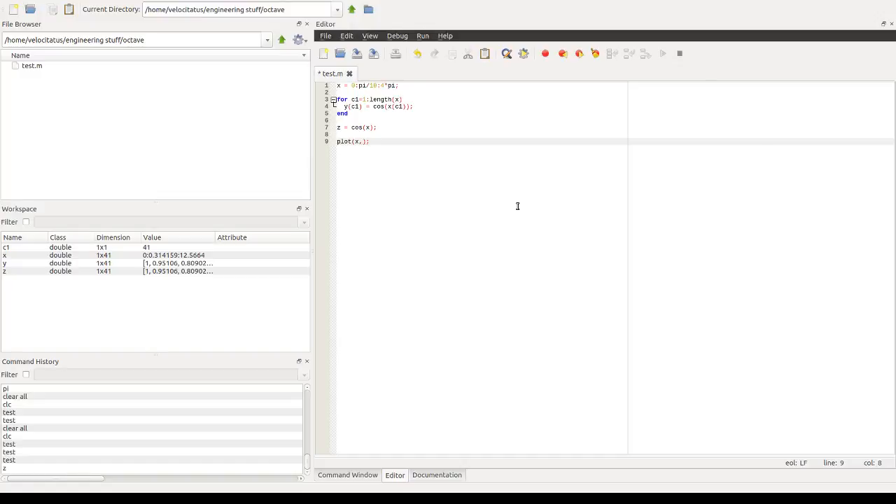
pyautogui.write('y')
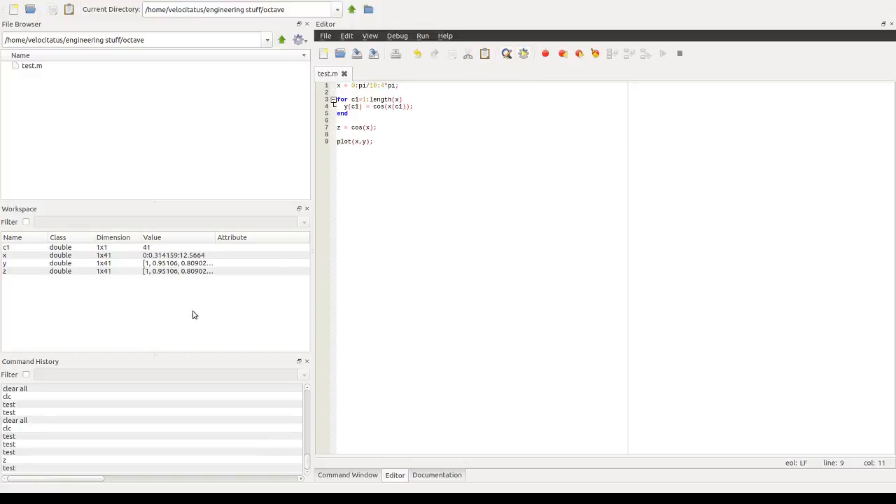
pyautogui.moveTo(180, 244)
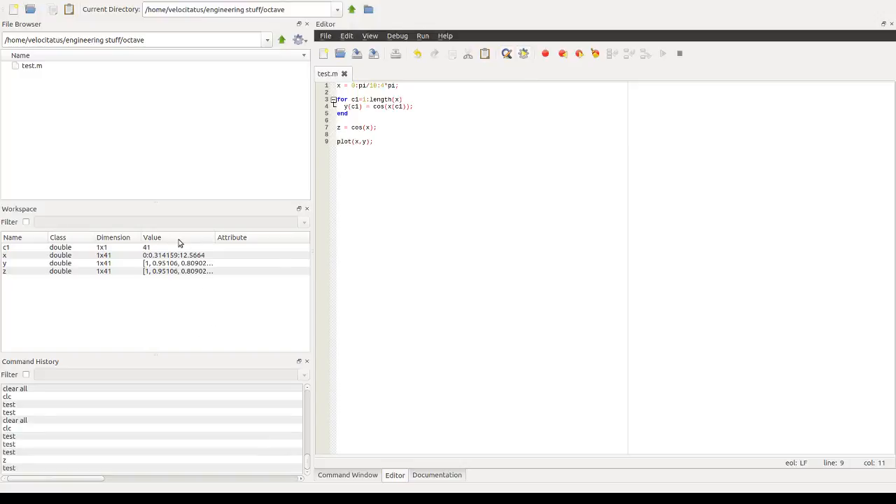
pyautogui.moveTo(213, 372)
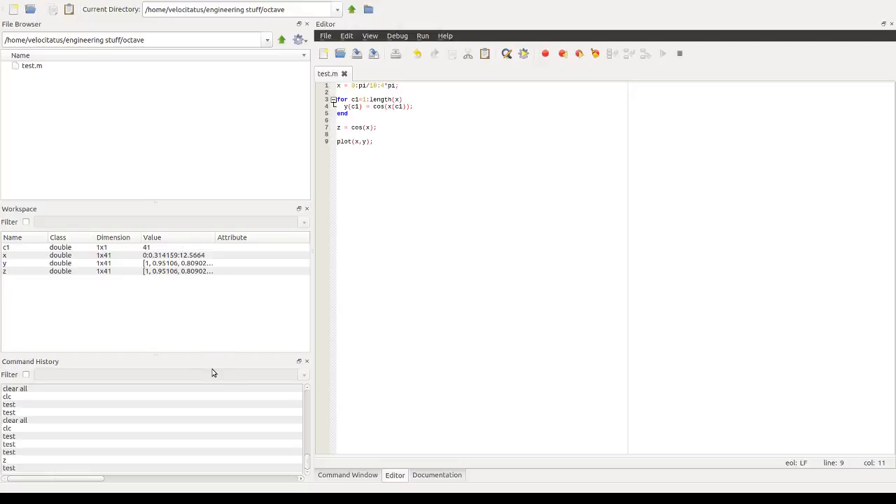
pyautogui.moveTo(176, 398)
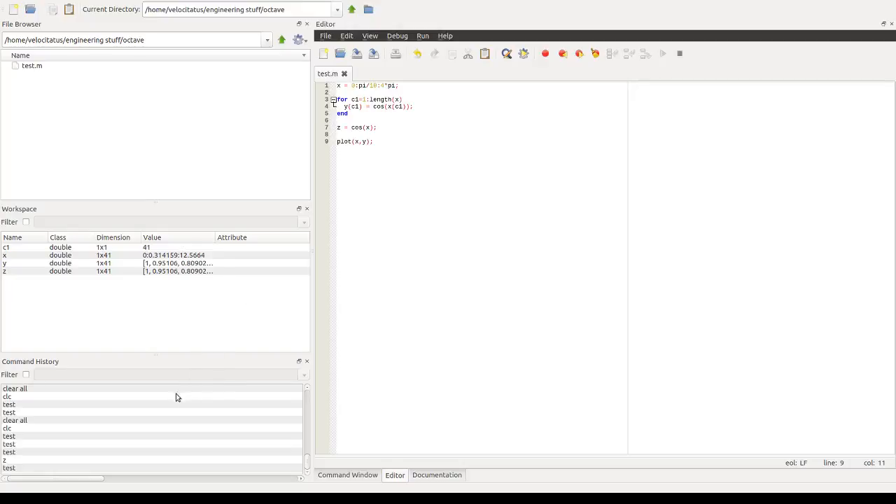
pyautogui.moveTo(356, 400)
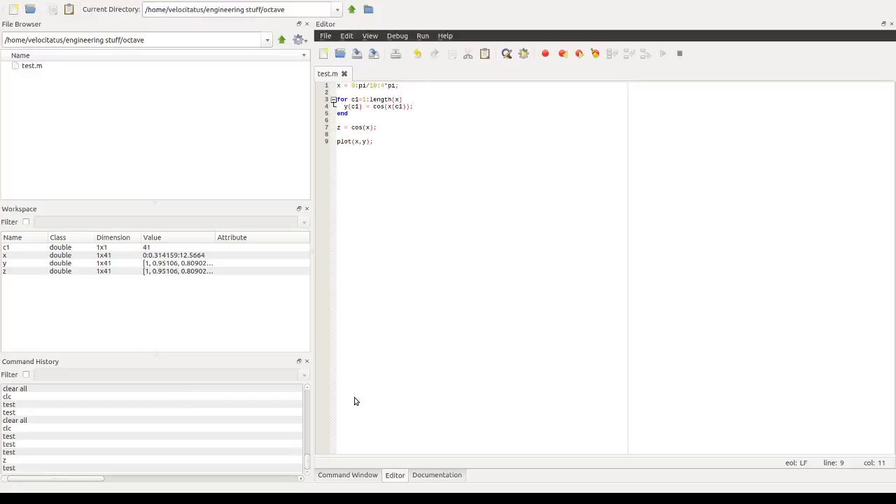
pyautogui.moveTo(272, 412)
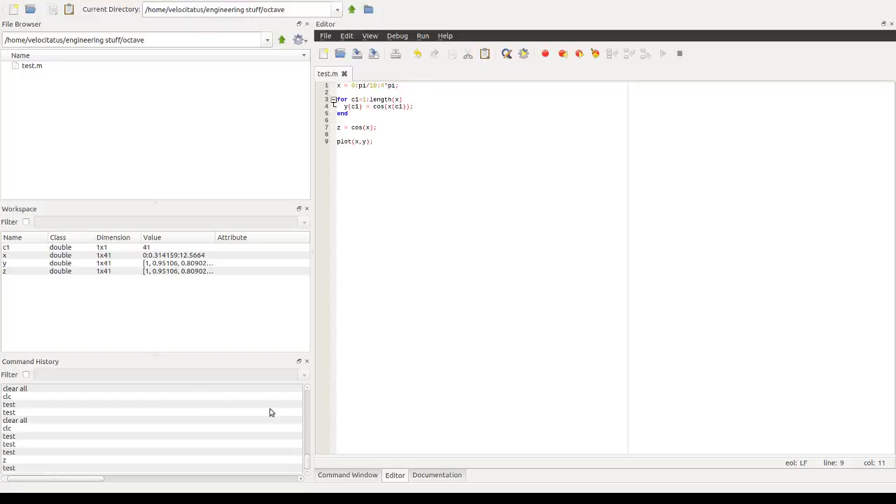
pyautogui.moveTo(263, 407)
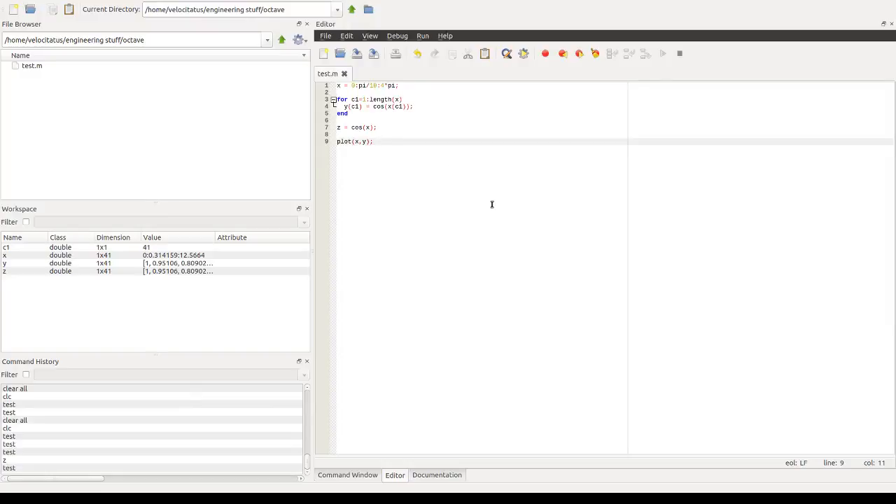
# Step: Add xlabel('x'); and ylabel('cos(x)'); after the plot line
pyautogui.write('xlabel')
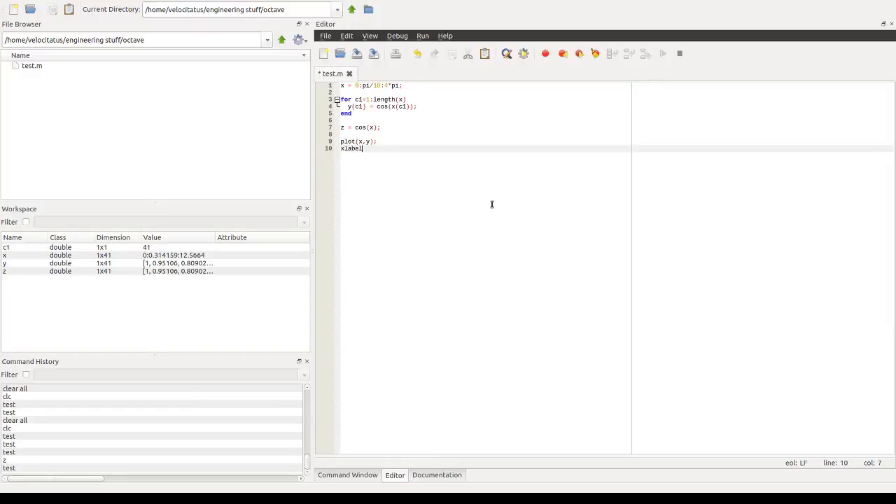
pyautogui.write('();')
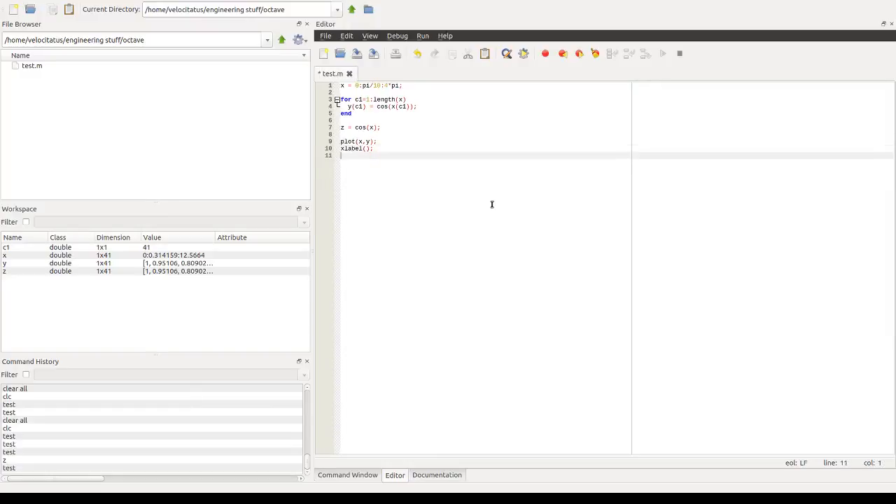
pyautogui.write('ylabel')
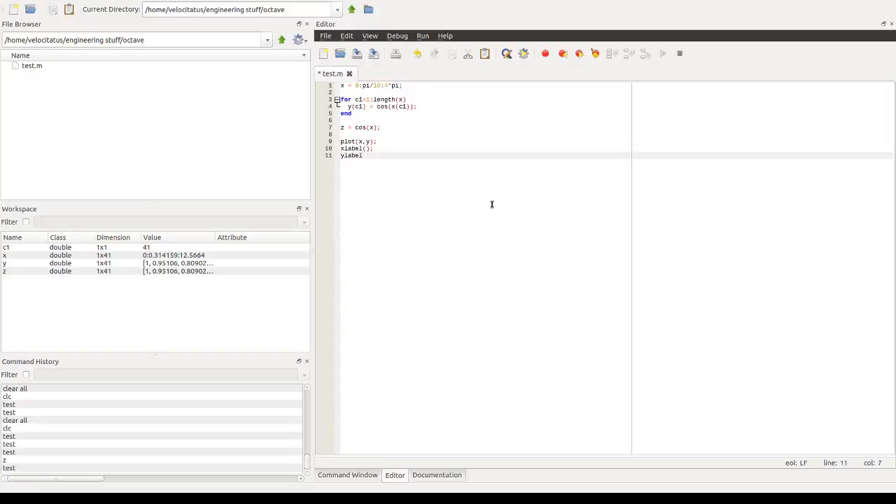
pyautogui.write('()')
pyautogui.click(365, 148)
pyautogui.write("'x")
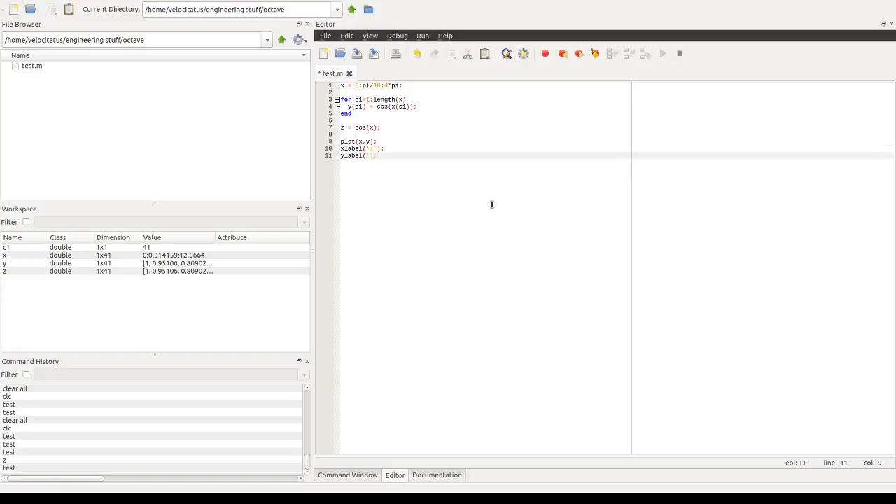
pyautogui.write('cos(x')
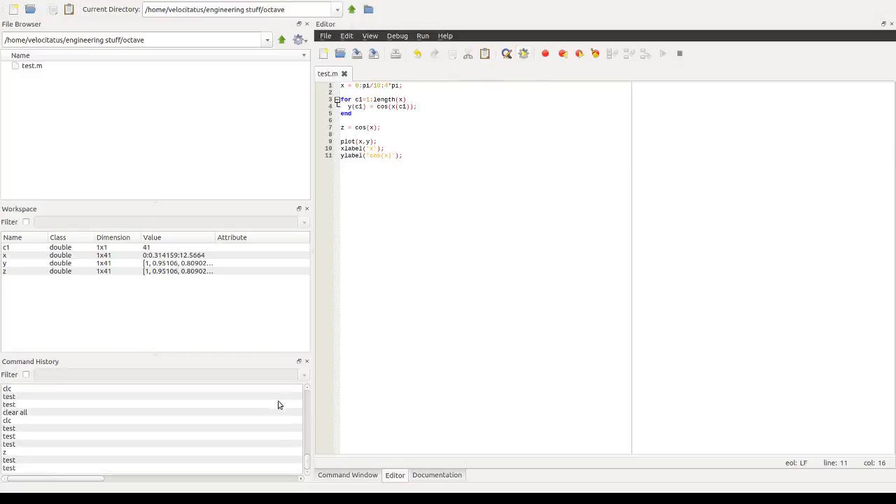
pyautogui.moveTo(282, 406)
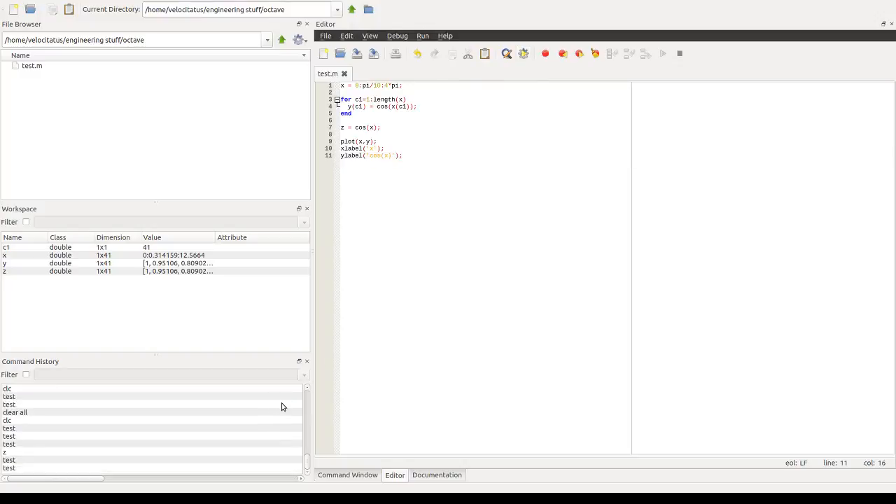
pyautogui.moveTo(154, 334)
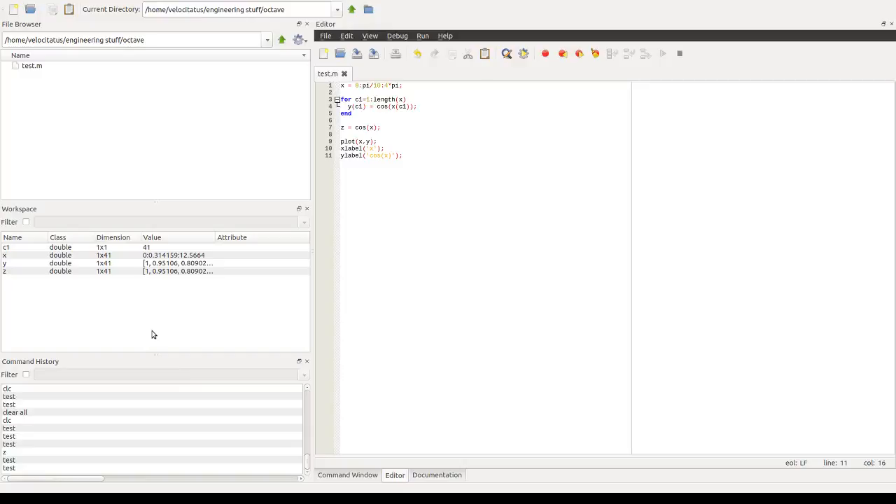
pyautogui.moveTo(160, 325)
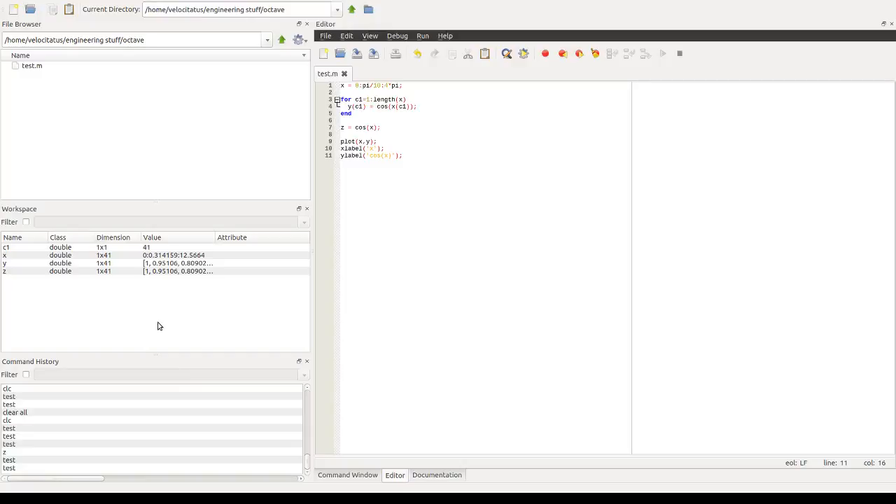
pyautogui.moveTo(288, 412)
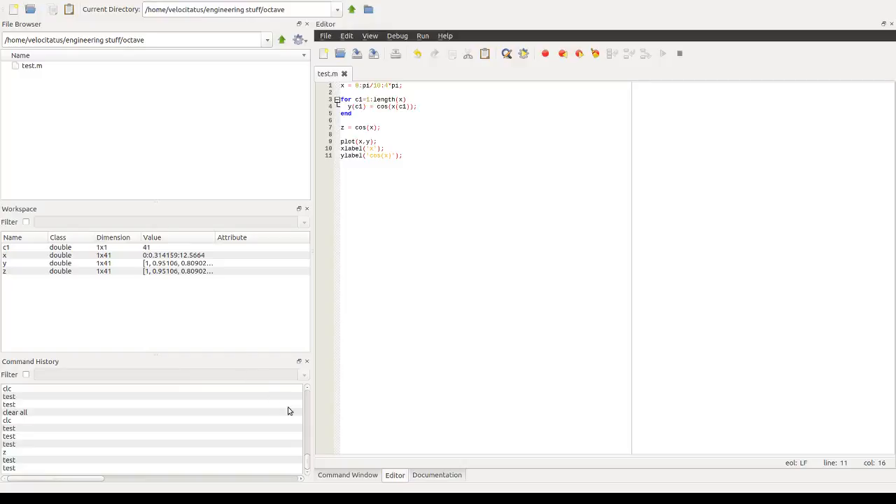
pyautogui.moveTo(174, 406)
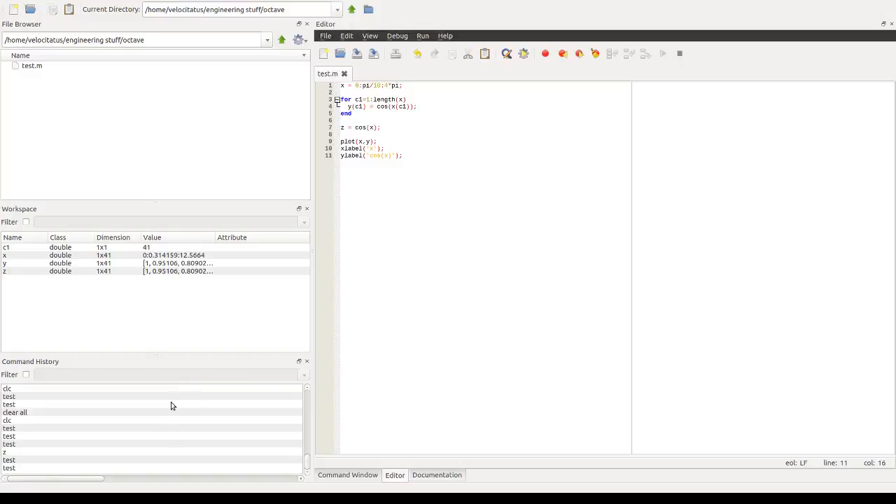
pyautogui.moveTo(358, 391)
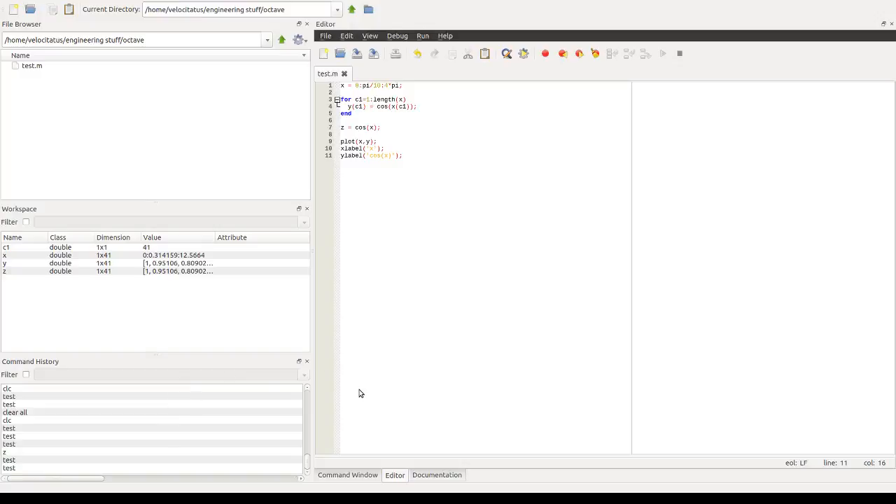
pyautogui.moveTo(254, 244)
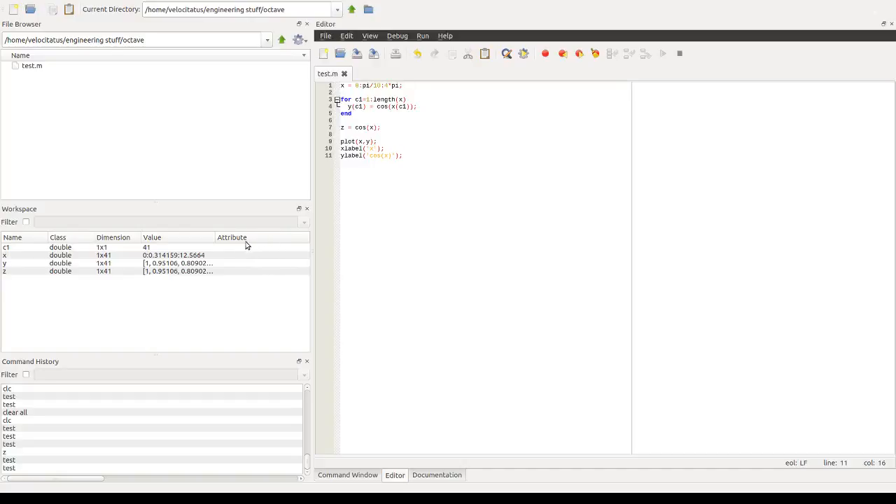
pyautogui.moveTo(271, 236)
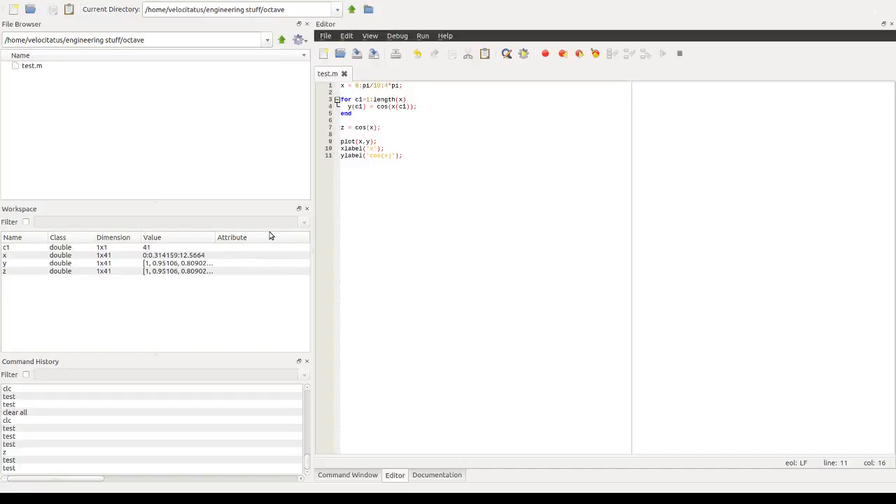
pyautogui.moveTo(259, 223)
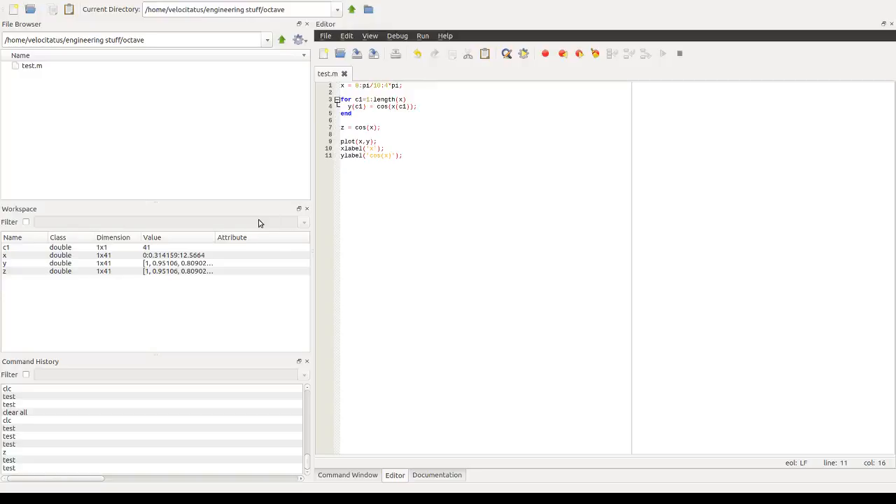
pyautogui.moveTo(275, 245)
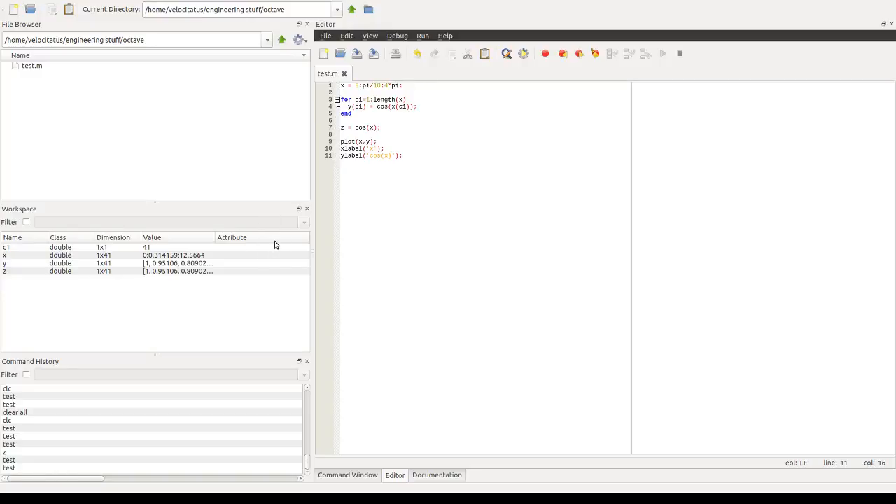
pyautogui.moveTo(145, 196)
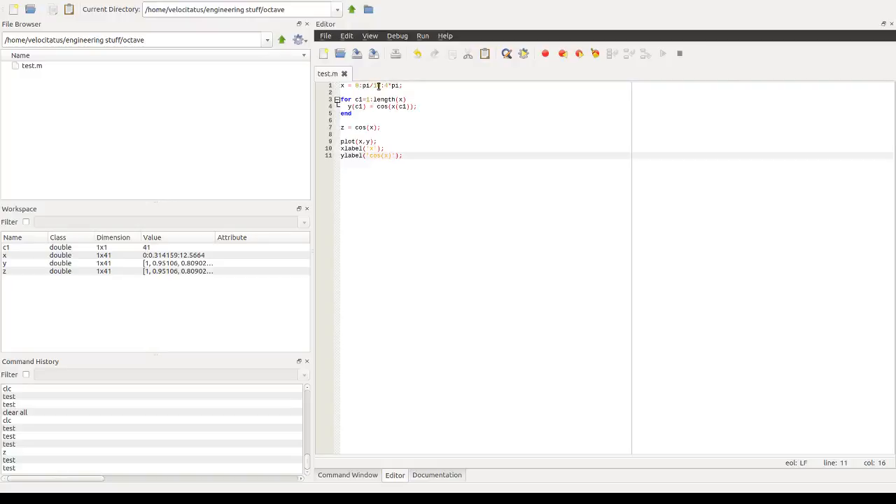
# Step: Change the x step to pi/100 and rerun for 401-element x, y and z
pyautogui.write('100')
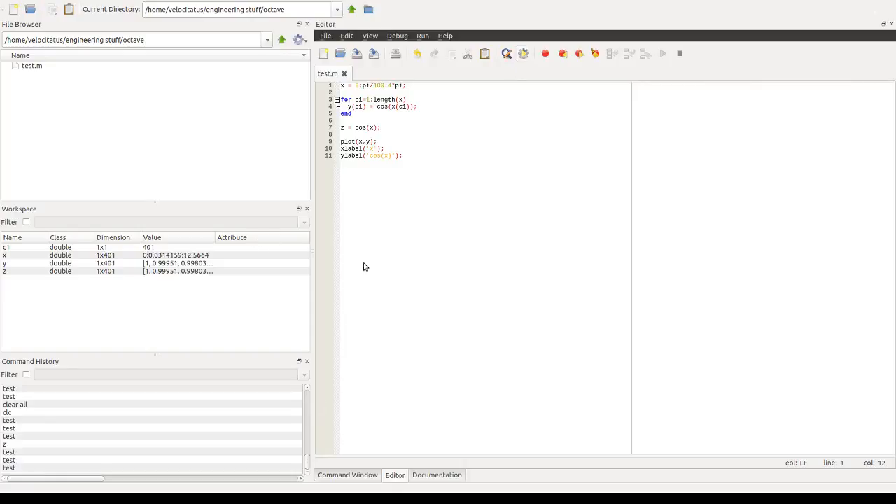
pyautogui.moveTo(325, 266)
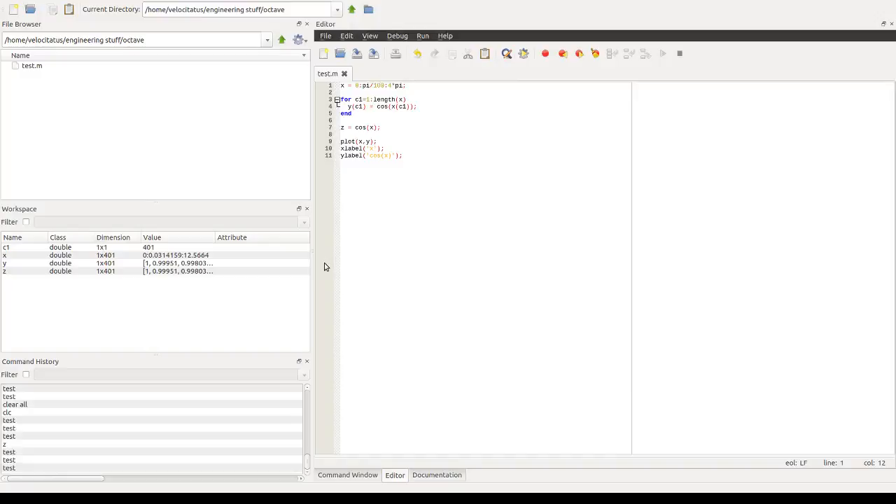
pyautogui.moveTo(148, 194)
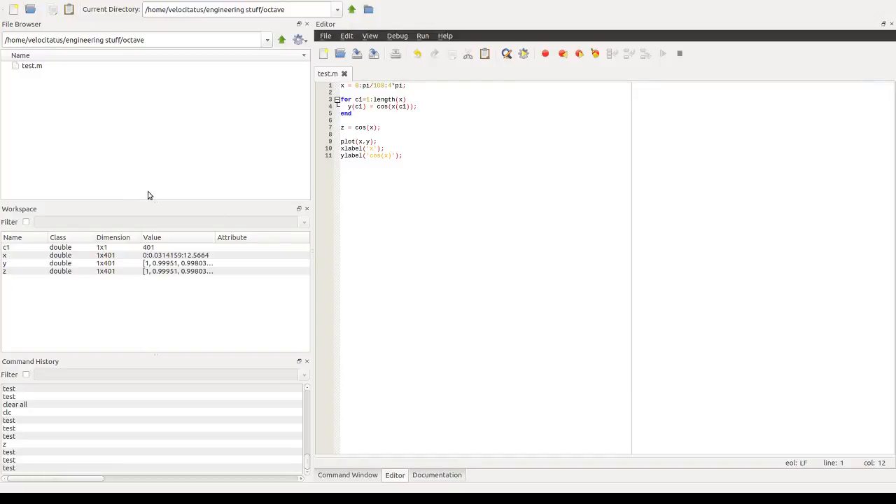
pyautogui.click(380, 141)
pyautogui.write(", '")
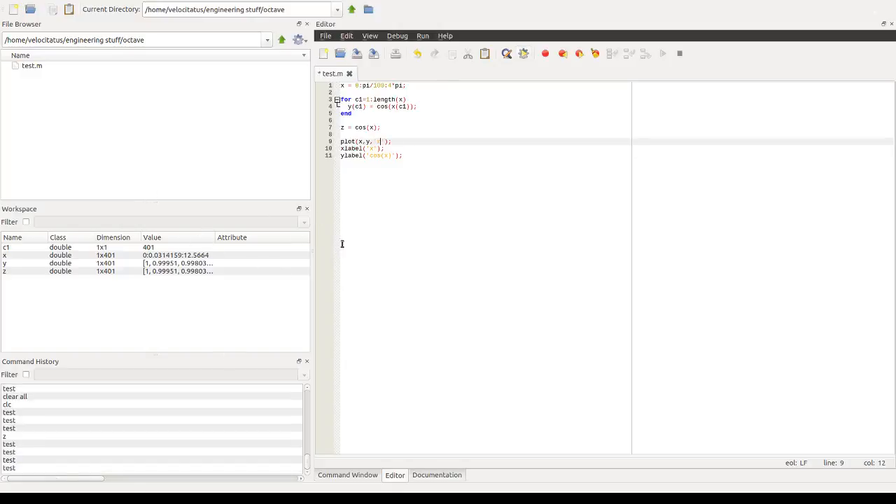
# Step: Give plot(x,y) the green 'g' line style and save and run the script
pyautogui.write('g')
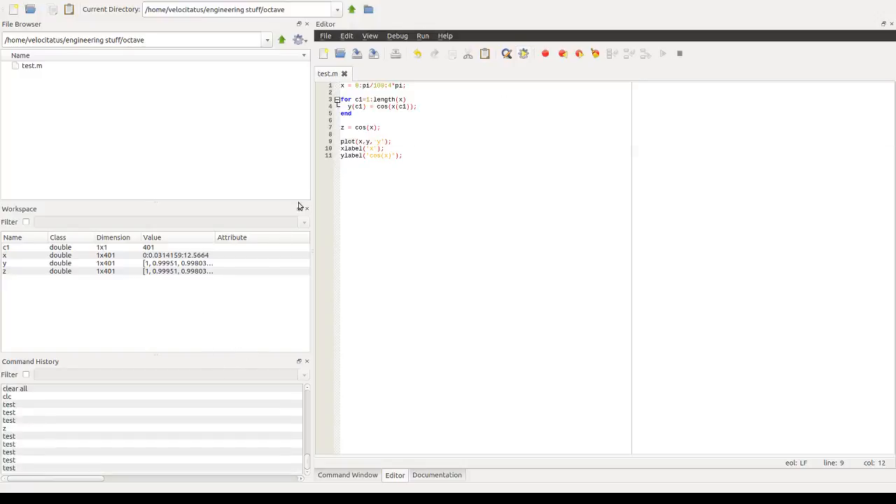
pyautogui.moveTo(235, 333)
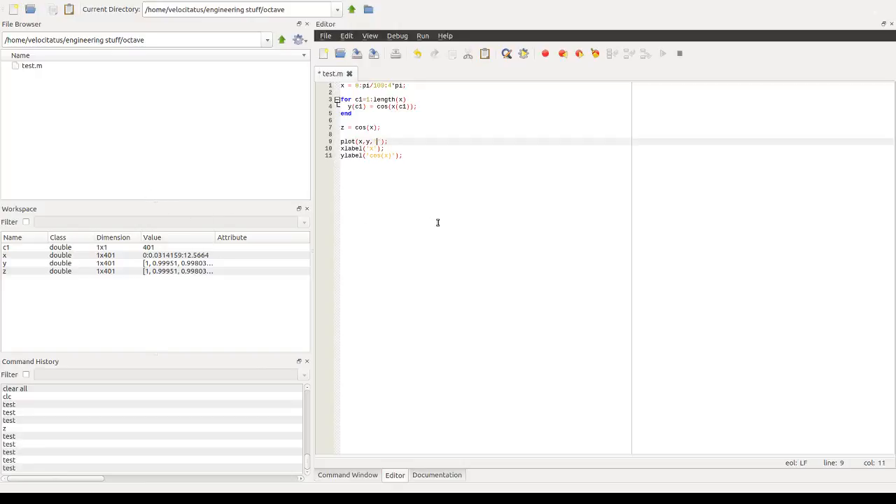
pyautogui.write("'")
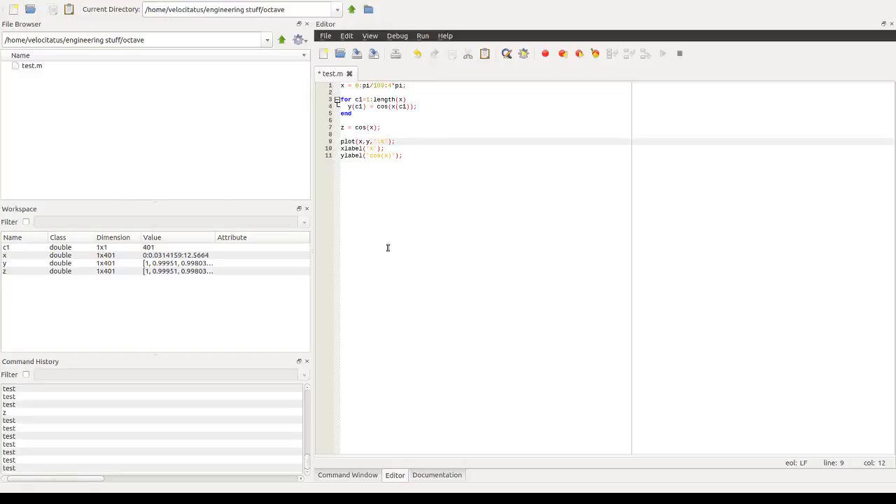
pyautogui.click(395, 53)
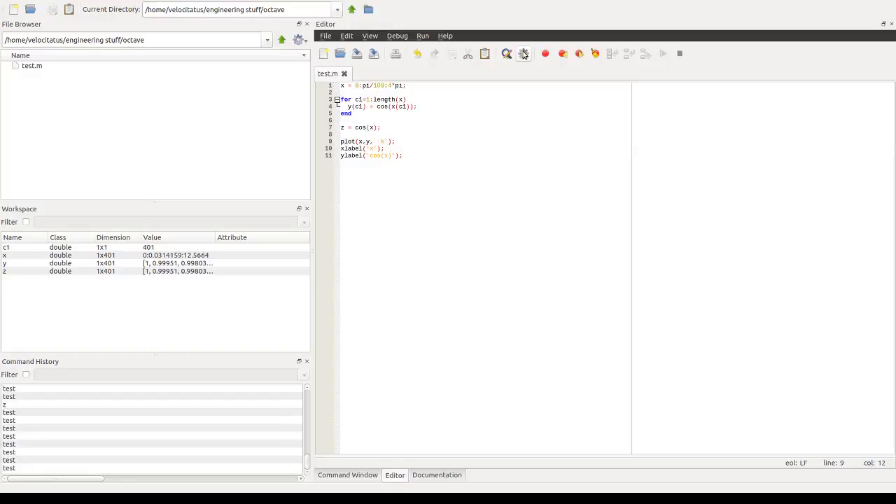
pyautogui.moveTo(446, 260)
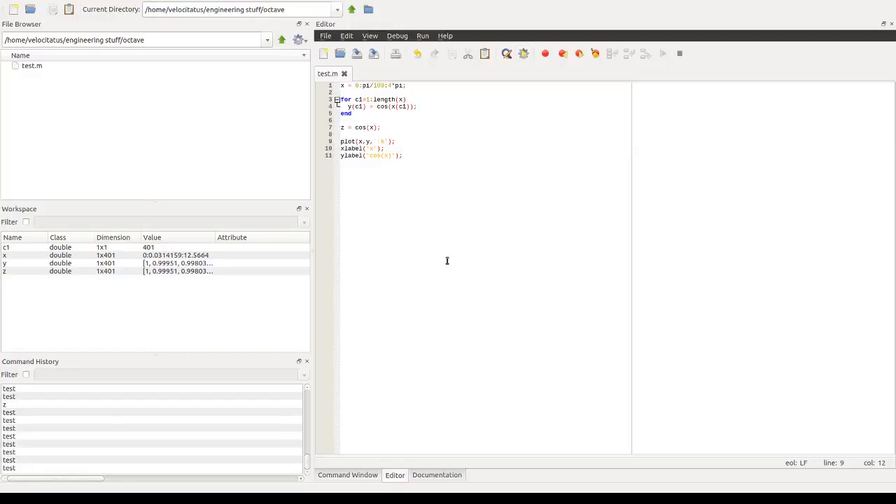
pyautogui.moveTo(280, 257)
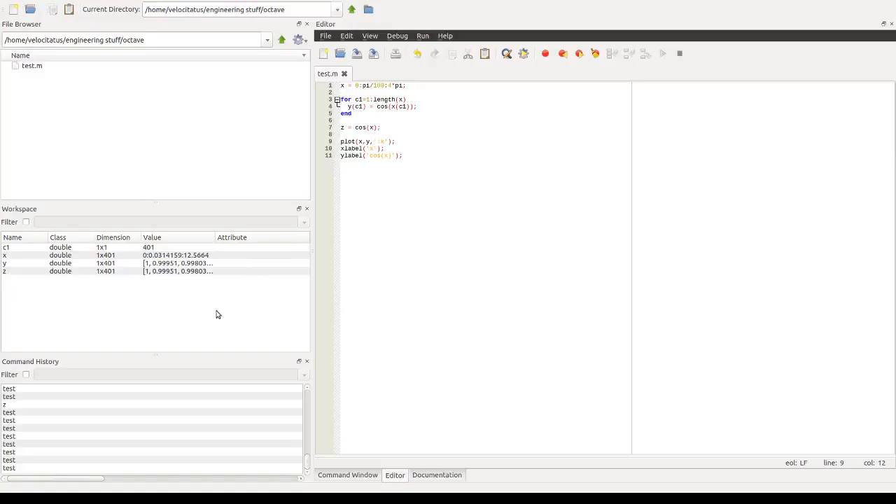
pyautogui.moveTo(339, 267)
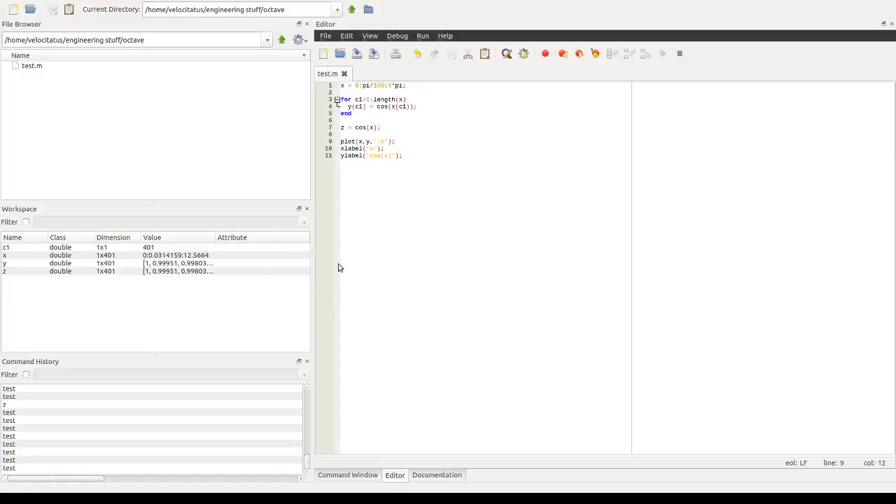